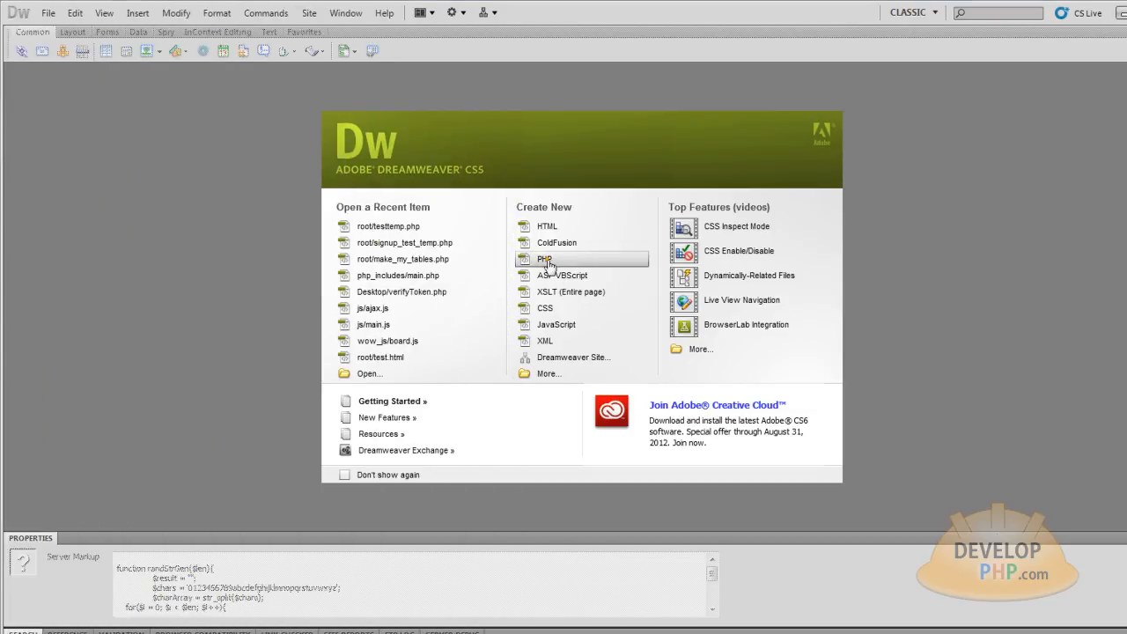
- Start a new blank PHP document from the Welcome screen
{"action": "left_click", "coordinate": [546, 225]}
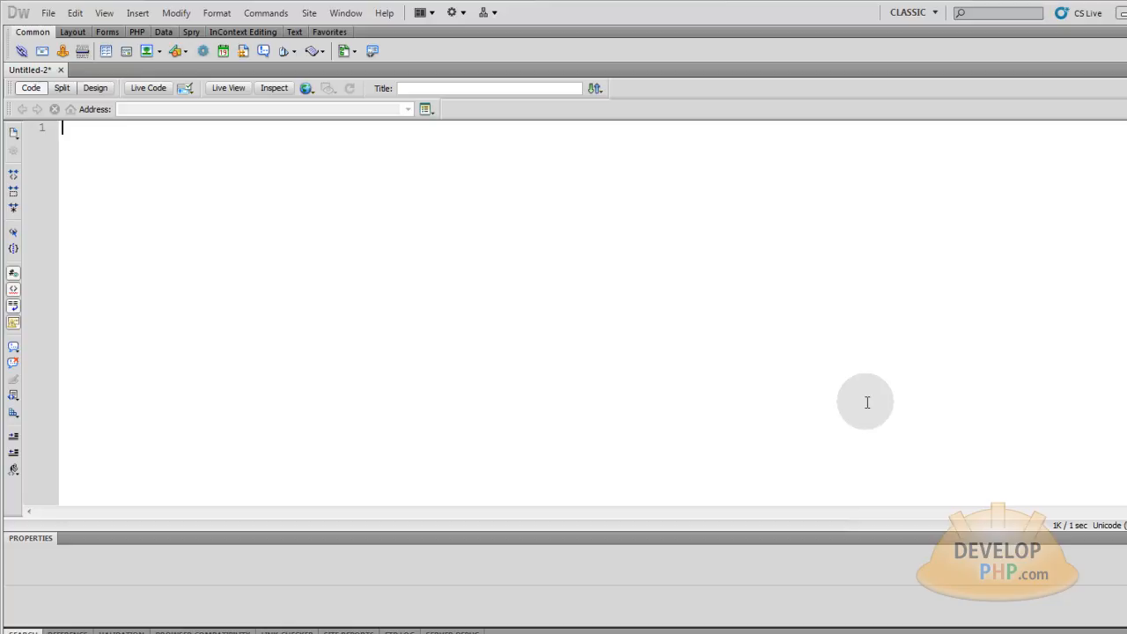
{"action": "mouse_move", "coordinate": [543, 306]}
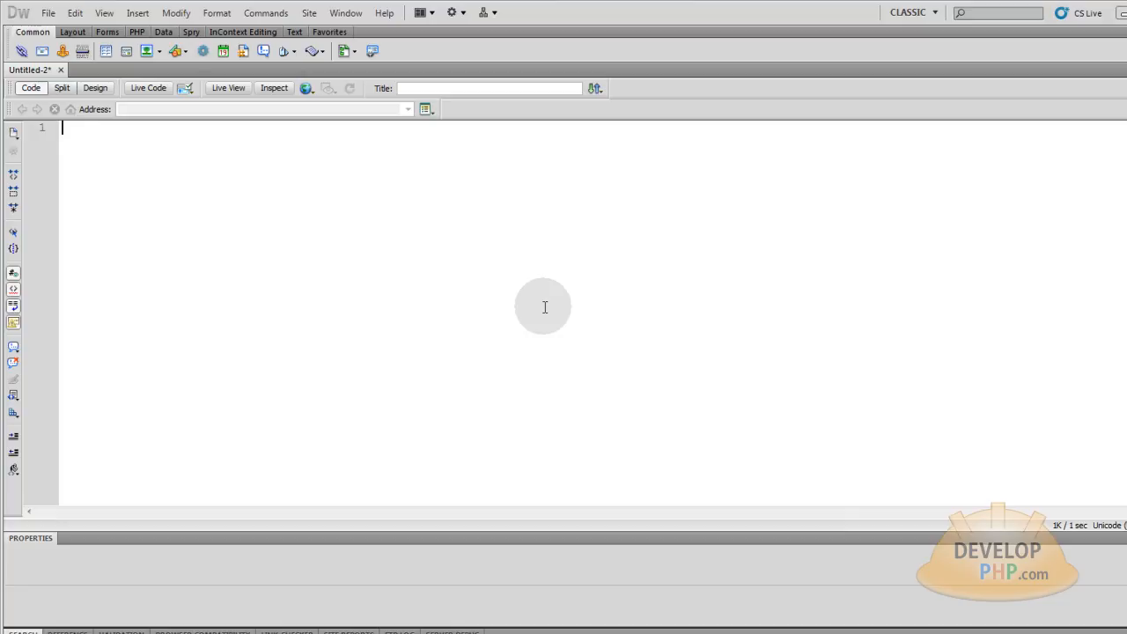
{"action": "mouse_move", "coordinate": [694, 338]}
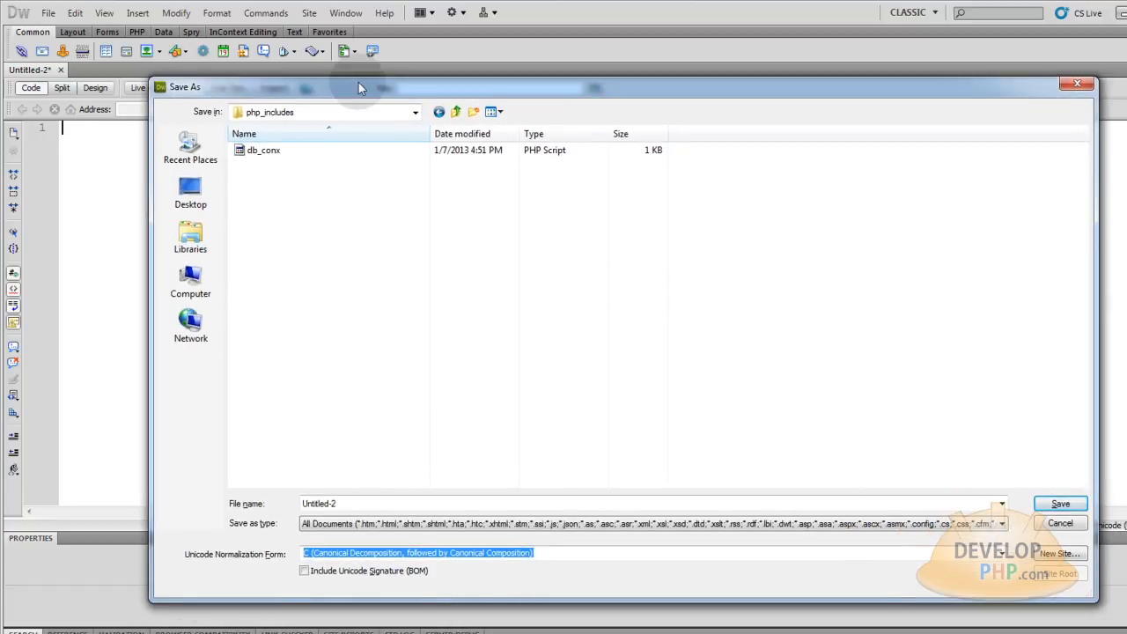
- Save the document as randStrGen.php in the php_includes folder
{"action": "left_click_drag", "start_coordinate": [360, 88], "coordinate": [218, 155]}
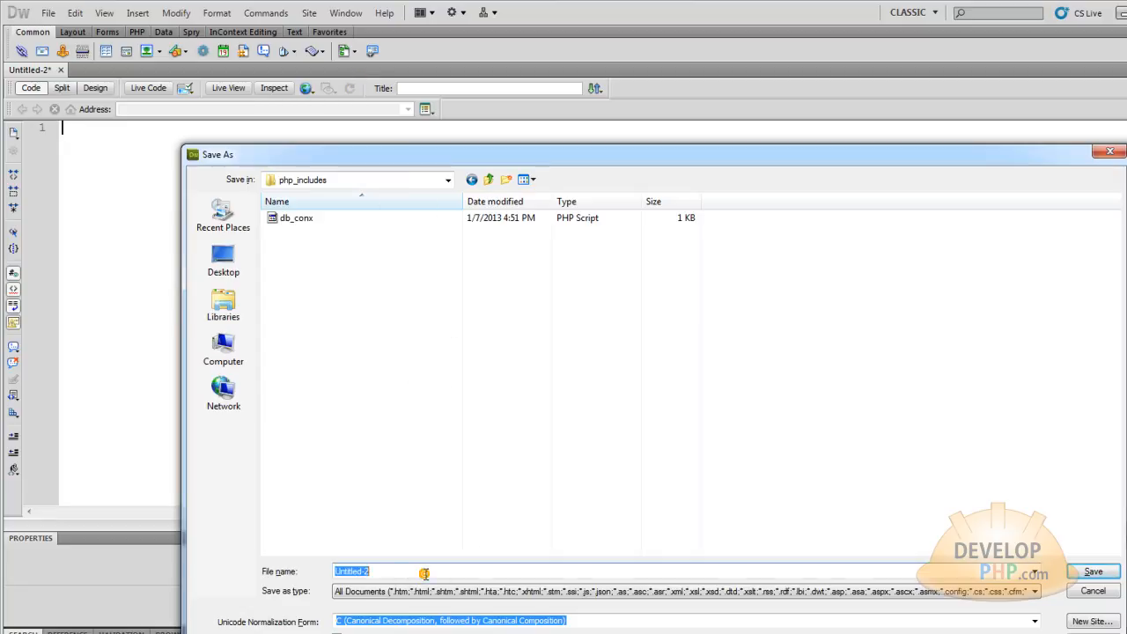
{"action": "type", "text": "randStrGen"}
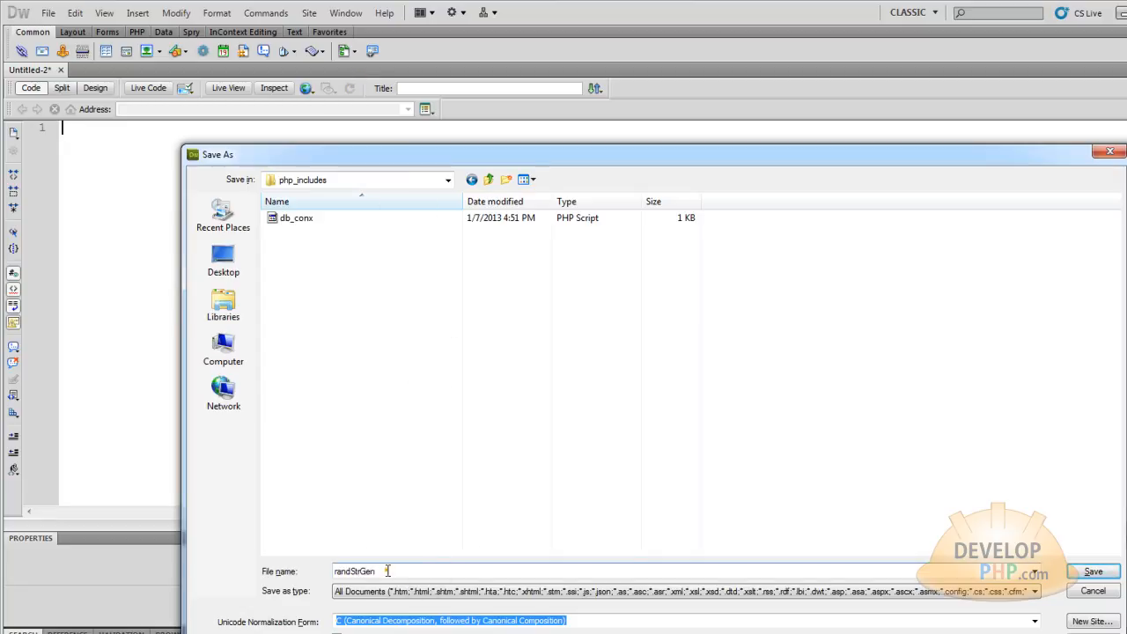
{"action": "left_click", "coordinate": [1092, 570]}
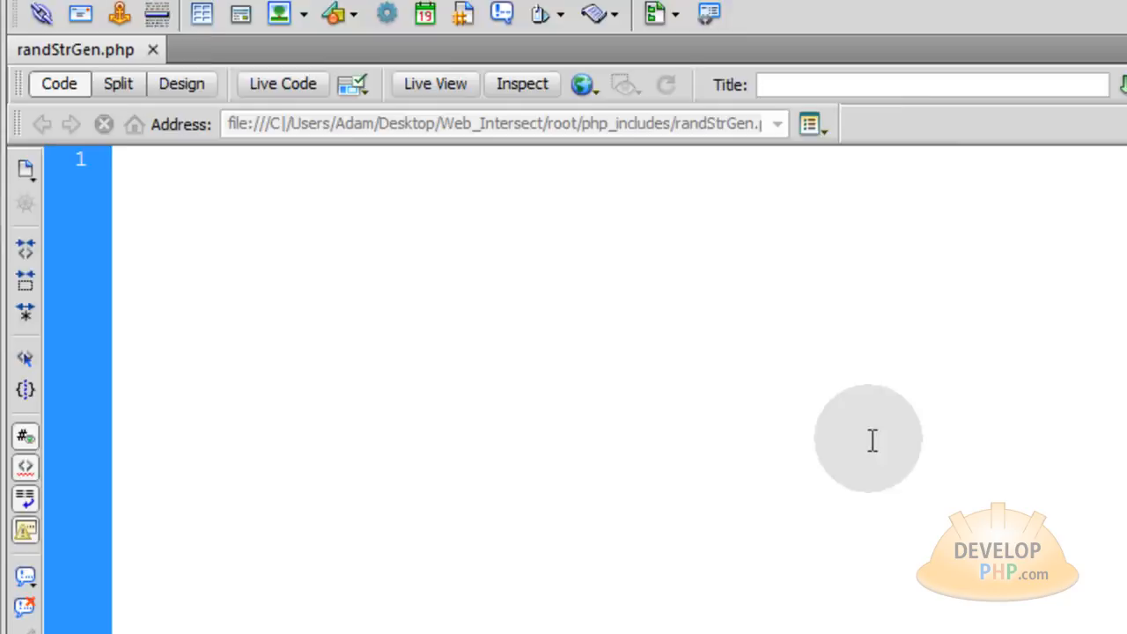
- Begin a PHP block with an empty $chars = ""; string assignment
{"action": "type", "text": "<?php"}
{"action": "type", "text": "$"}
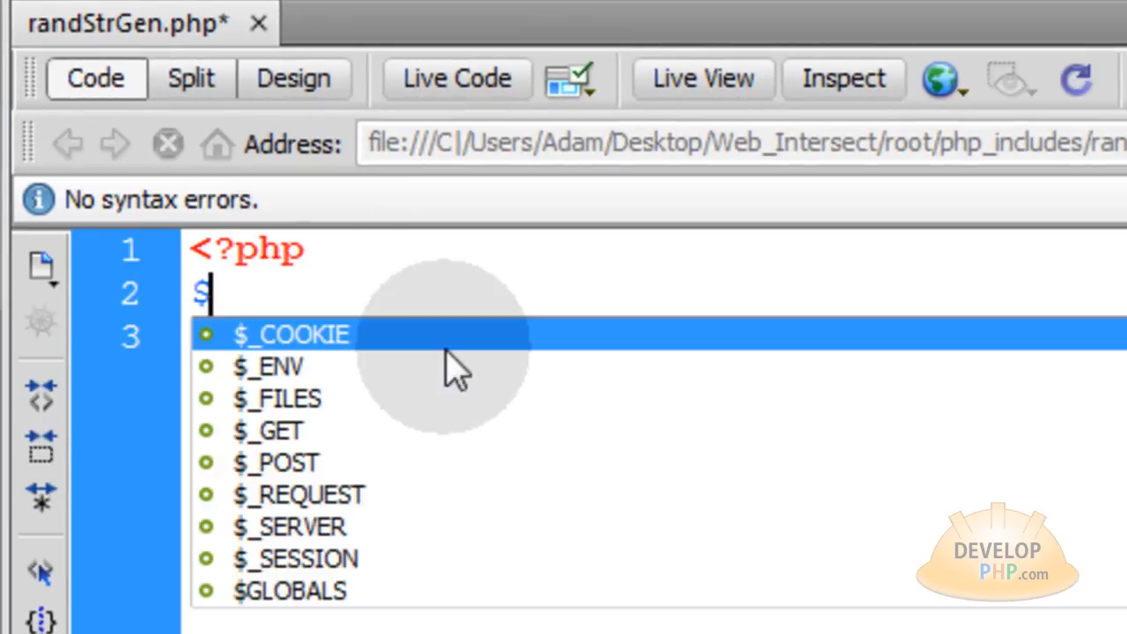
{"action": "type", "text": "char"}
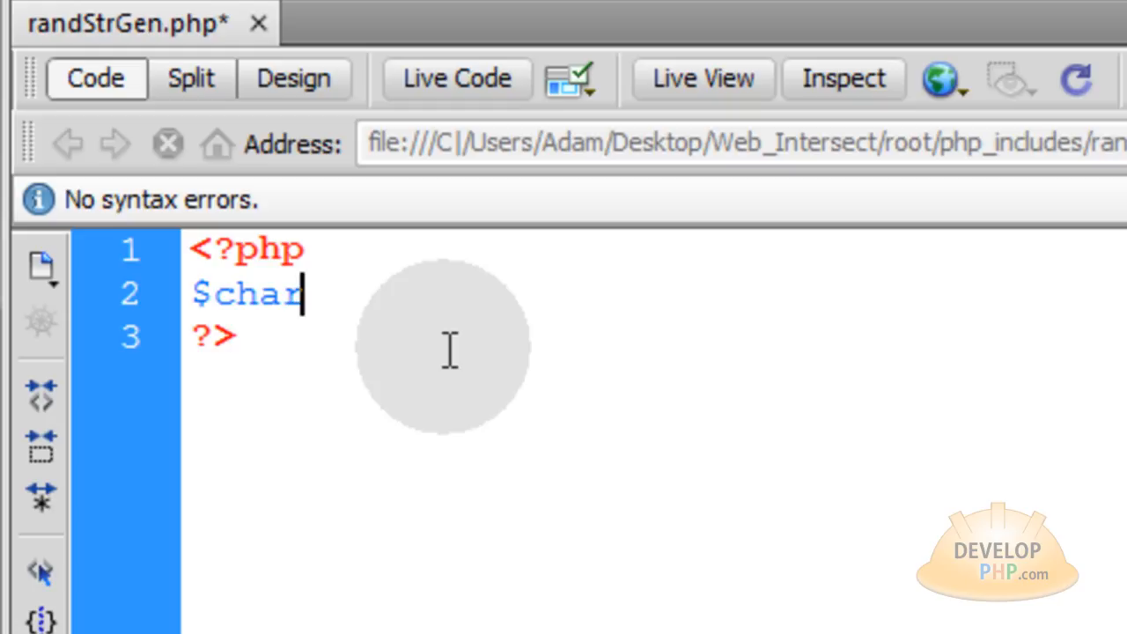
{"action": "type", "text": "s"}
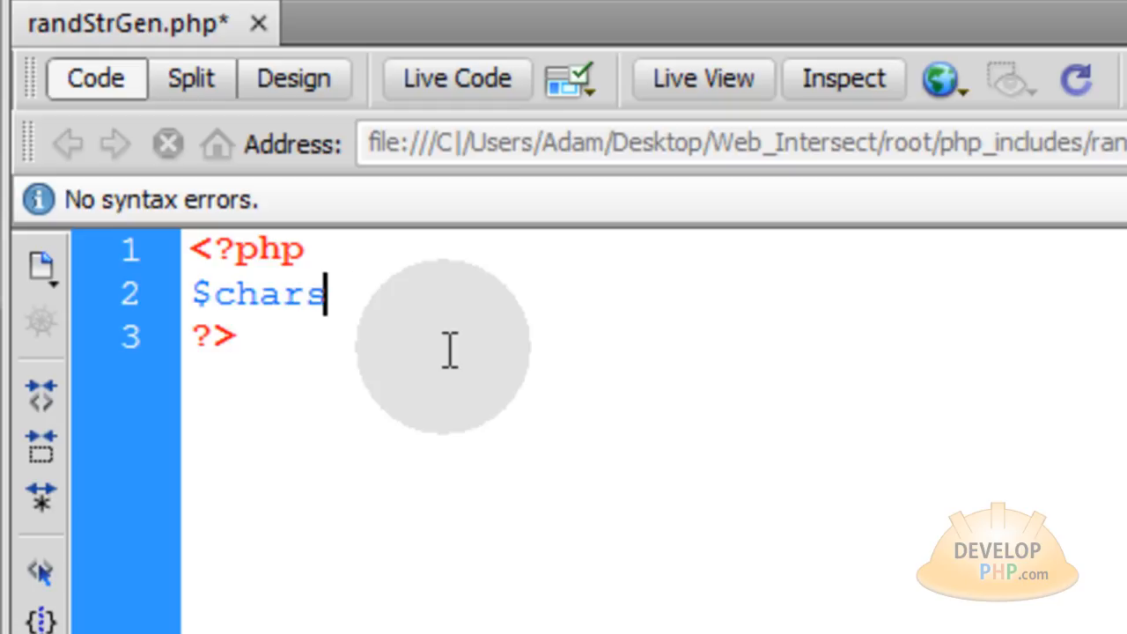
{"action": "type", "text": "="}
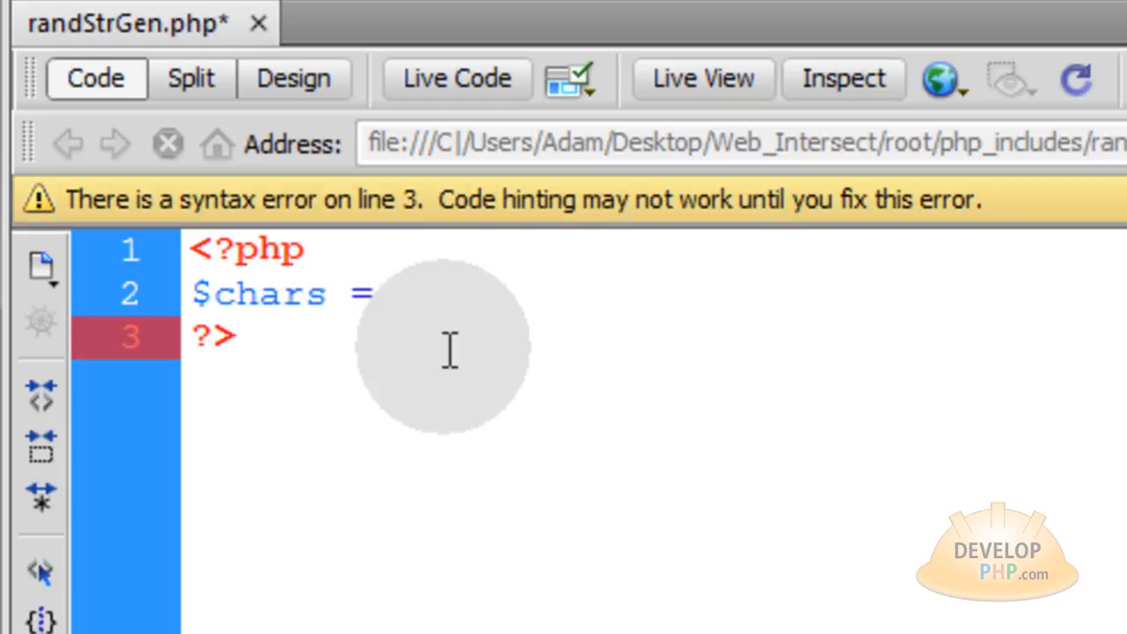
{"action": "type", "text": "\"\""}
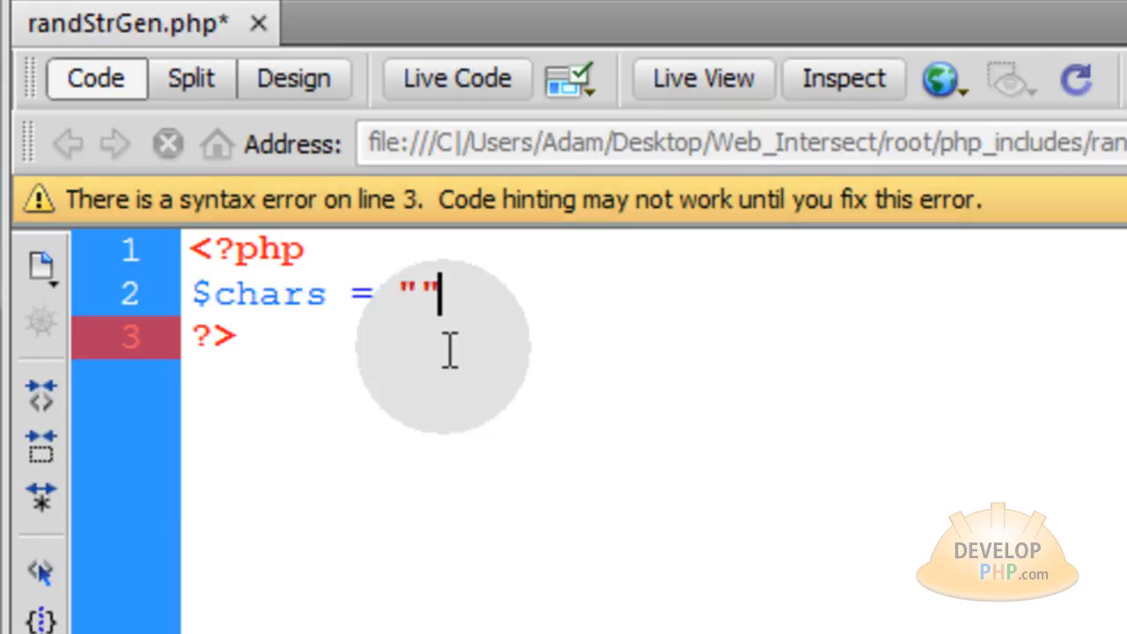
{"action": "type", "text": ";"}
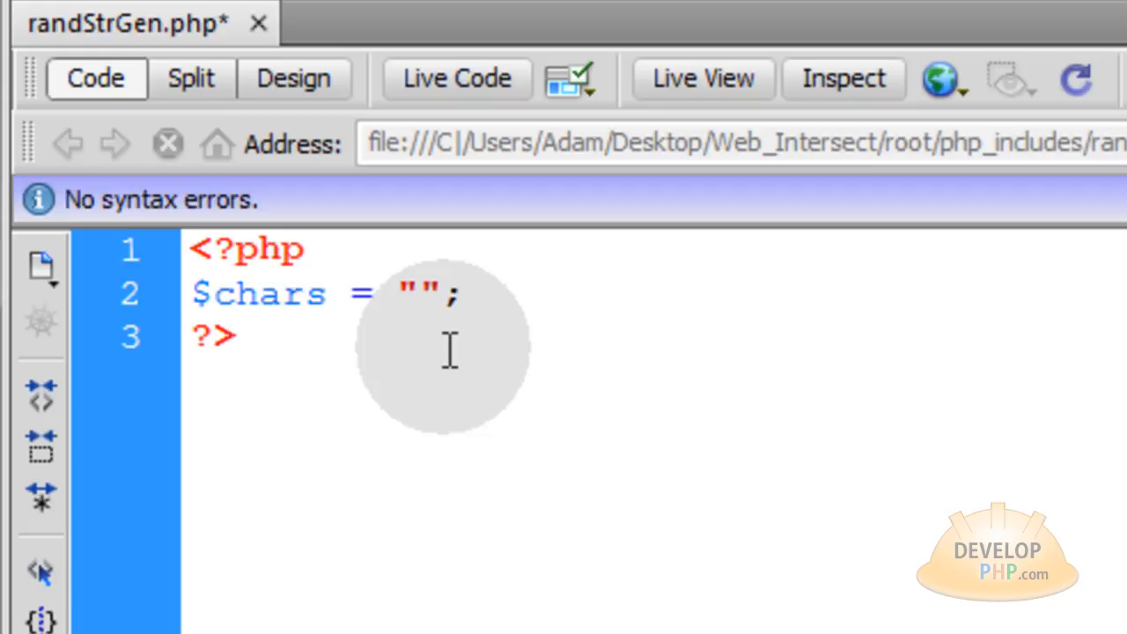
{"action": "type", "text": "abcde"}
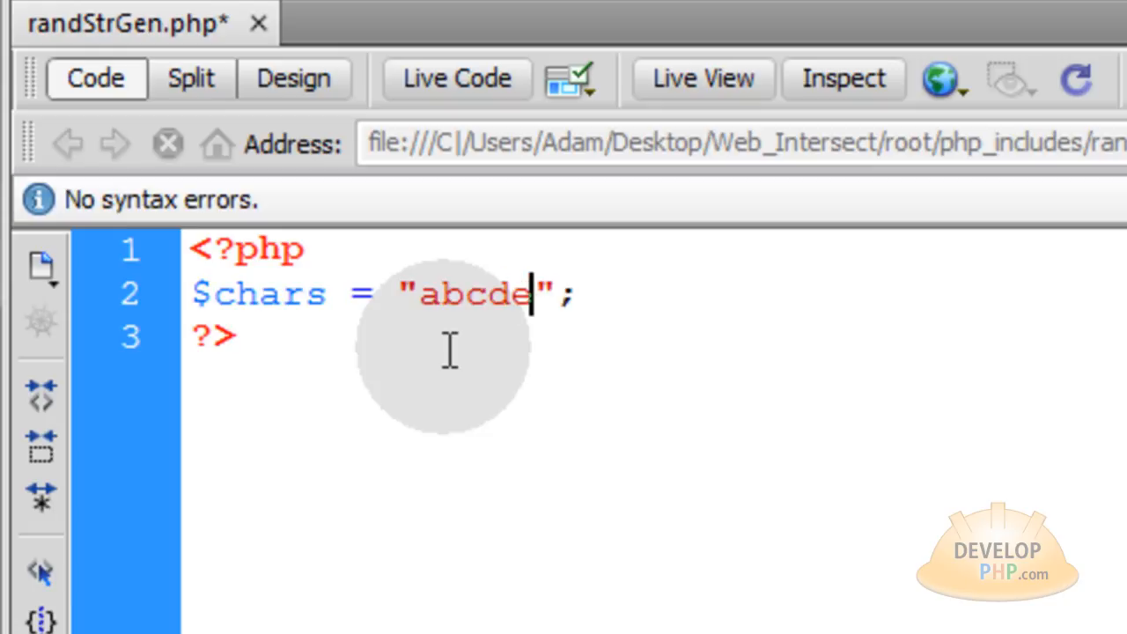
{"action": "type", "text": "fghij"}
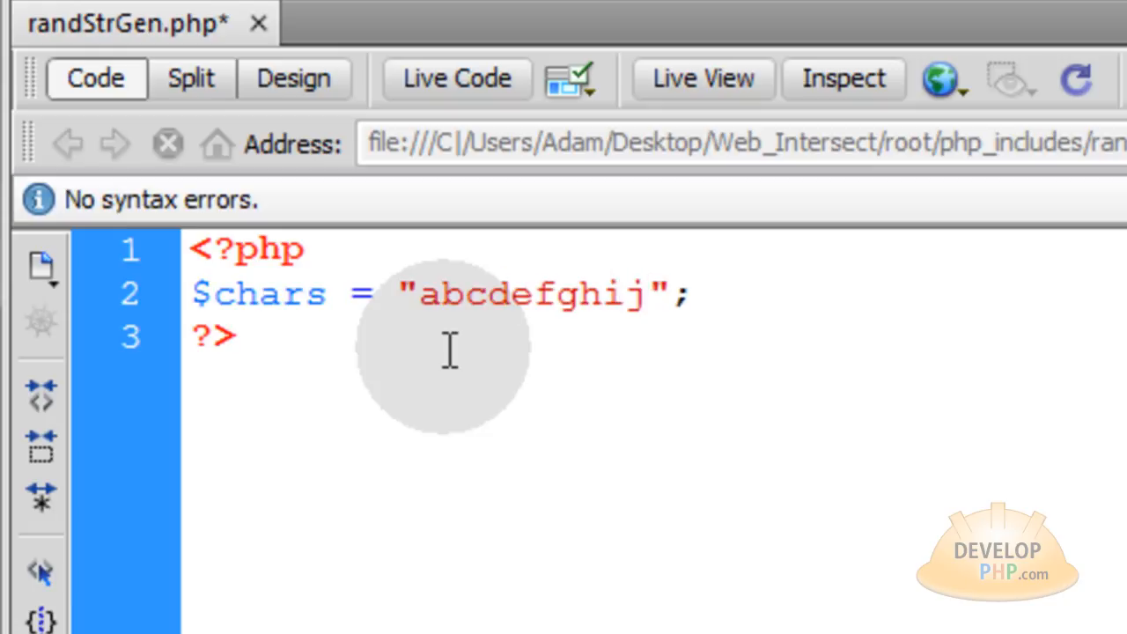
{"action": "type", "text": "klmnop"}
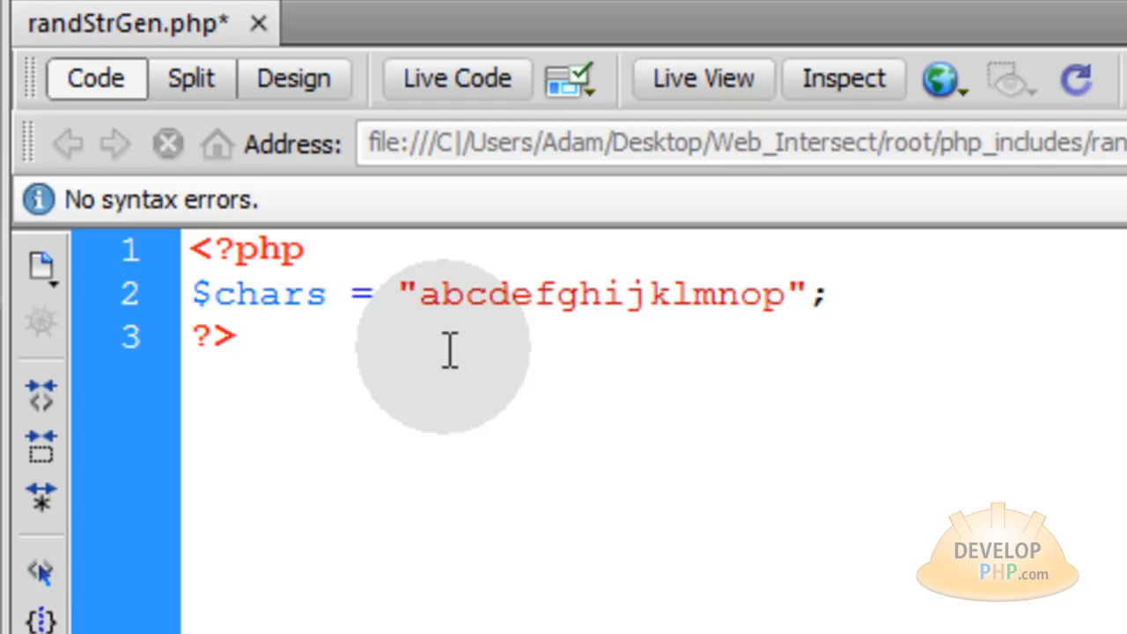
{"action": "type", "text": "qurstuv"}
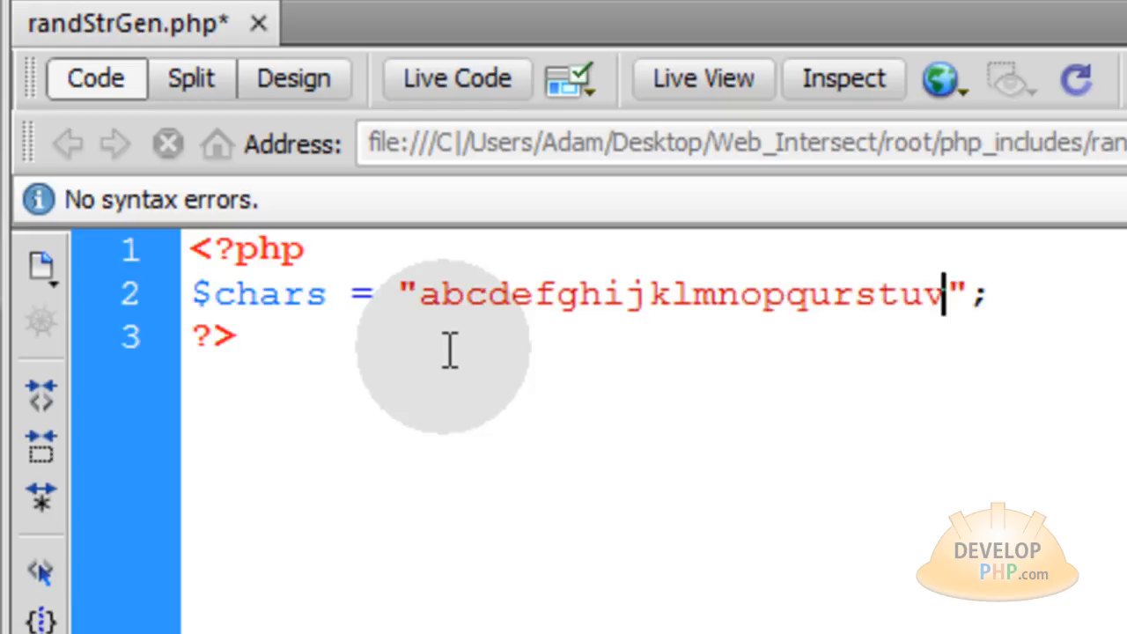
{"action": "type", "text": "wxyz01"}
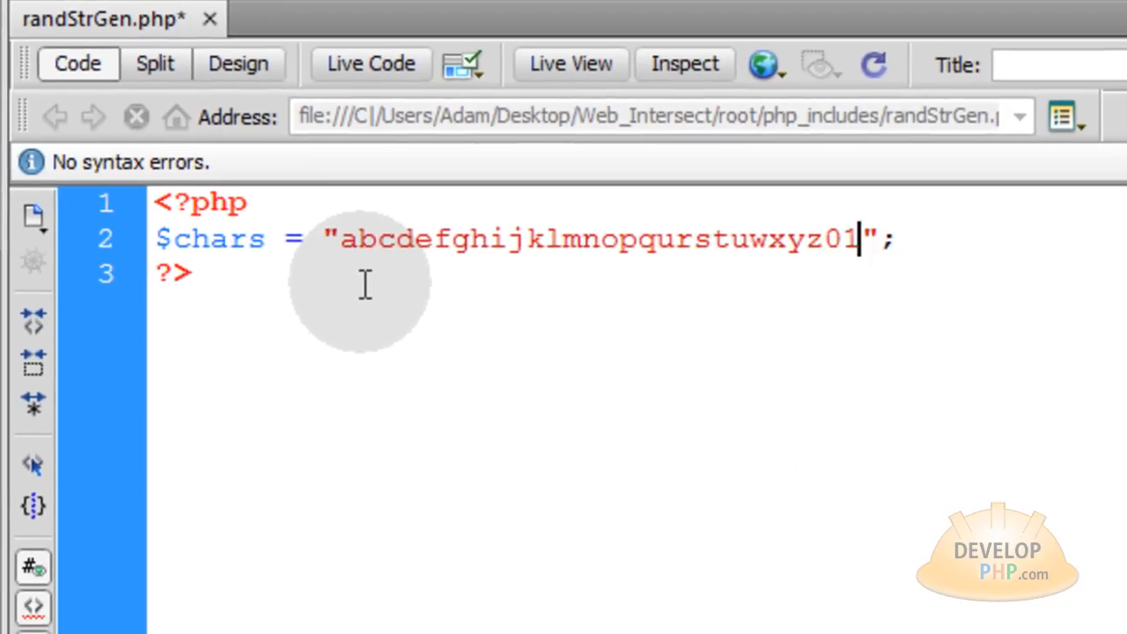
{"action": "type", "text": "23456789"}
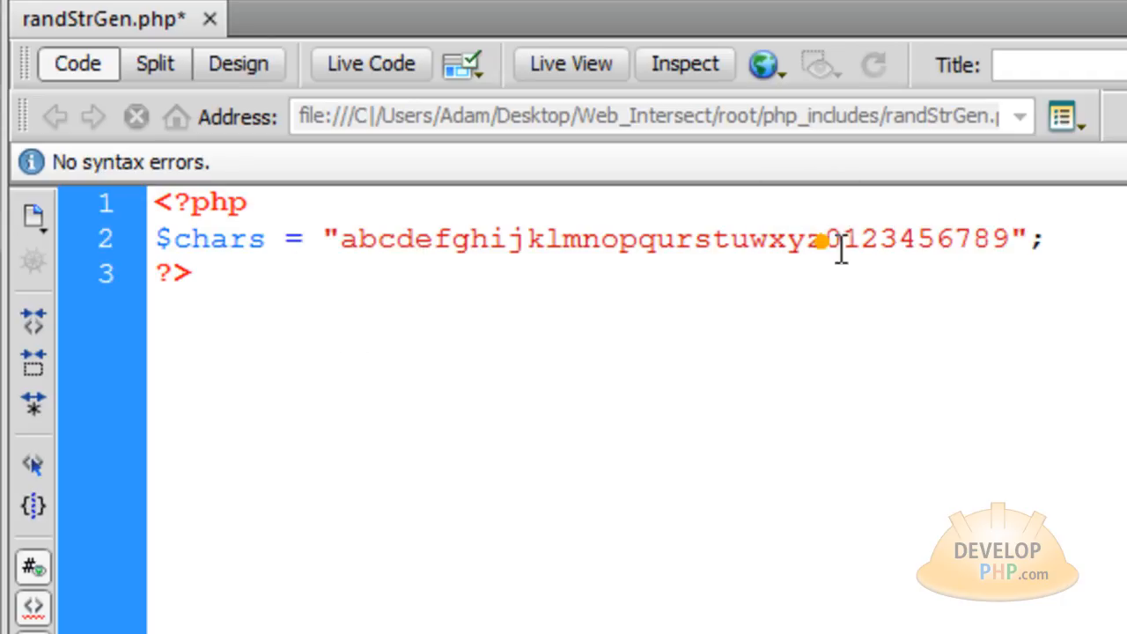
- Insert the symbols $_?@!- into $chars between the letters and the digits
{"action": "left_click", "coordinate": [821, 240]}
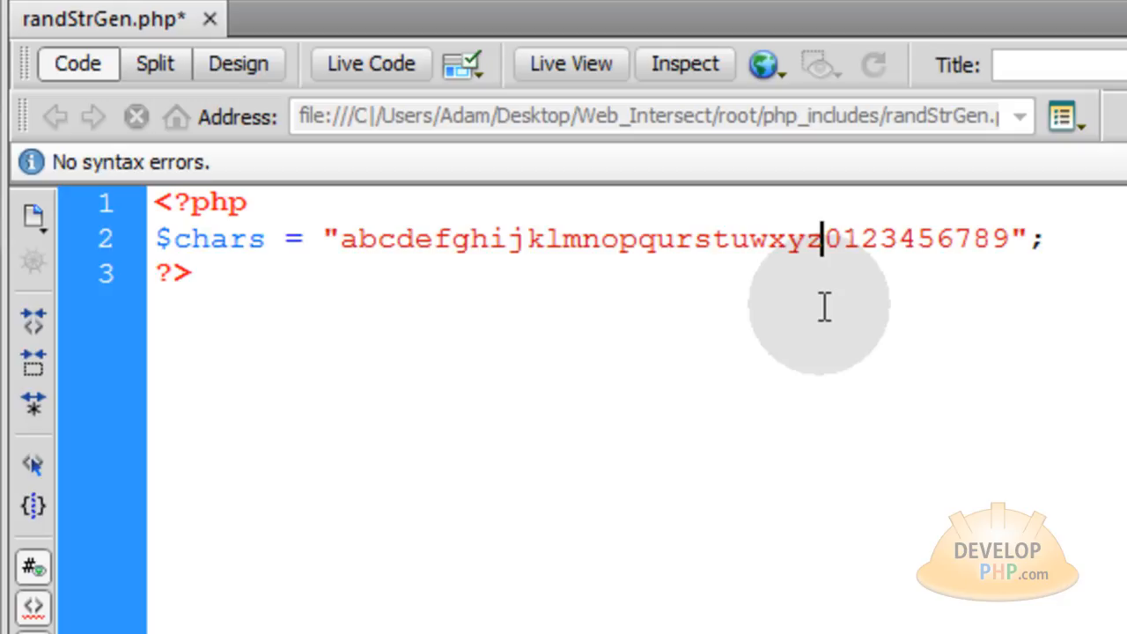
{"action": "type", "text": "$"}
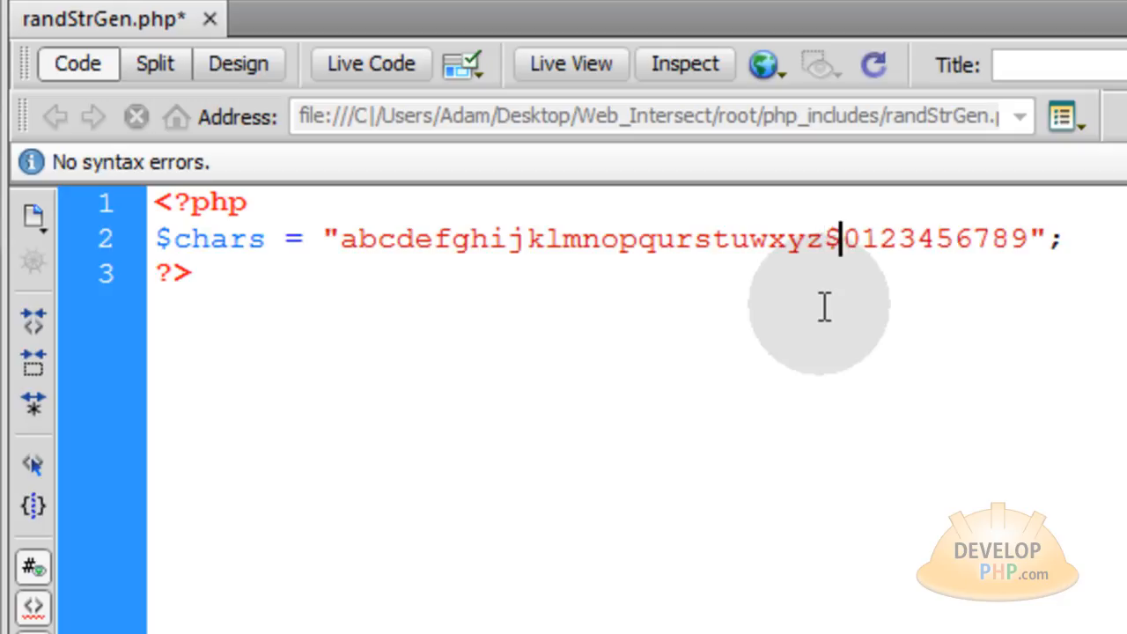
{"action": "type", "text": "_?@"}
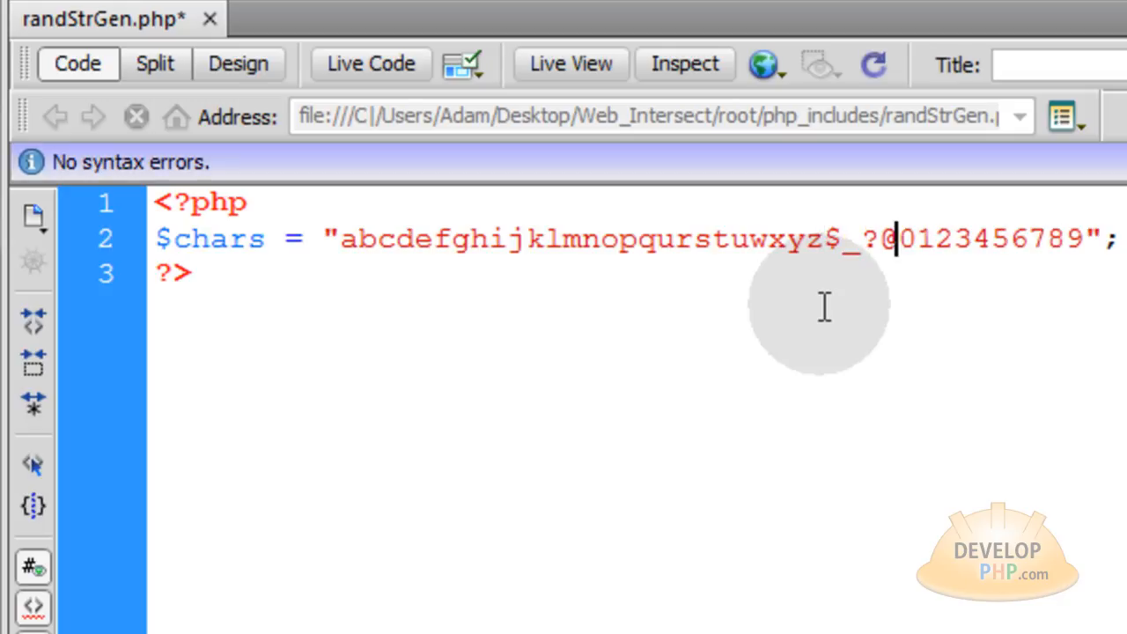
{"action": "type", "text": "!-"}
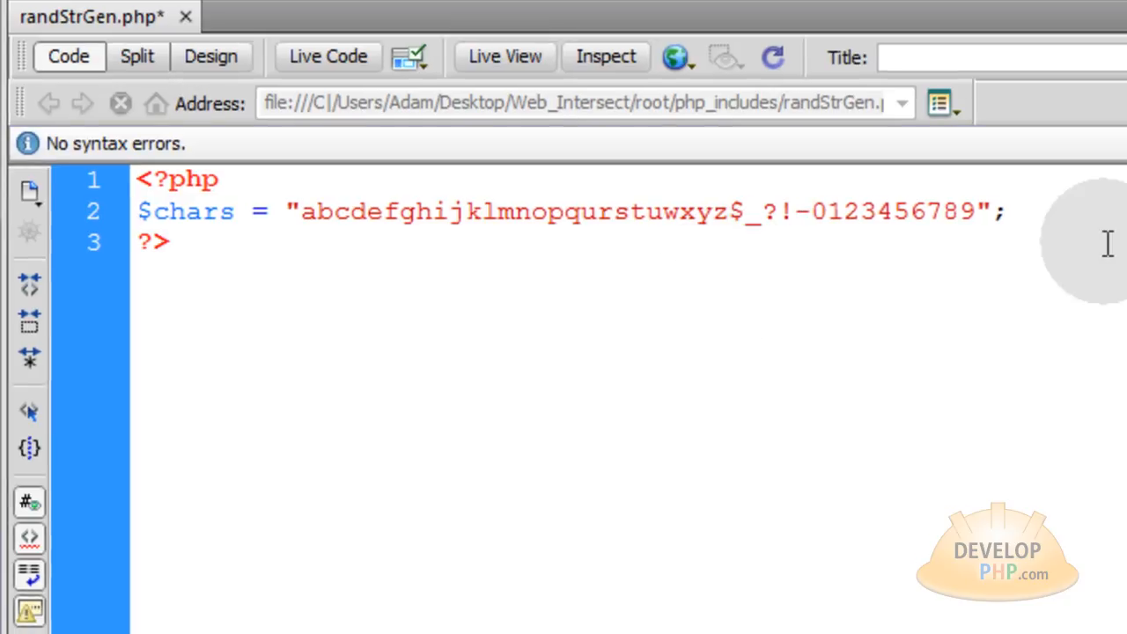
- Add an escaped double quote \" after the hyphen so $chars stays a valid string
{"action": "left_click", "coordinate": [807, 212]}
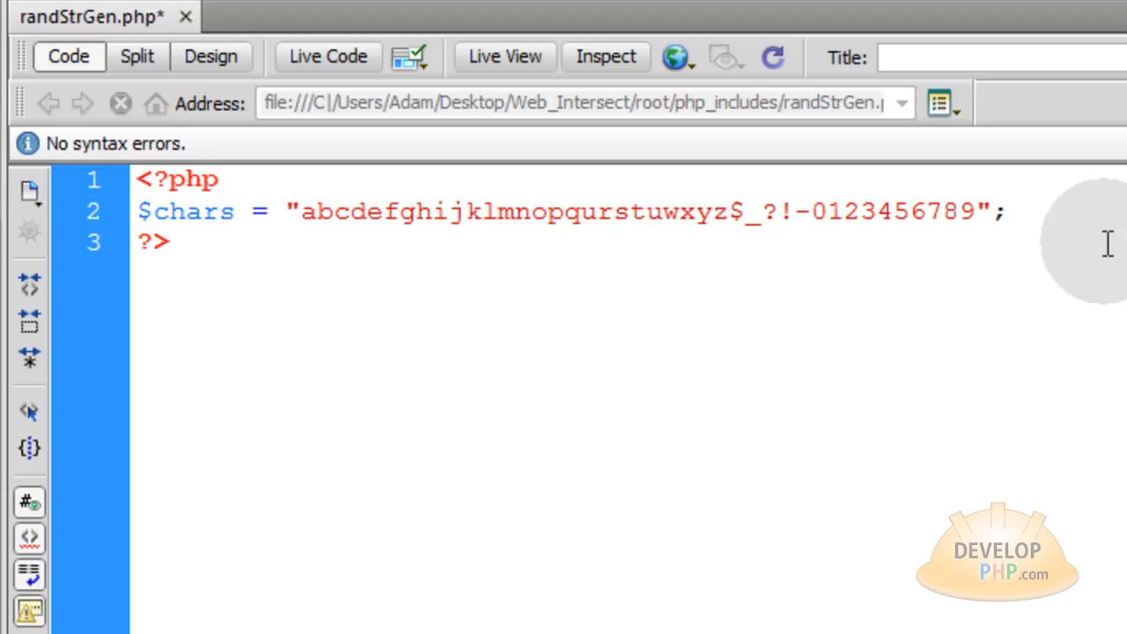
{"action": "left_click", "coordinate": [809, 212]}
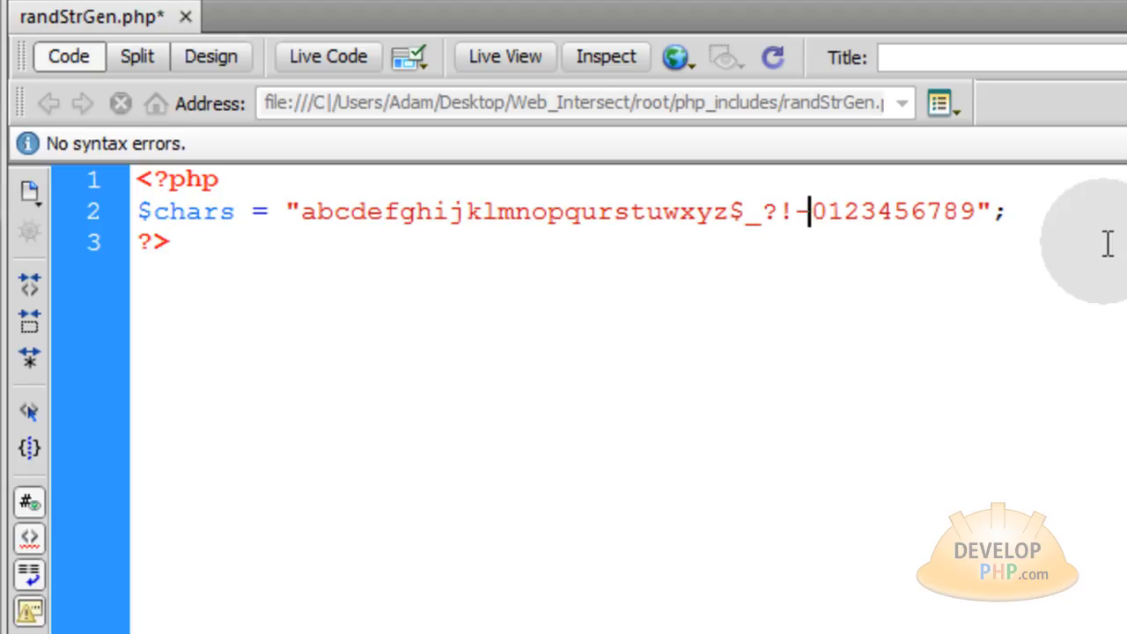
{"action": "type", "text": "\""}
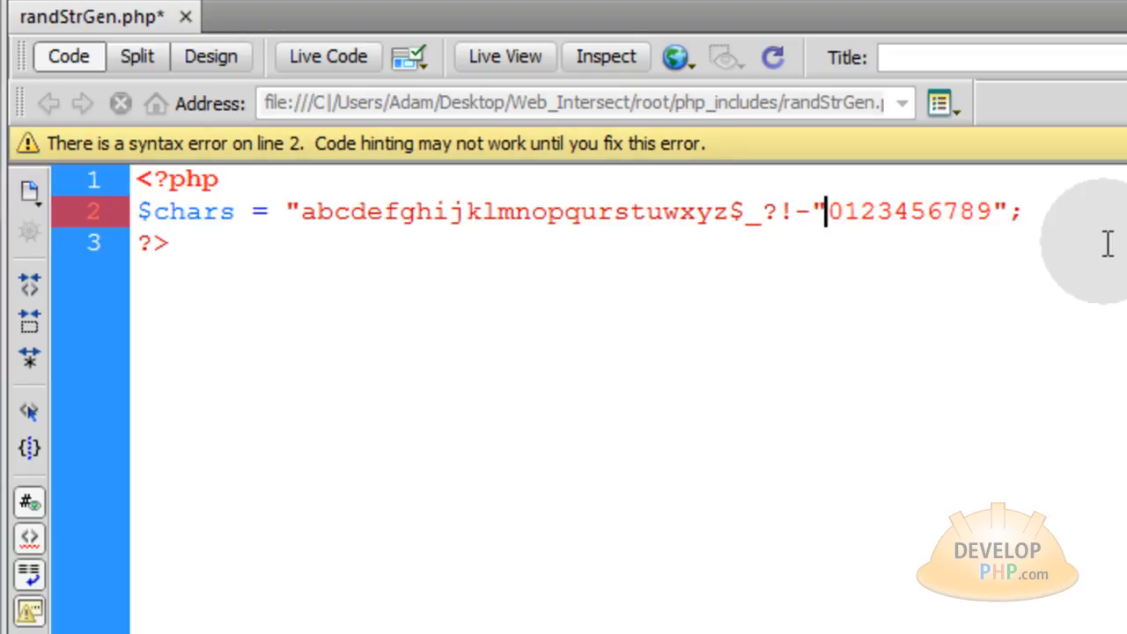
{"action": "key", "text": "Backspace"}
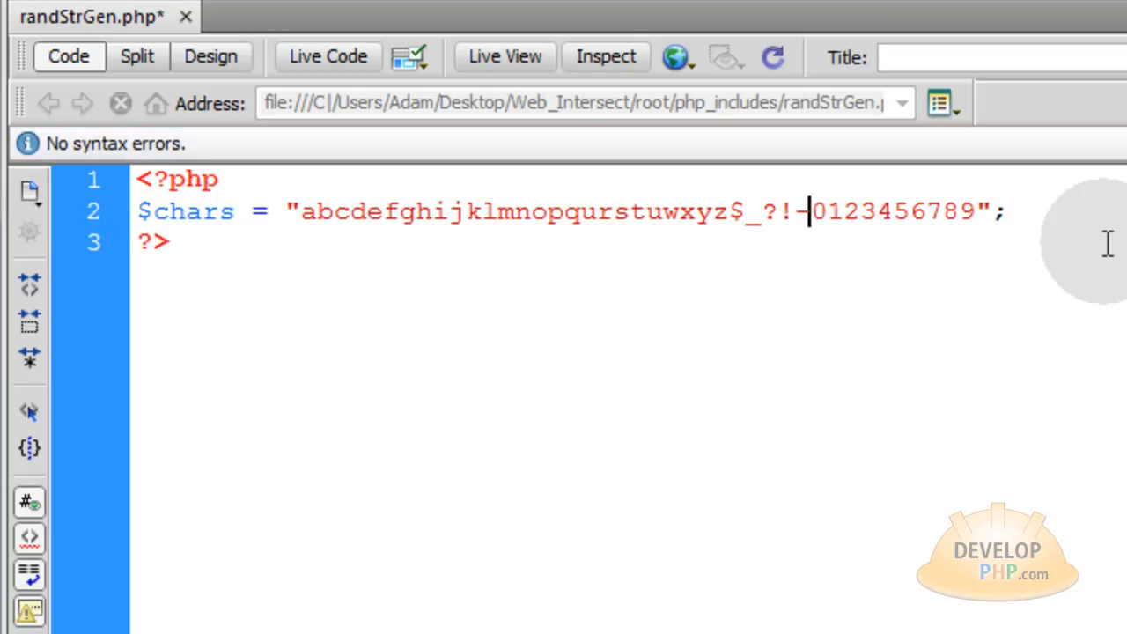
{"action": "type", "text": "\\\""}
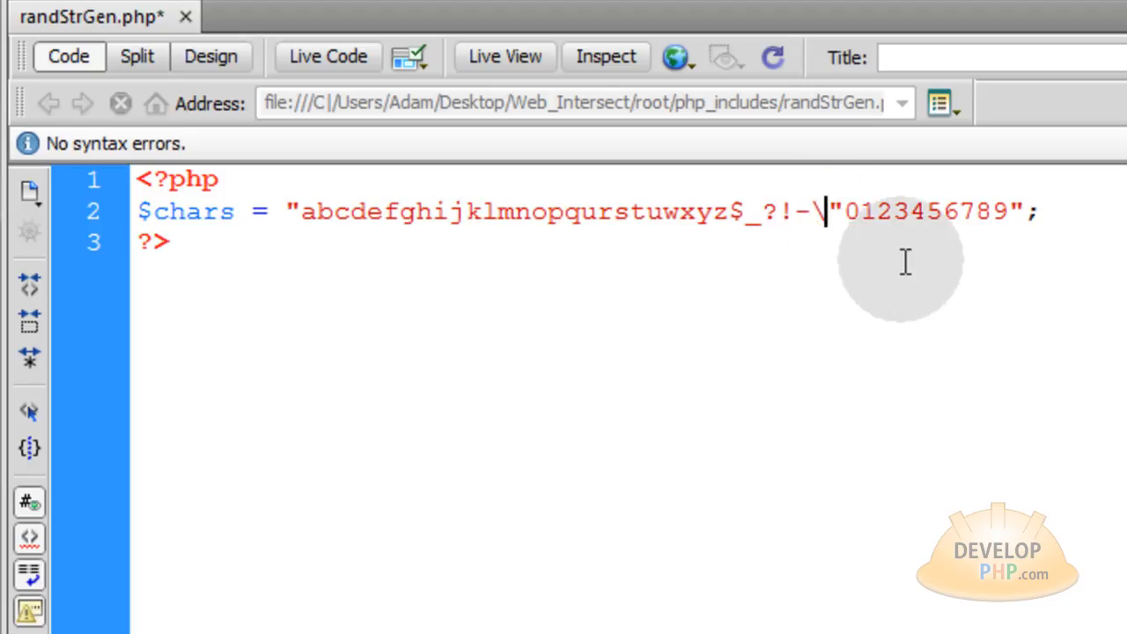
{"action": "mouse_move", "coordinate": [834, 193]}
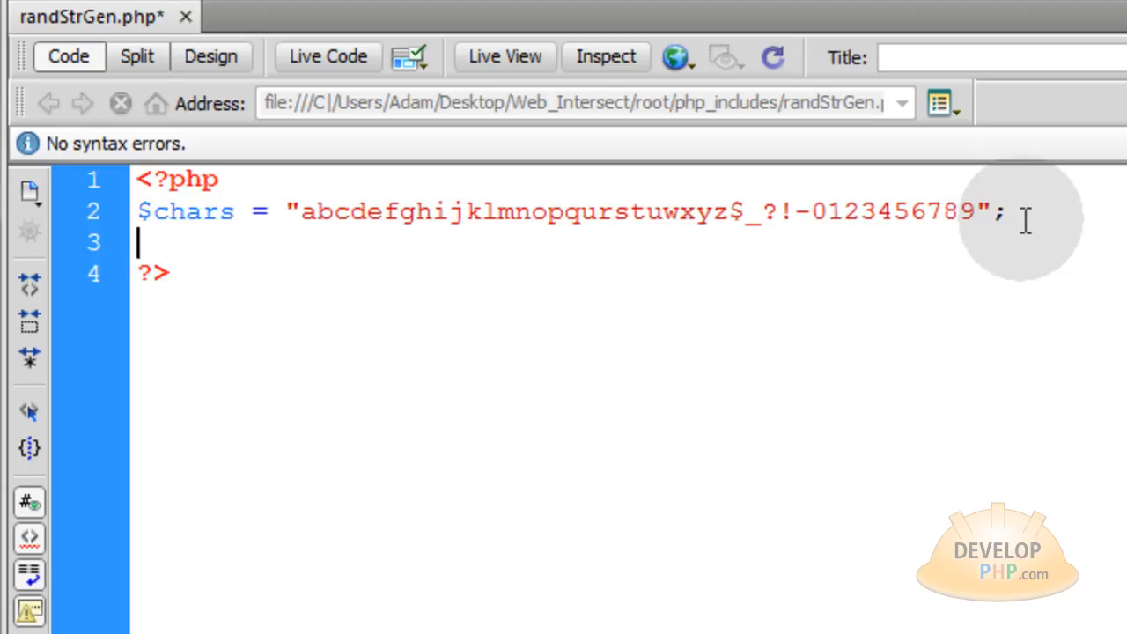
- Add the line $charArray = str_split($chars); below the string
{"action": "type", "text": "$char"}
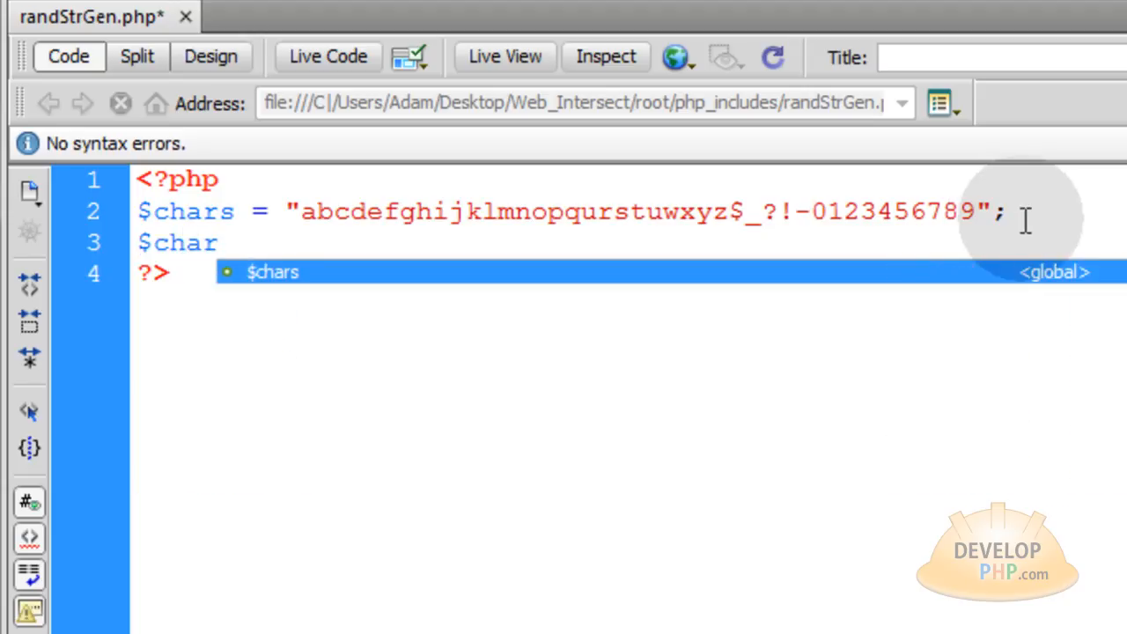
{"action": "type", "text": "Array = s"}
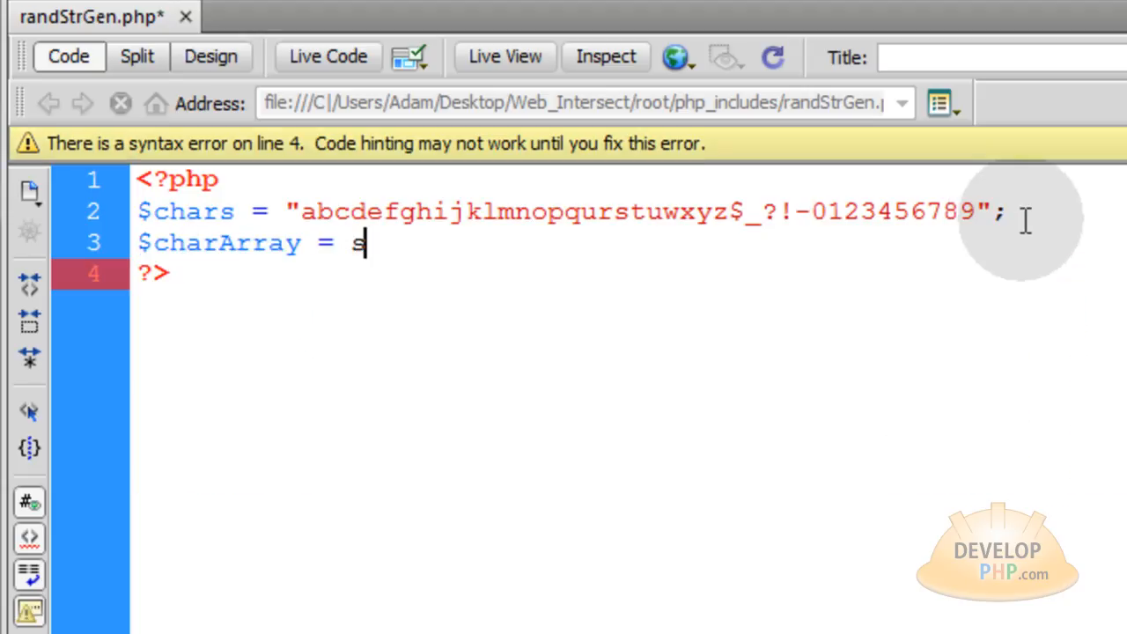
{"action": "type", "text": "tr_spli"}
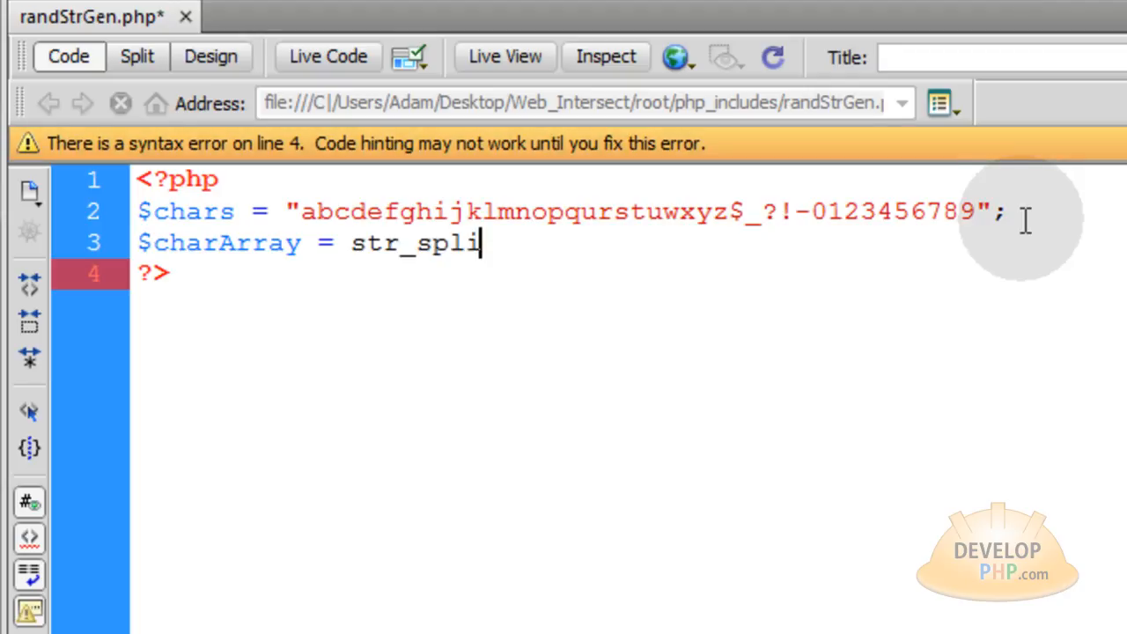
{"action": "type", "text": "t();"}
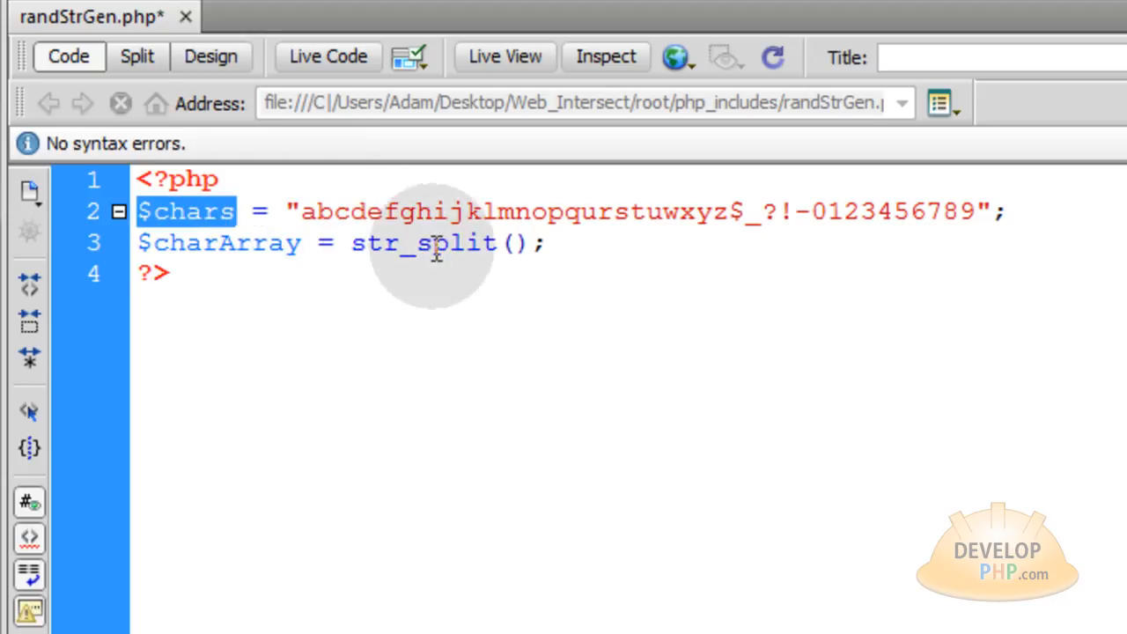
{"action": "type", "text": "$chars"}
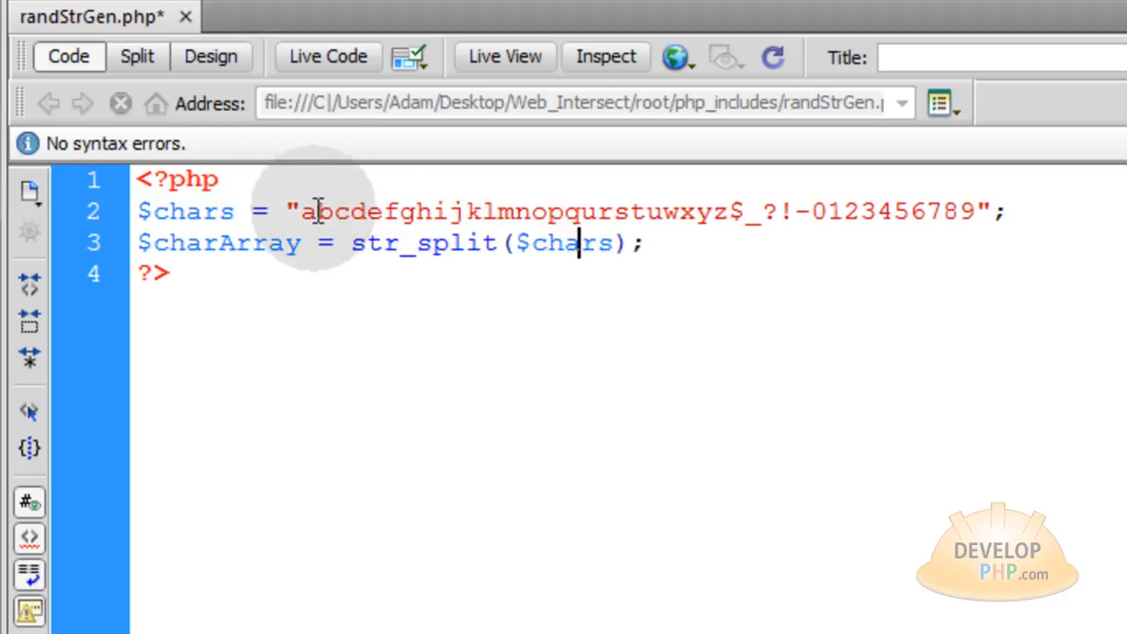
- Highlight the character list in $chars to show what gets split
{"action": "double_click", "coordinate": [422, 243]}
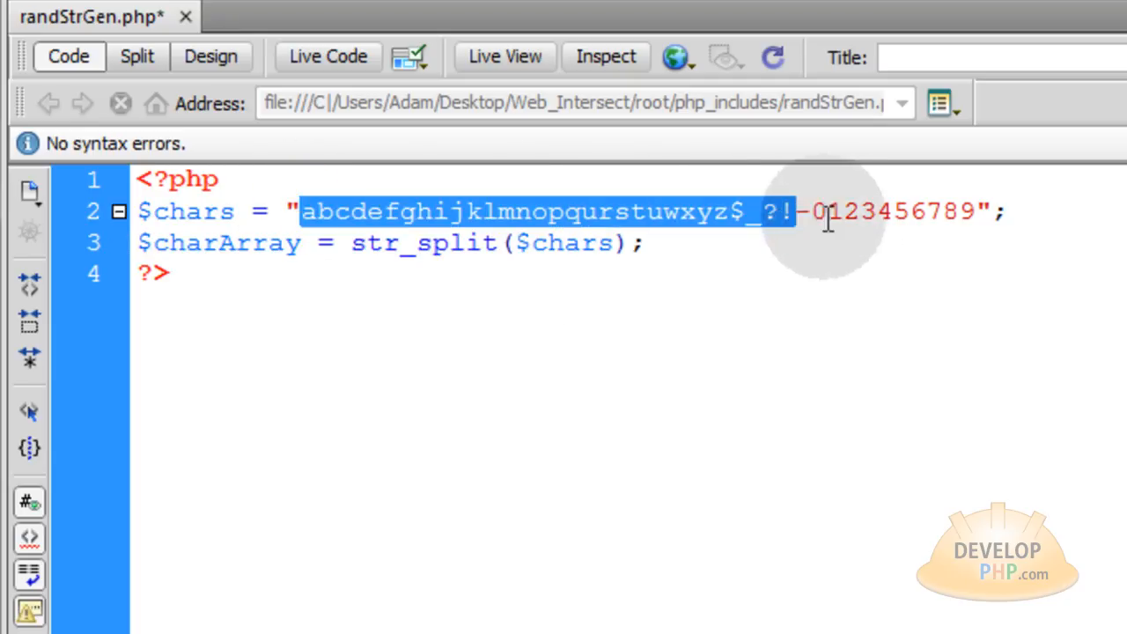
{"action": "left_click", "coordinate": [479, 211]}
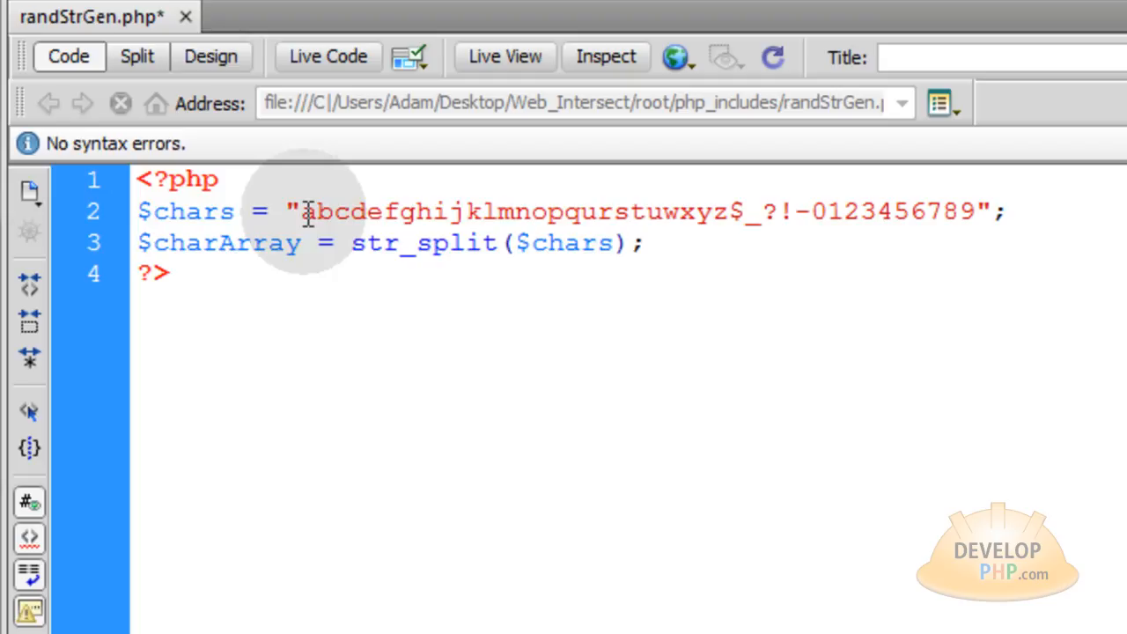
{"action": "double_click", "coordinate": [303, 212]}
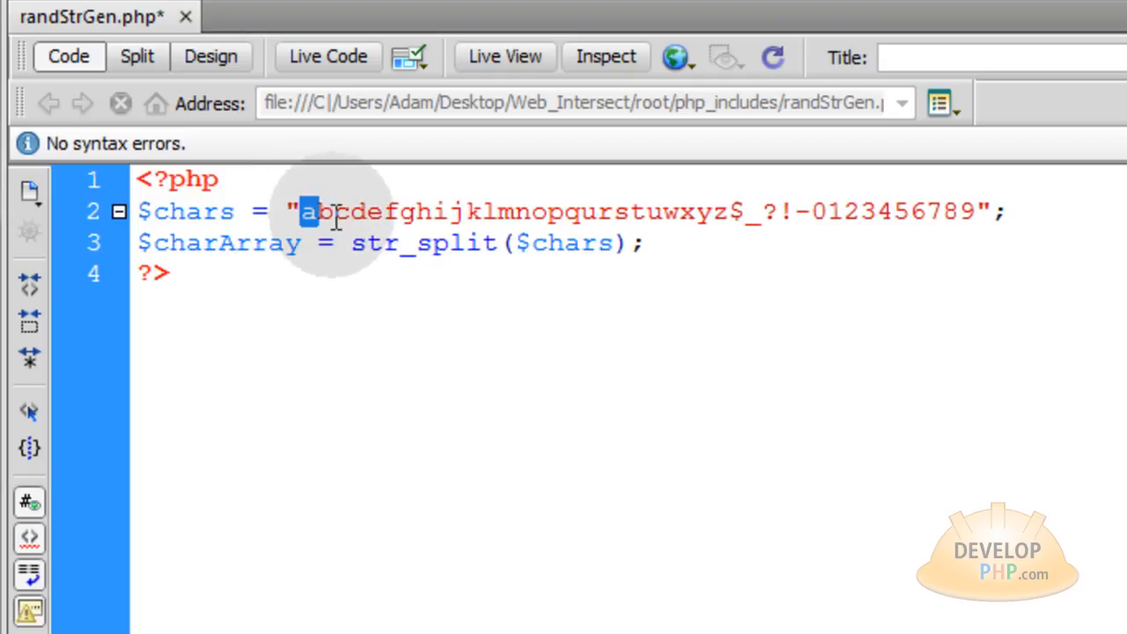
{"action": "left_click", "coordinate": [352, 211]}
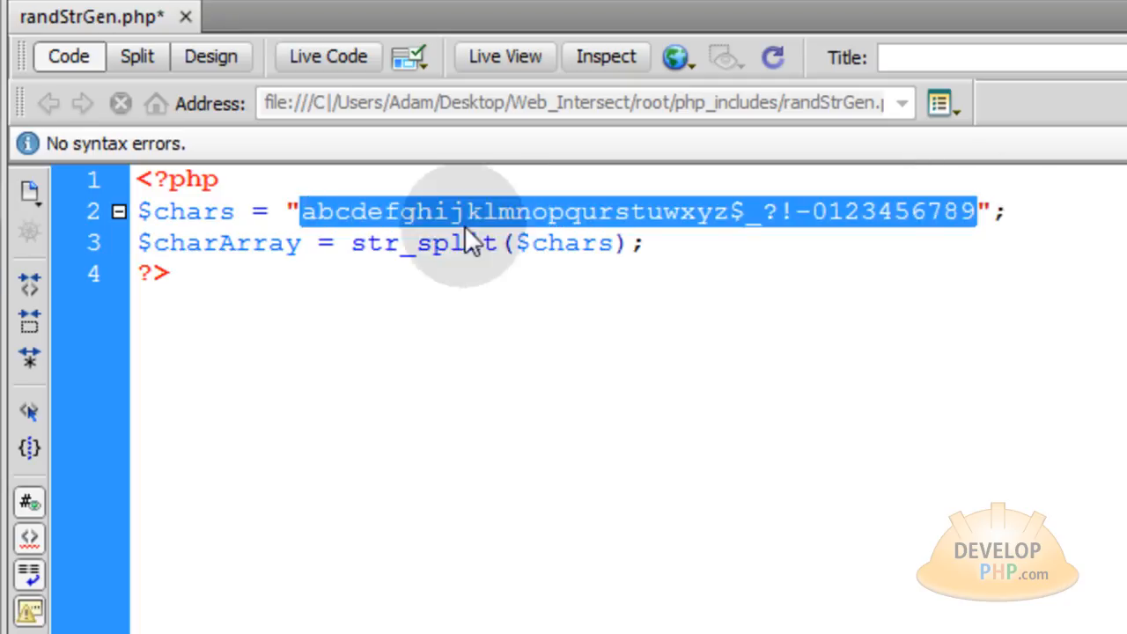
- Add an empty for(){ } loop skeleton below the $charArray line
{"action": "type", "text": "fo"}
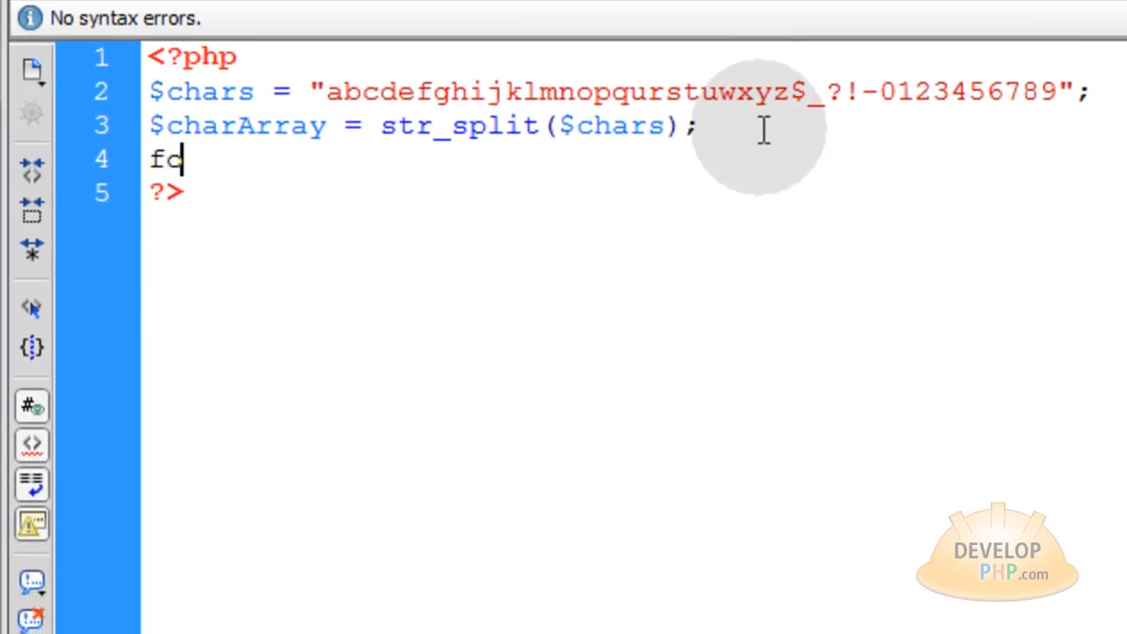
{"action": "type", "text": "r()"}
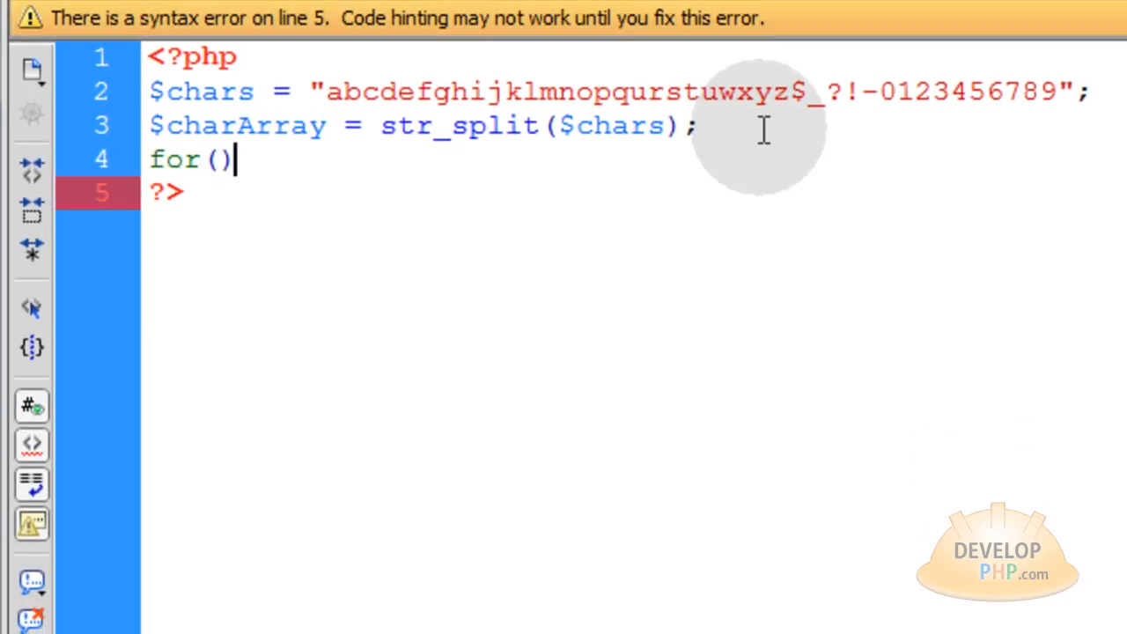
{"action": "type", "text": "{"}
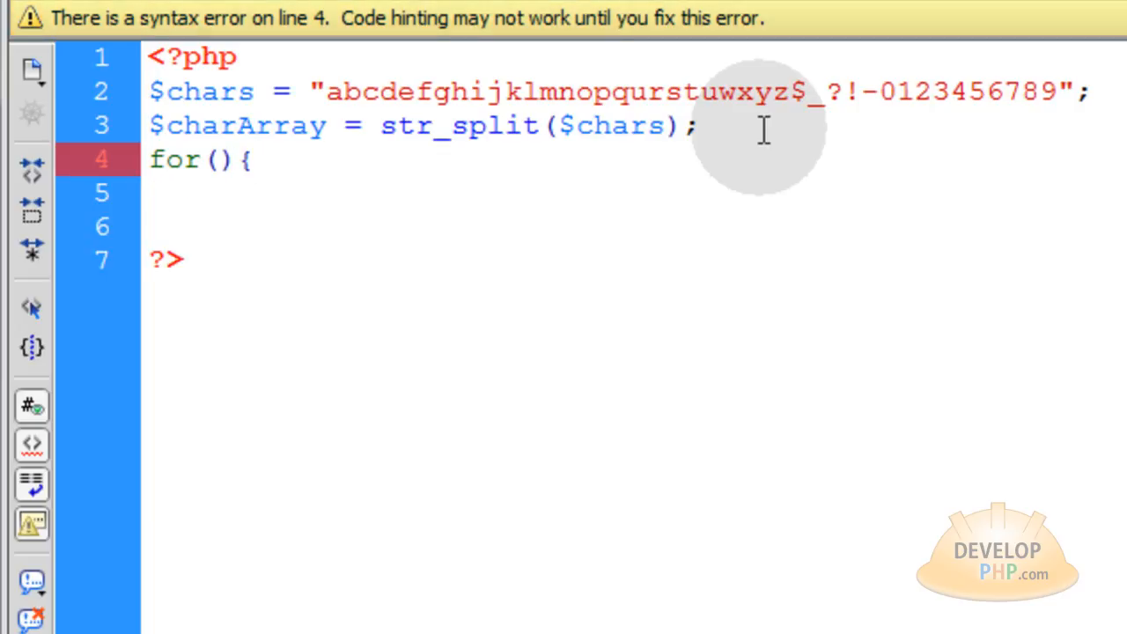
{"action": "type", "text": "}"}
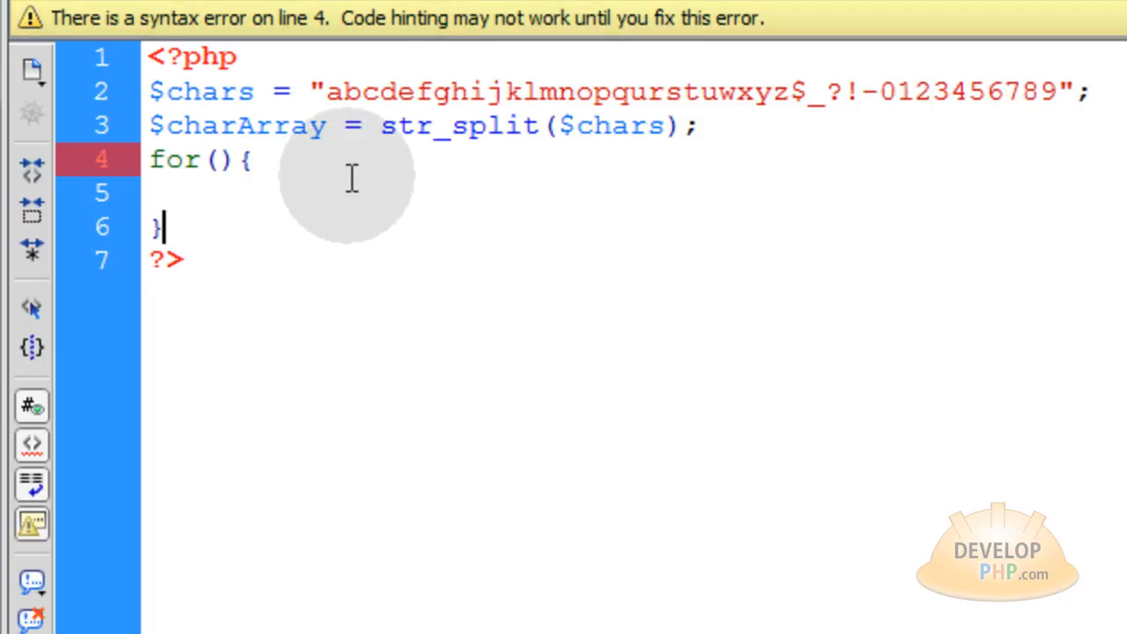
{"action": "mouse_move", "coordinate": [359, 185]}
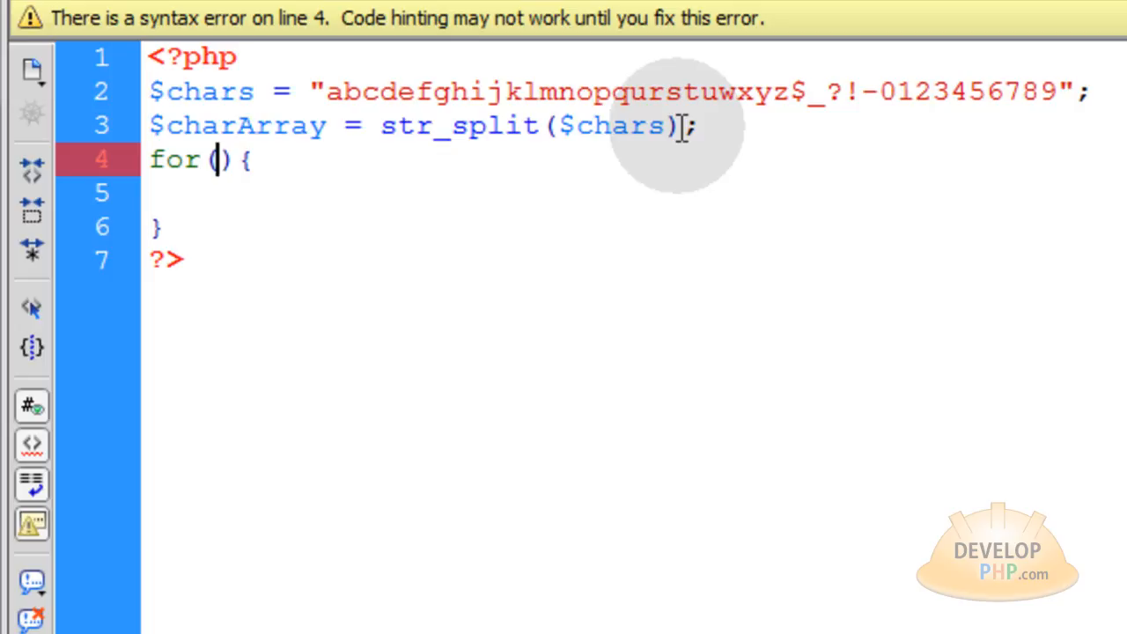
- Fill the loop header as for($i = 0; $i < 10; $i++) so it runs ten times
{"action": "type", "text": "$i"}
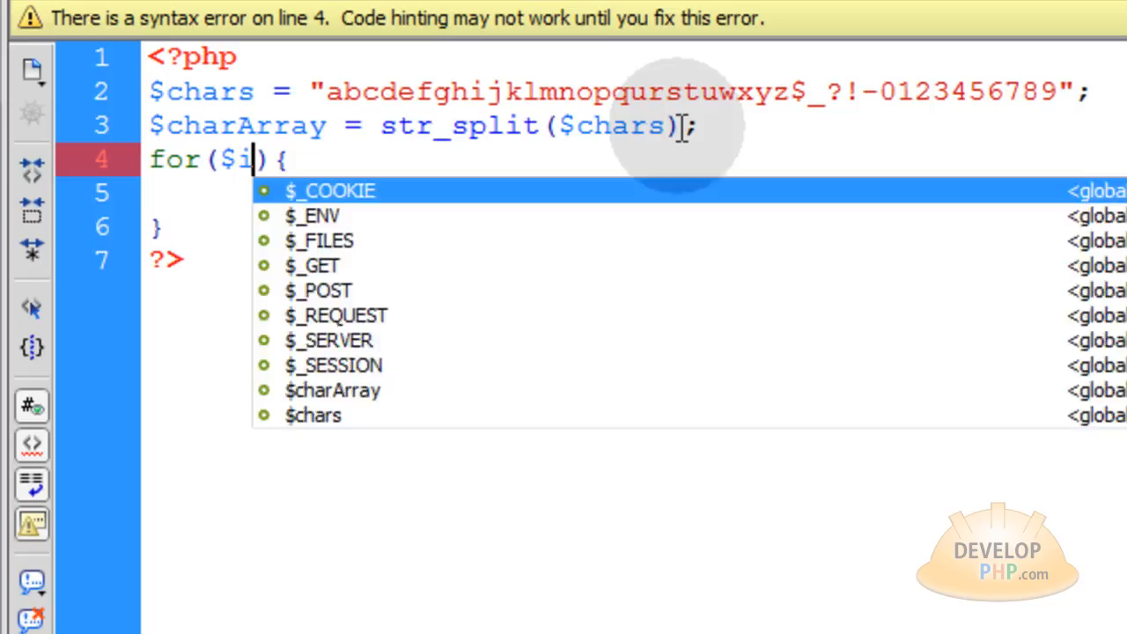
{"action": "type", "text": "= 0"}
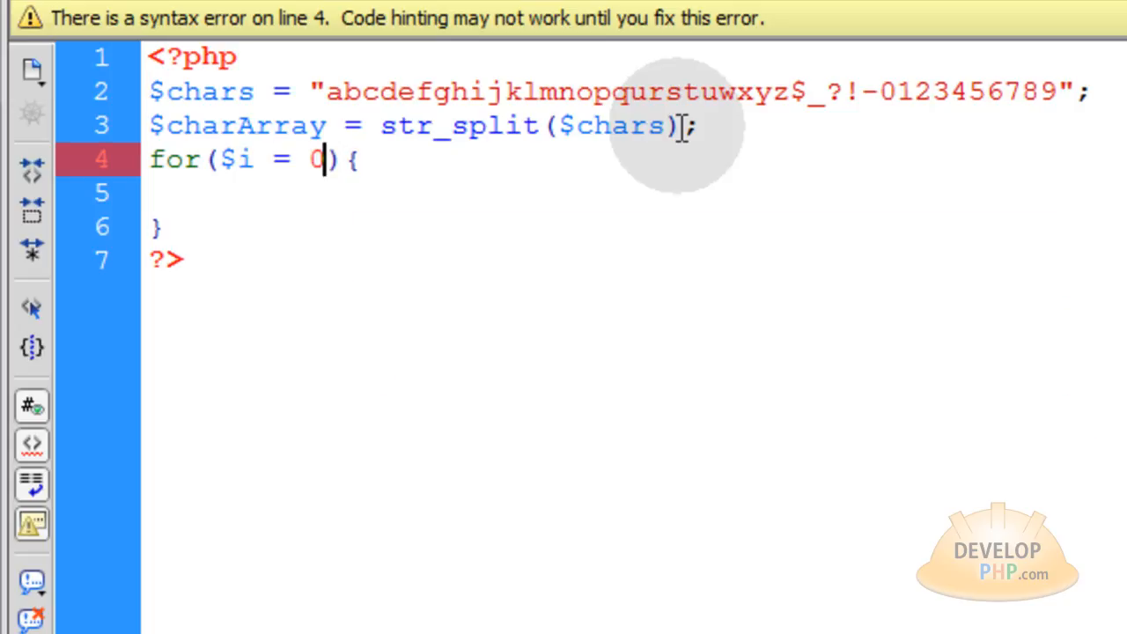
{"action": "type", "text": ";"}
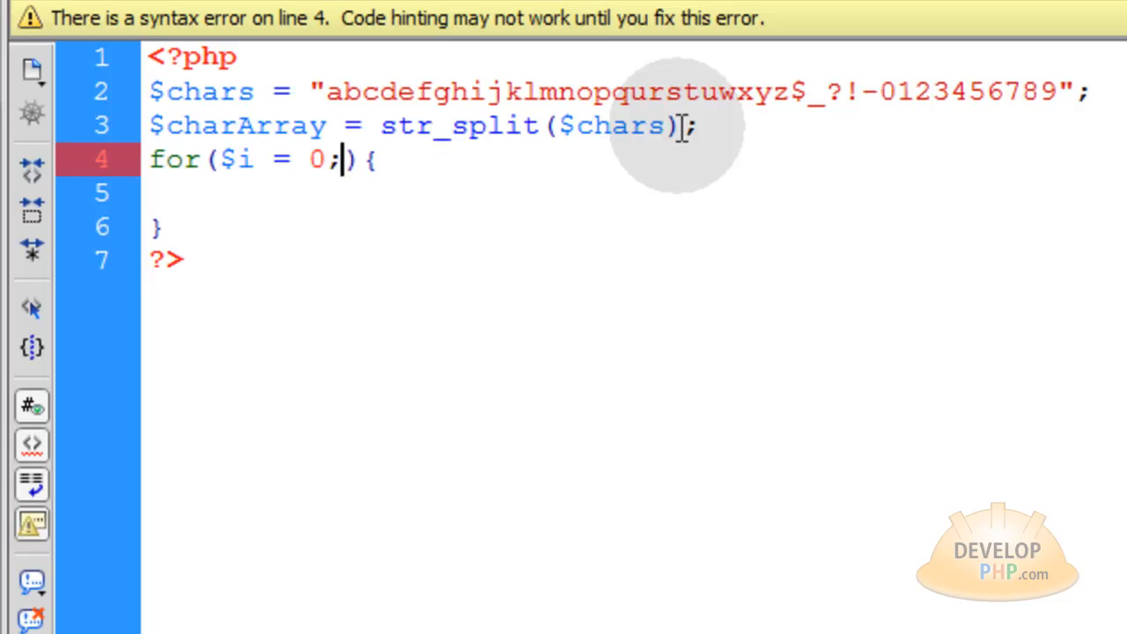
{"action": "type", "text": "$"}
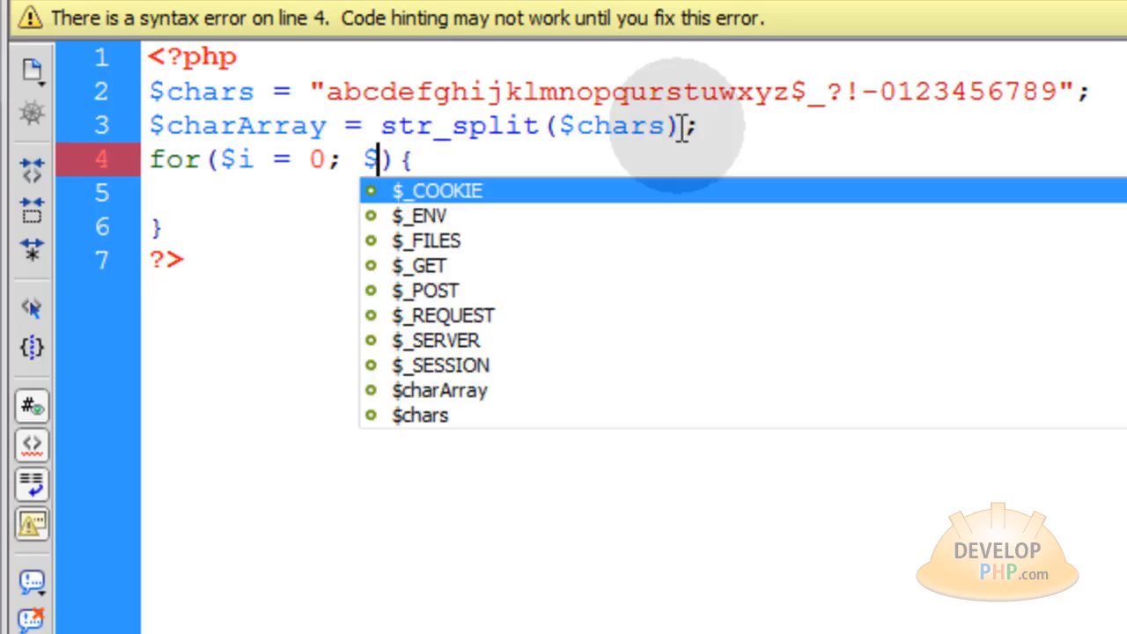
{"action": "type", "text": "i <"}
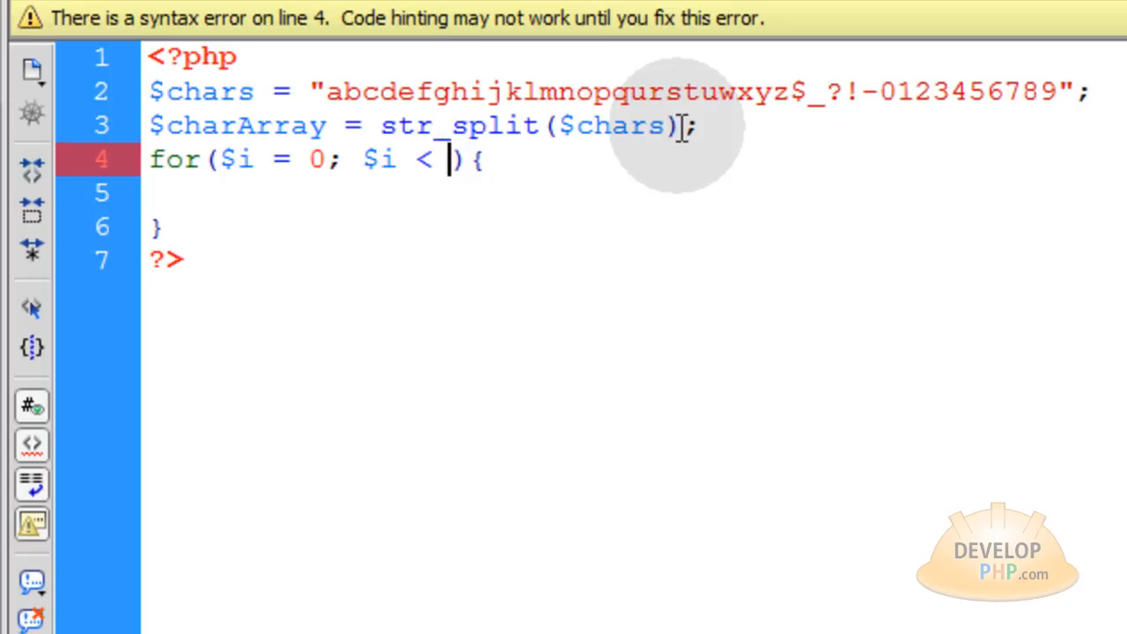
{"action": "type", "text": "10;"}
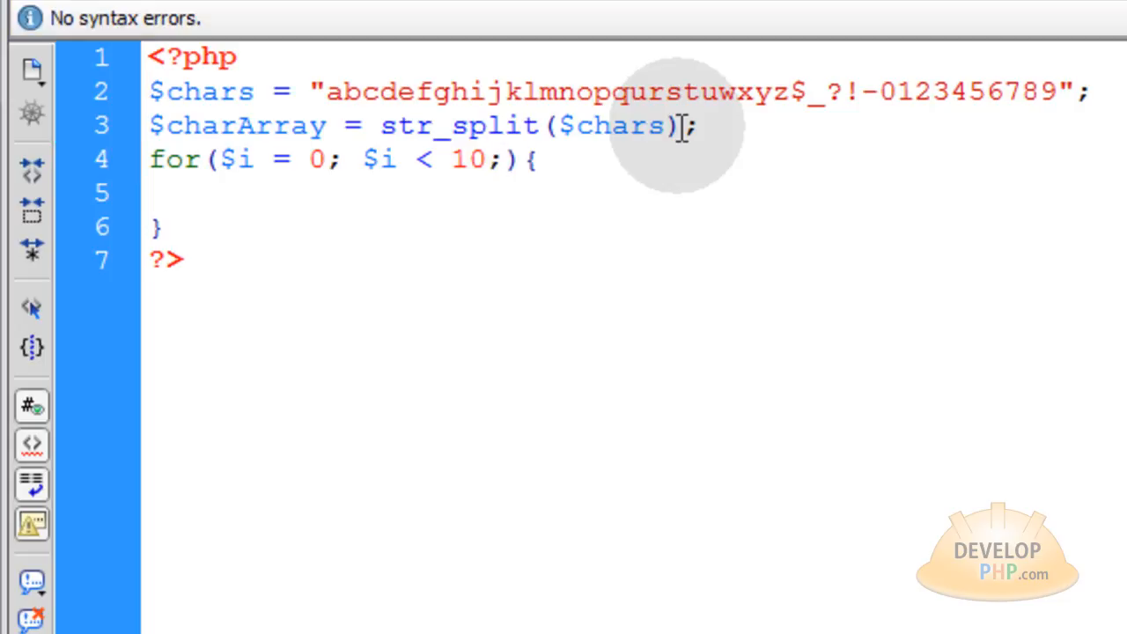
{"action": "type", "text": "$i"}
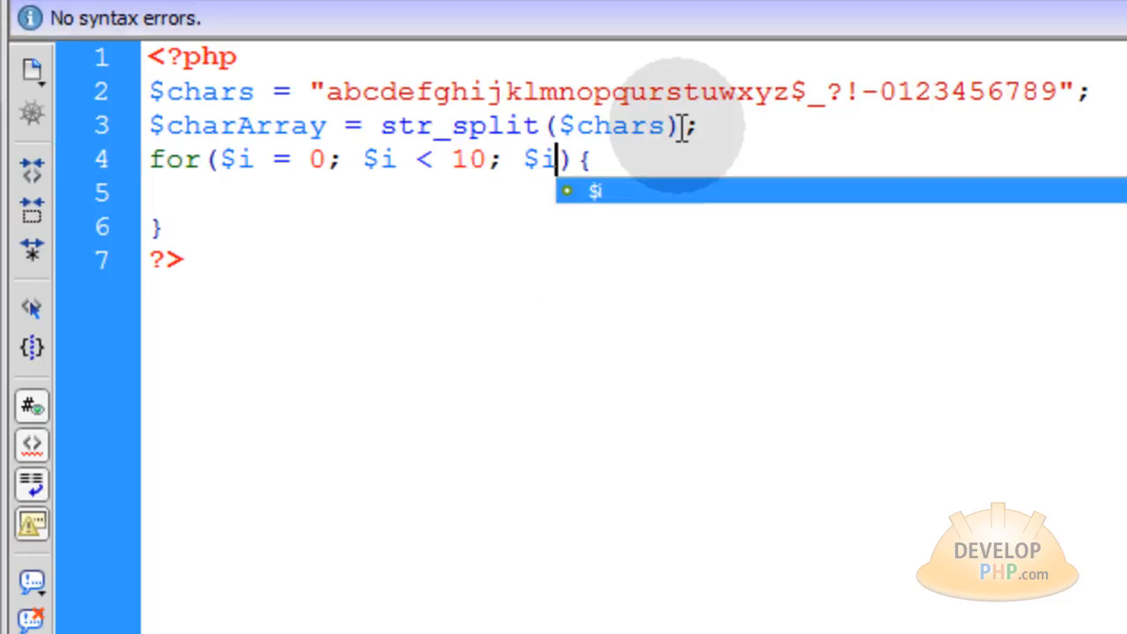
{"action": "type", "text": "++"}
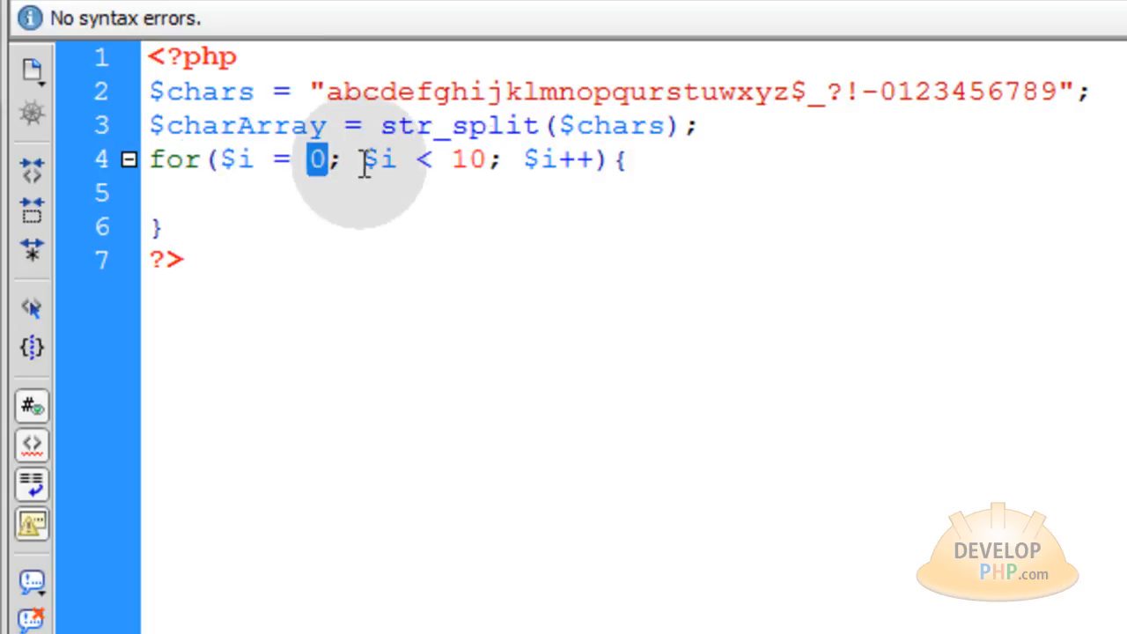
{"action": "left_click_drag", "start_coordinate": [361, 158], "coordinate": [502, 159]}
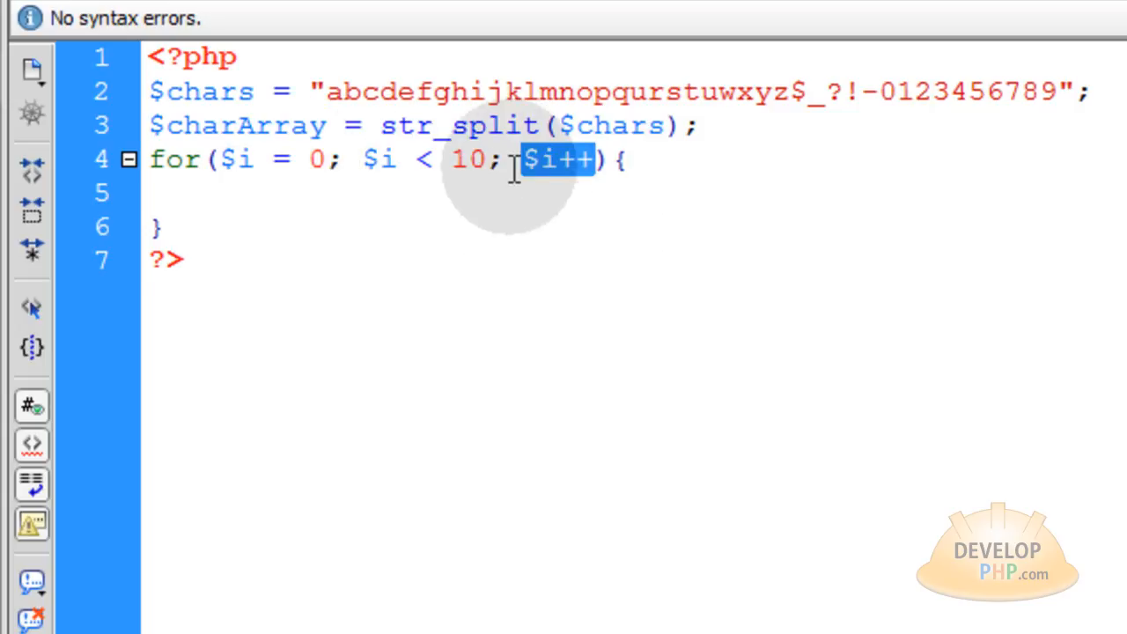
{"action": "mouse_move", "coordinate": [443, 193]}
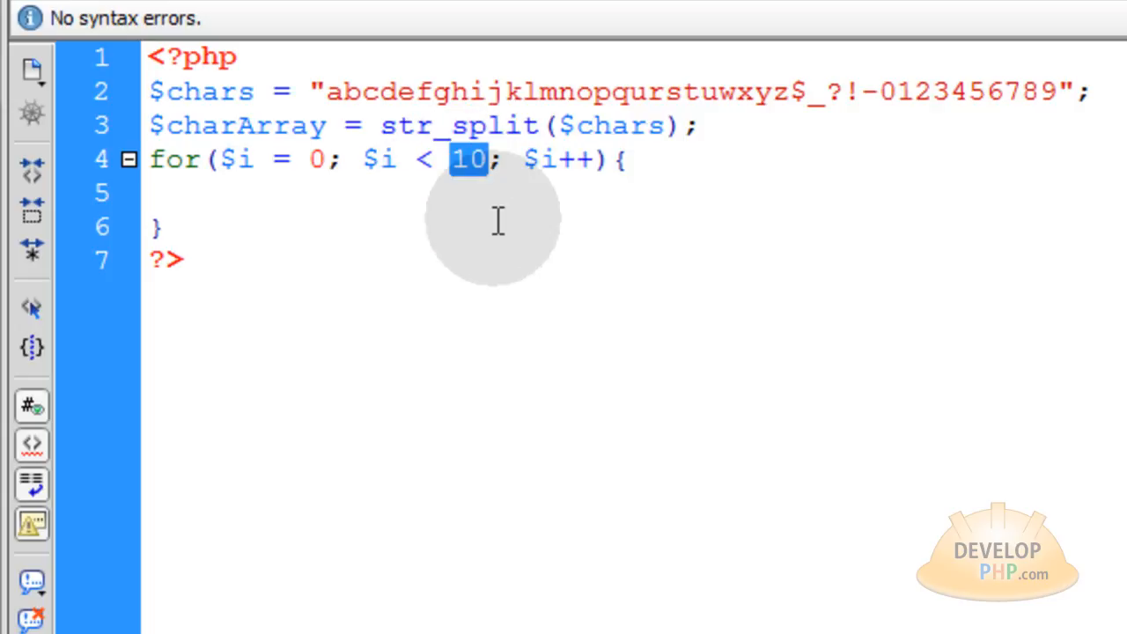
{"action": "mouse_move", "coordinate": [490, 201]}
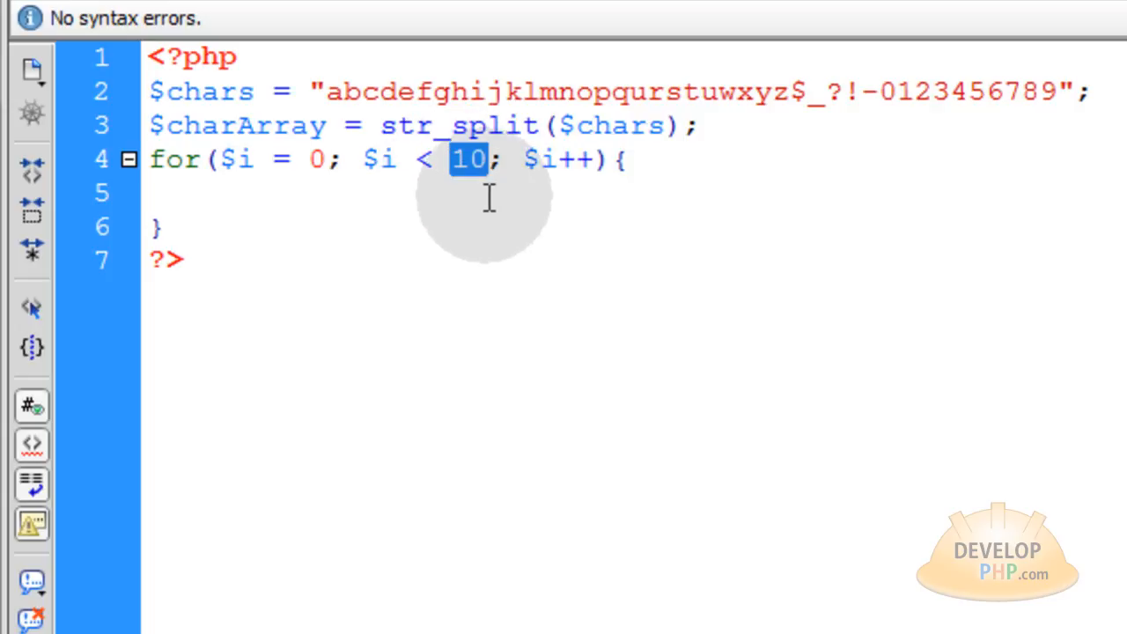
- Inside the loop assign $randItem = array_rand($charArray);
{"action": "left_click", "coordinate": [214, 194]}
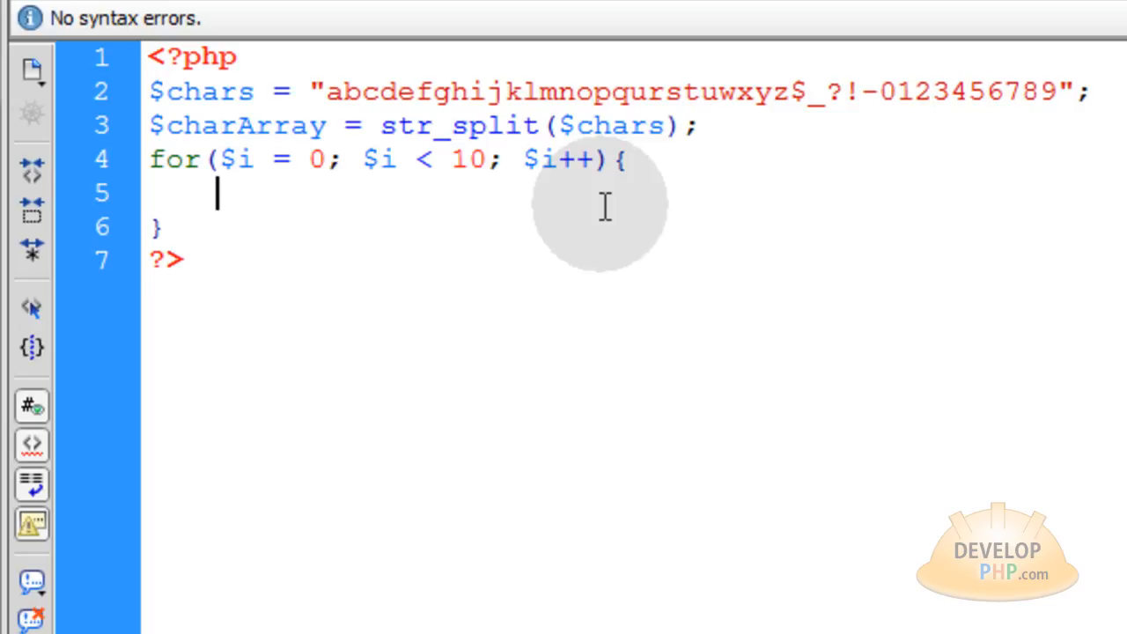
{"action": "type", "text": "$randItem = array_rand($charArray);"}
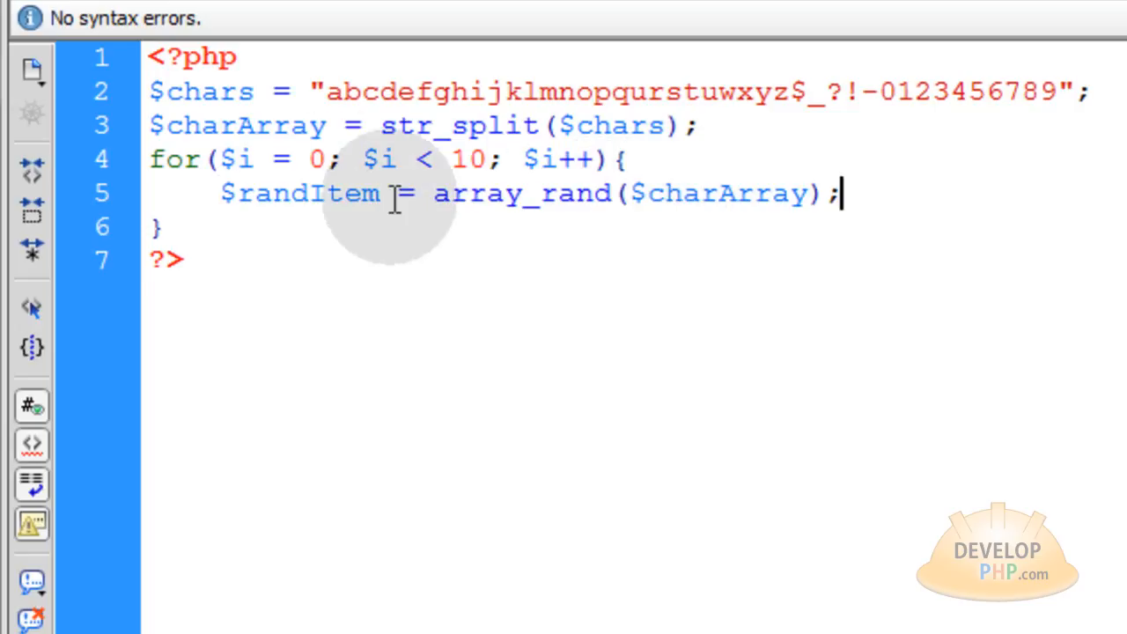
{"action": "double_click", "coordinate": [299, 192]}
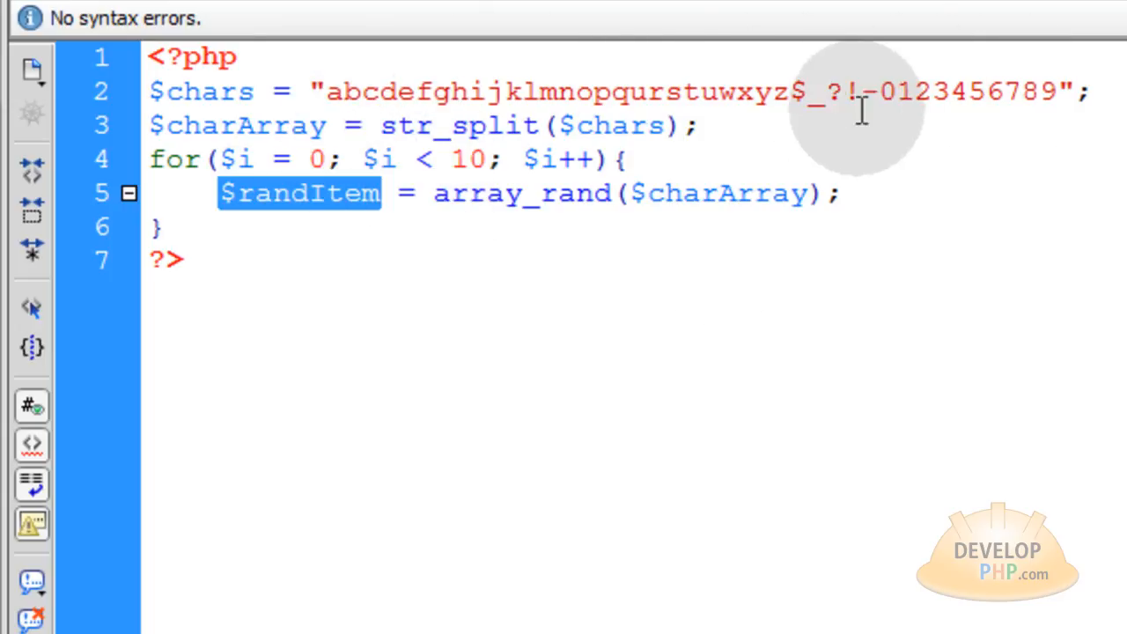
{"action": "double_click", "coordinate": [521, 192]}
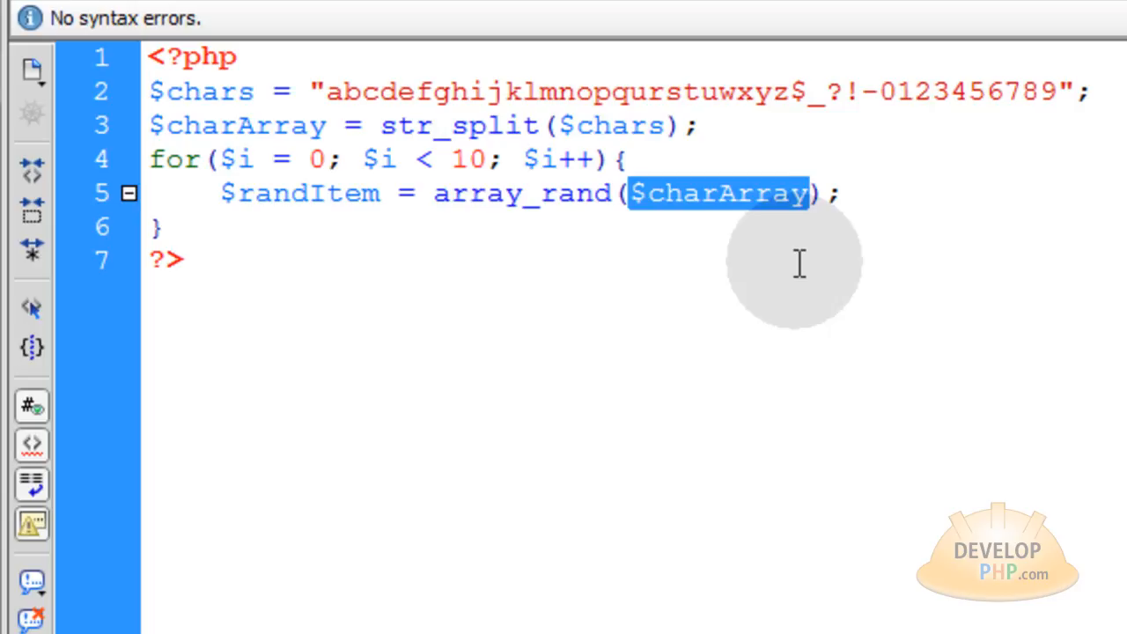
{"action": "mouse_move", "coordinate": [604, 268]}
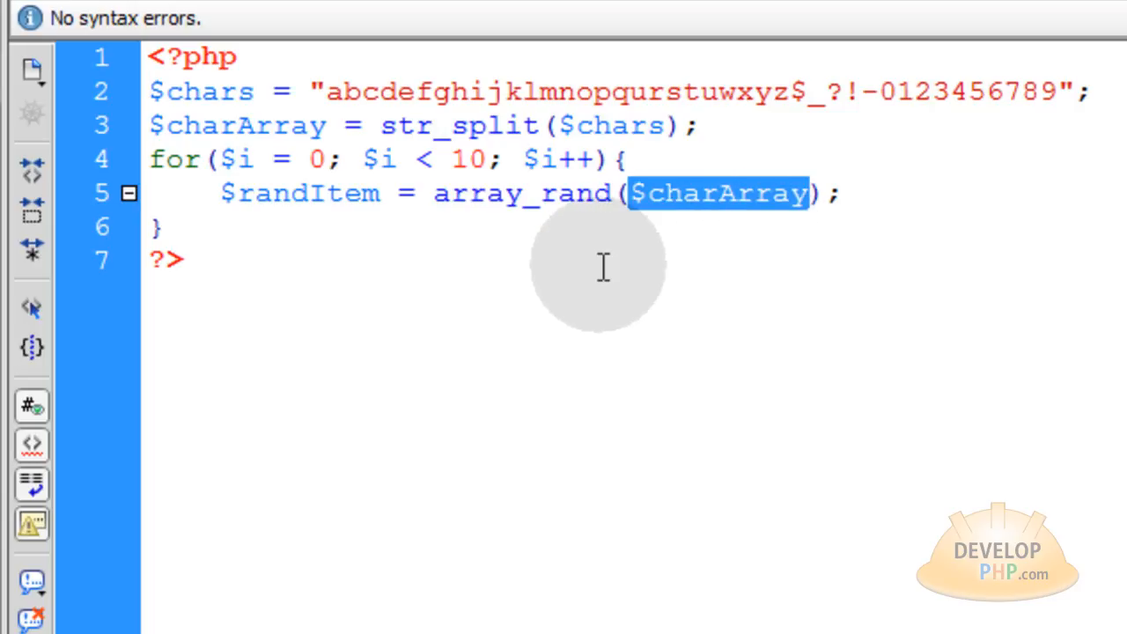
{"action": "mouse_move", "coordinate": [854, 151]}
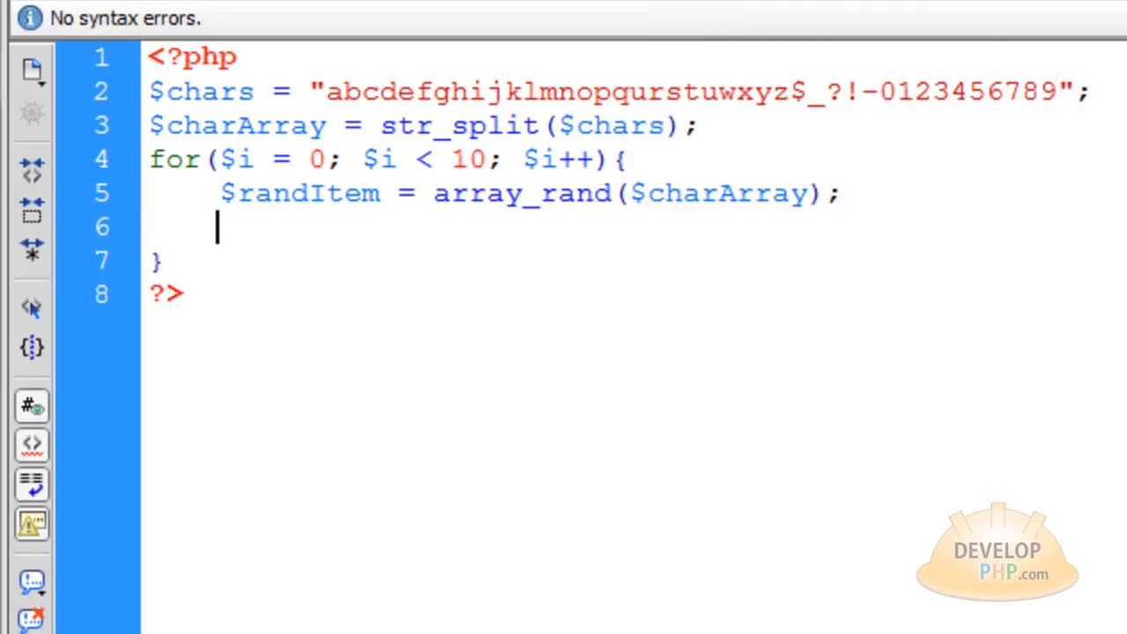
- Add echo "|".$charArray[$randItem]; as the loop's second line
{"action": "type", "text": "echo \"\""}
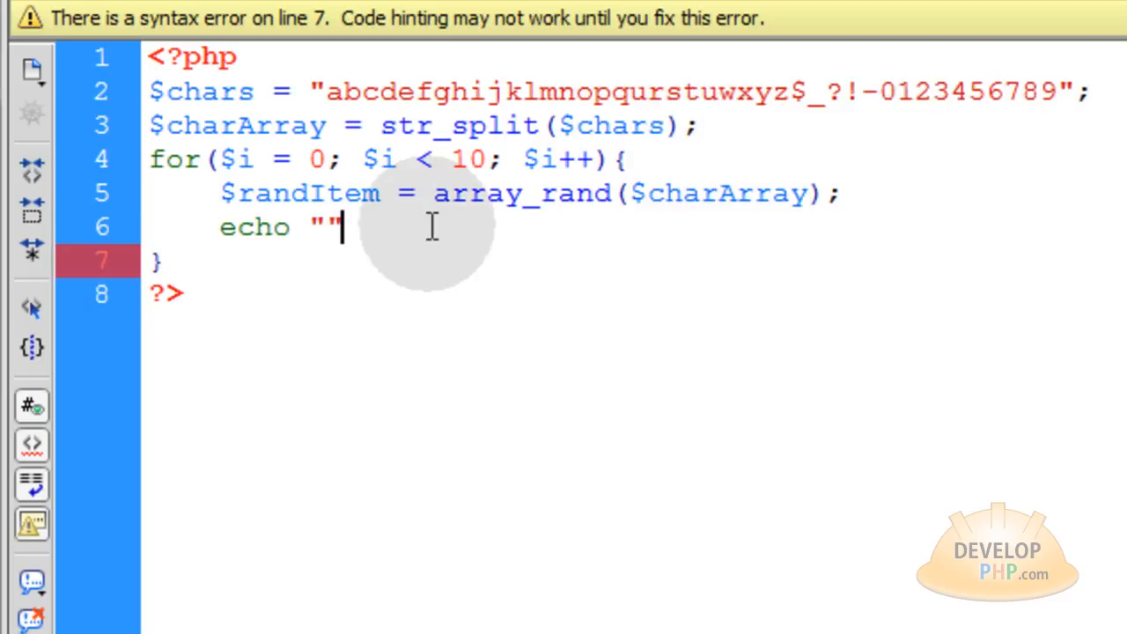
{"action": "type", "text": ";"}
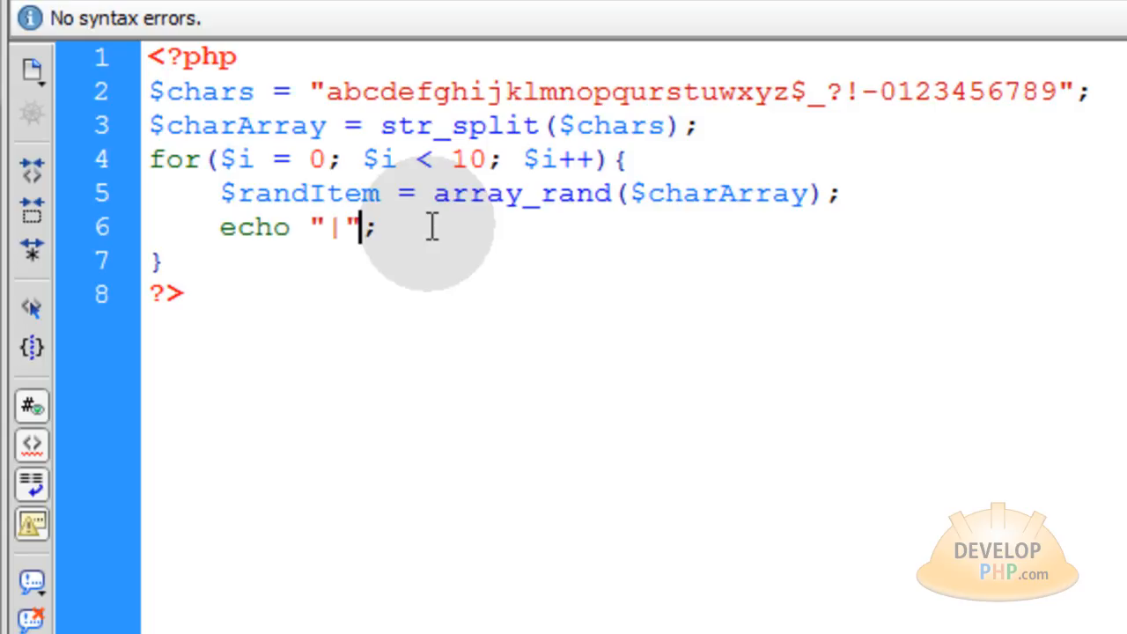
{"action": "type", "text": ".$charArray"}
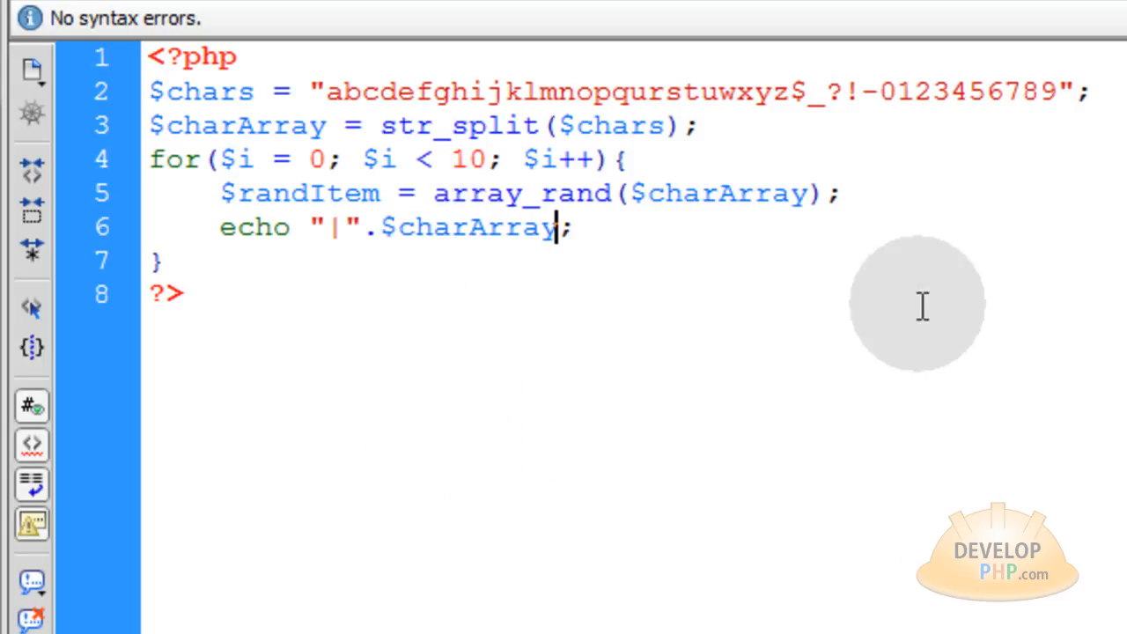
{"action": "type", "text": "[]"}
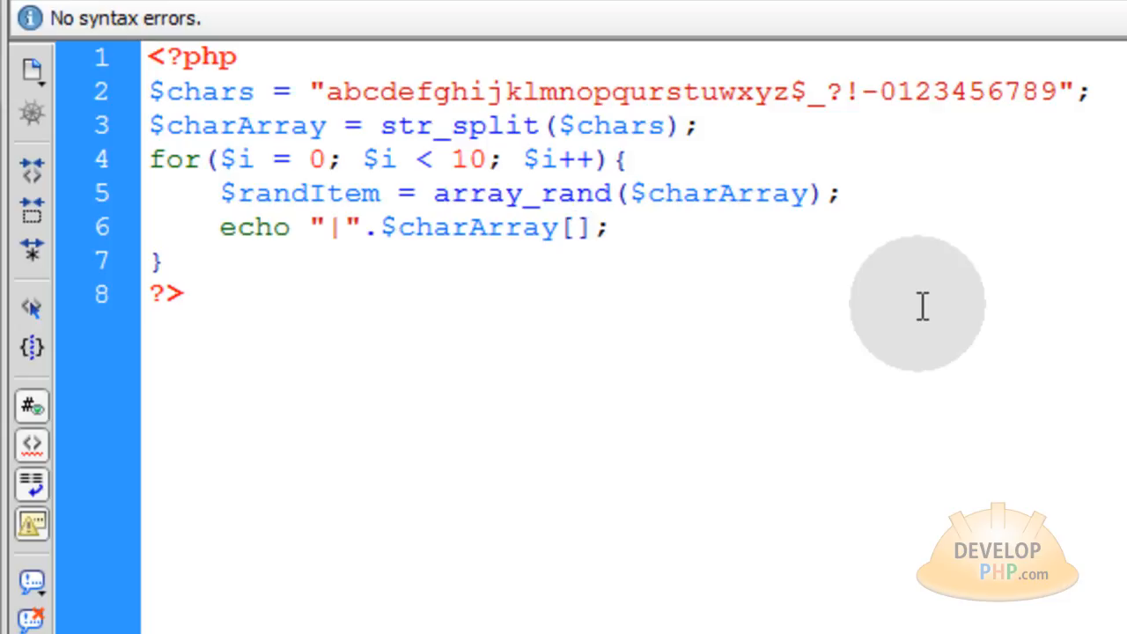
{"action": "double_click", "coordinate": [326, 192]}
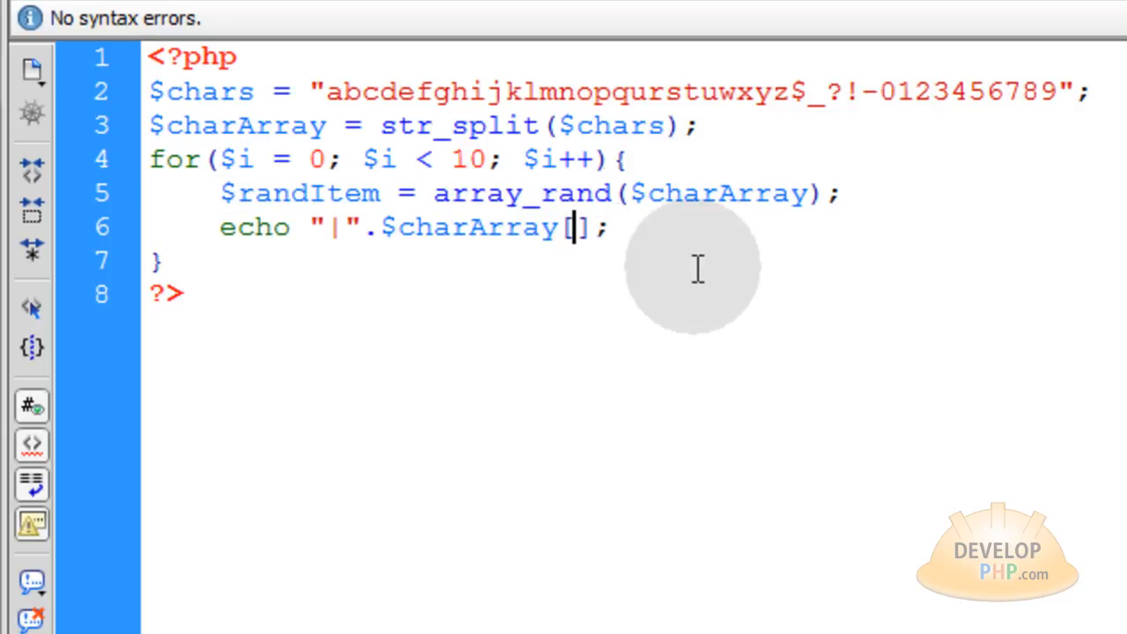
{"action": "type", "text": "$randItem"}
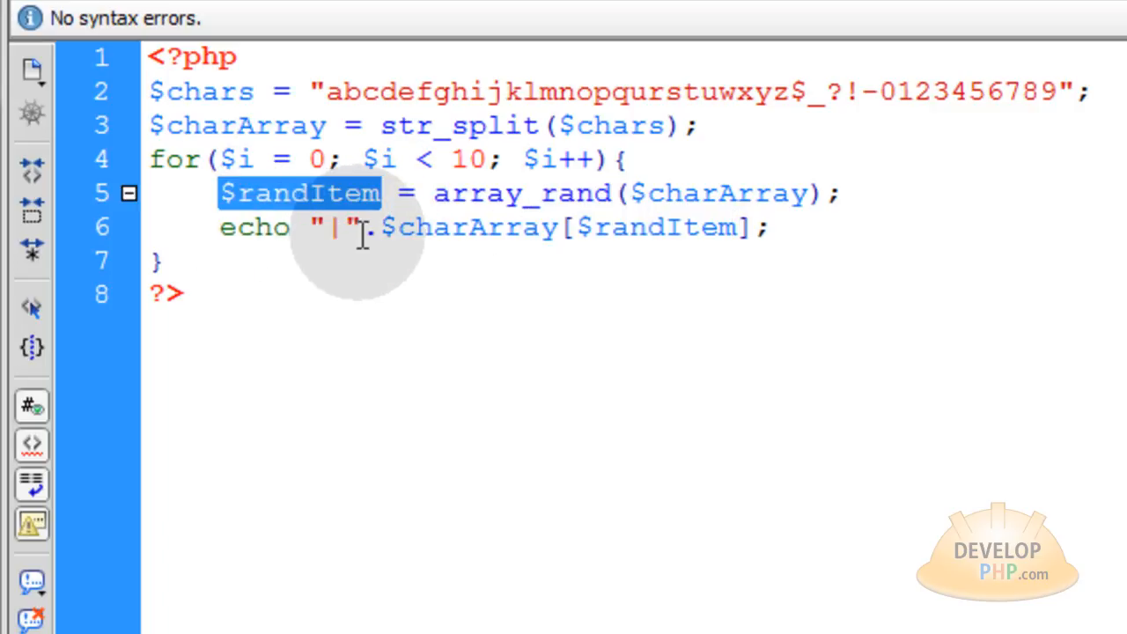
{"action": "mouse_move", "coordinate": [1039, 74]}
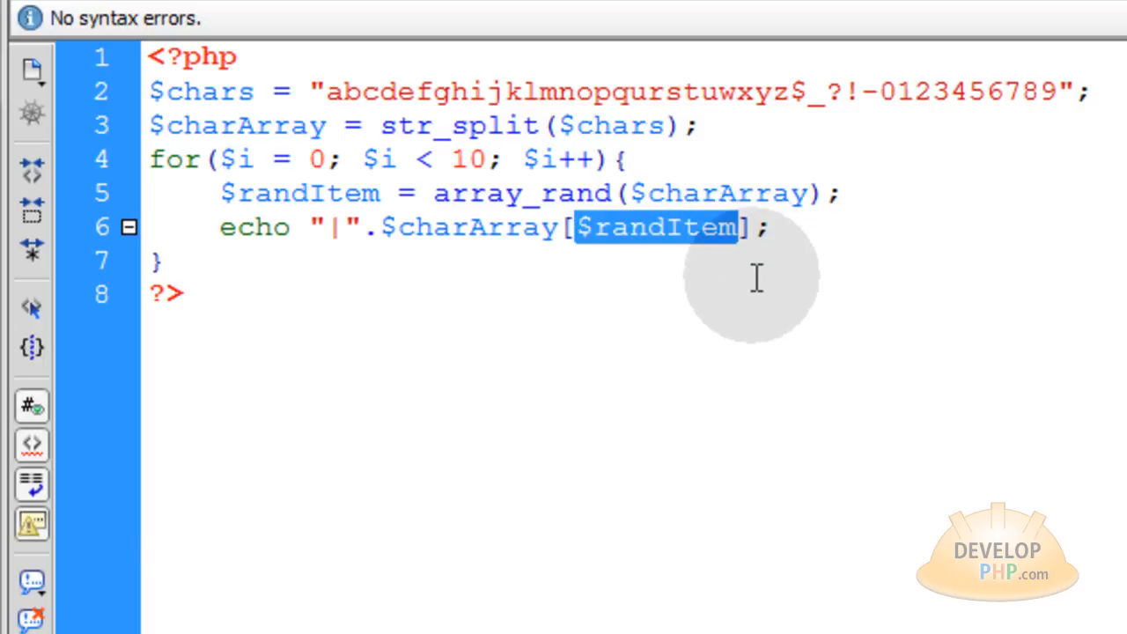
{"action": "mouse_move", "coordinate": [616, 291]}
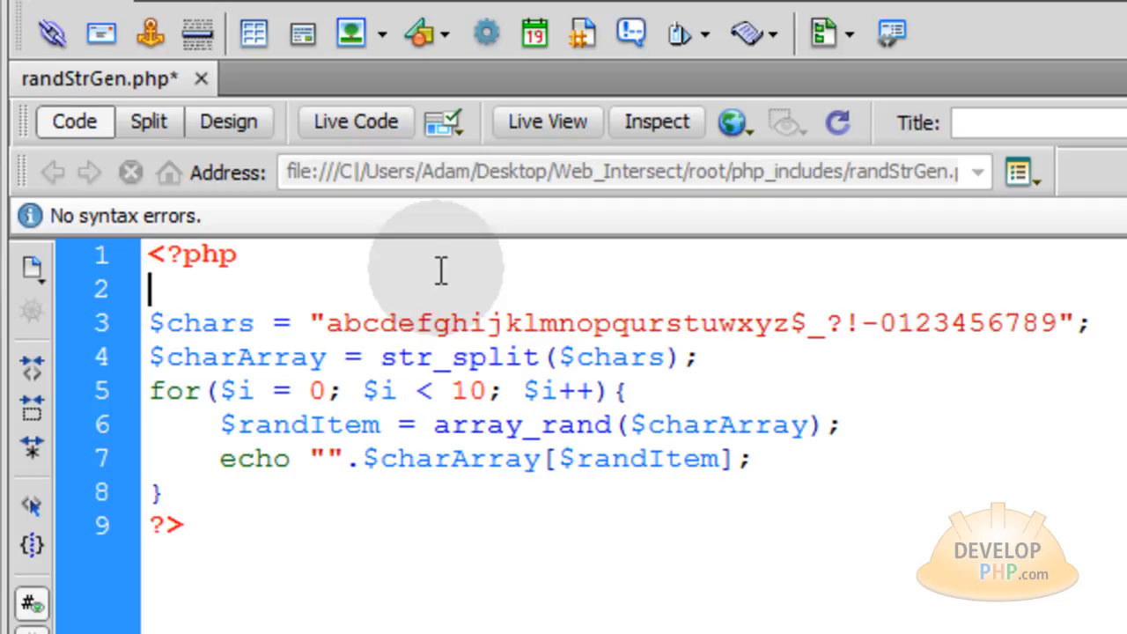
- Initialize $result = "", append each character with $result .= inside the loop, and echo $result after it
{"action": "type", "text": "$result = \"\";"}
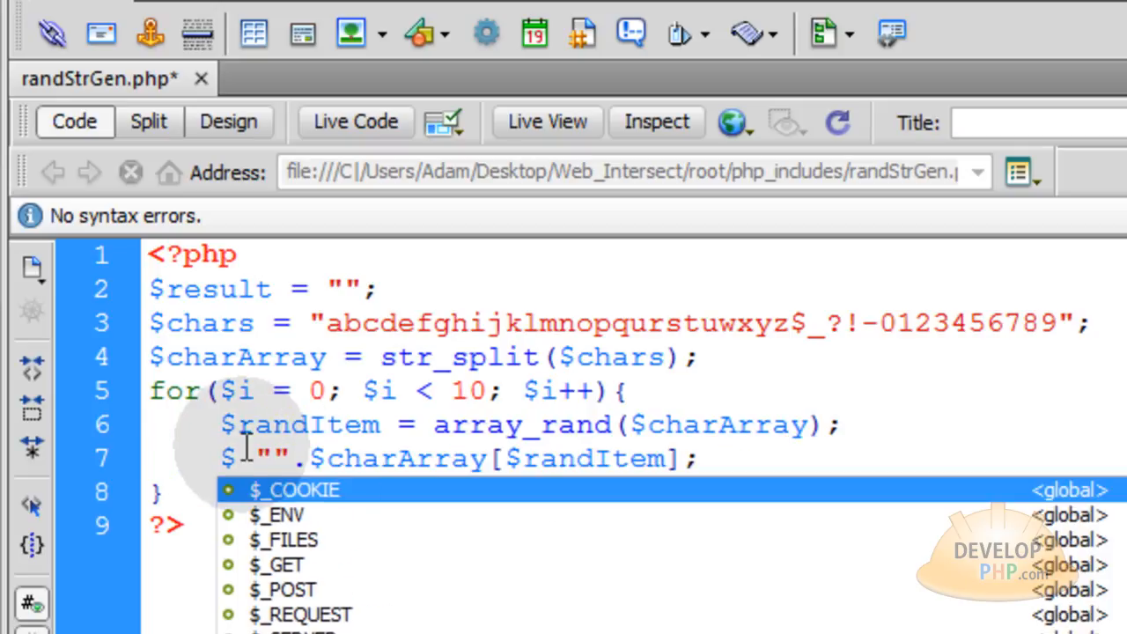
{"action": "type", "text": "result .="}
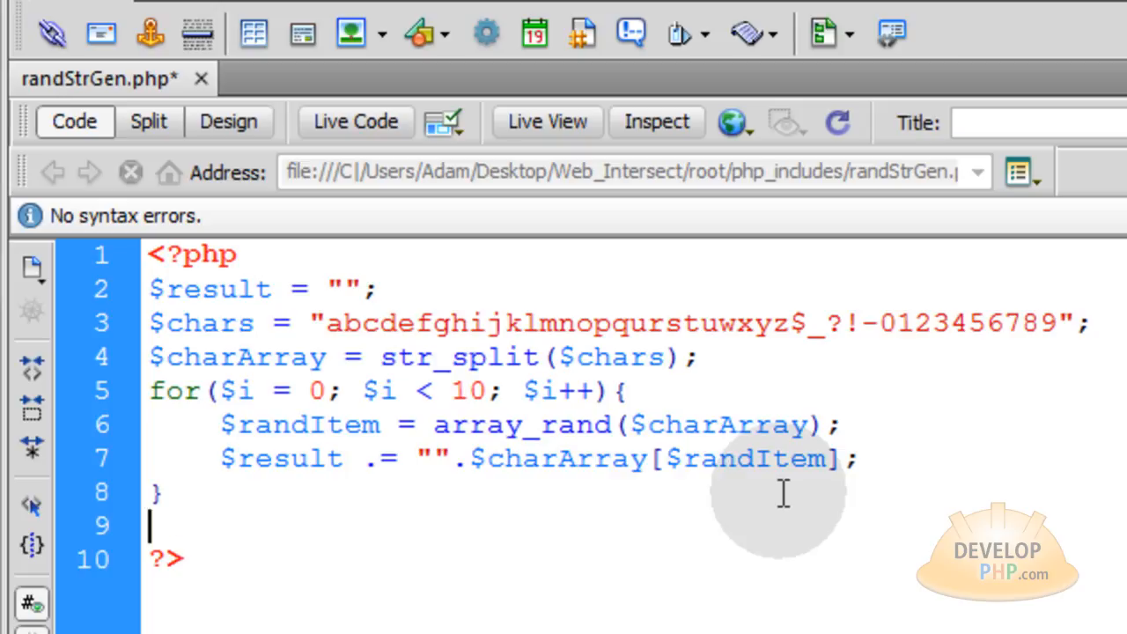
{"action": "type", "text": "echo $result;"}
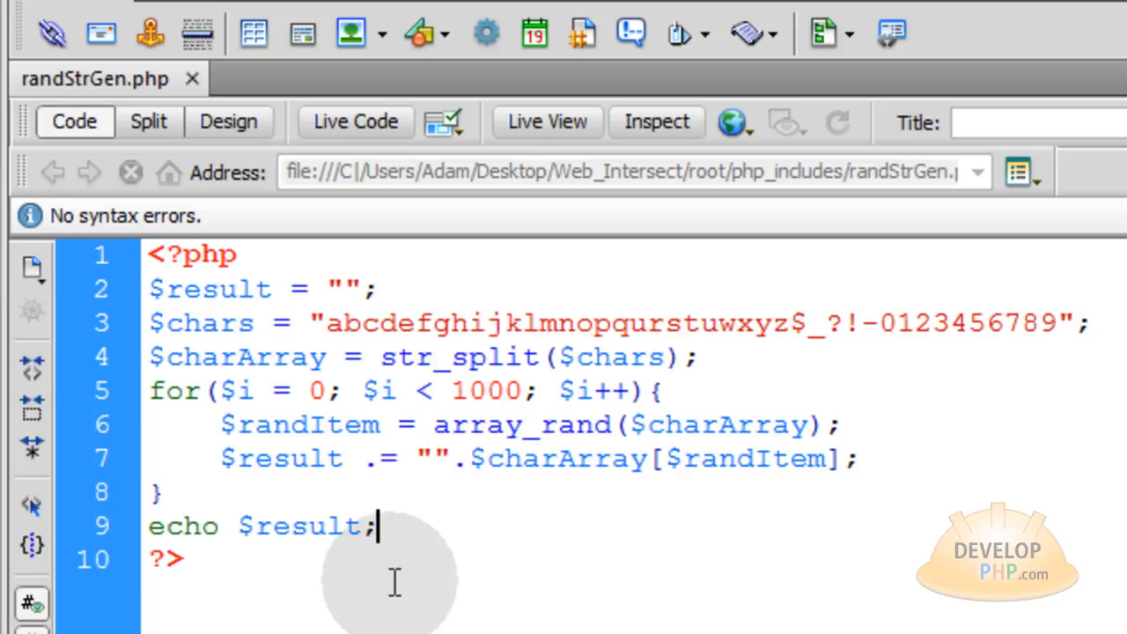
{"action": "left_click", "coordinate": [475, 391]}
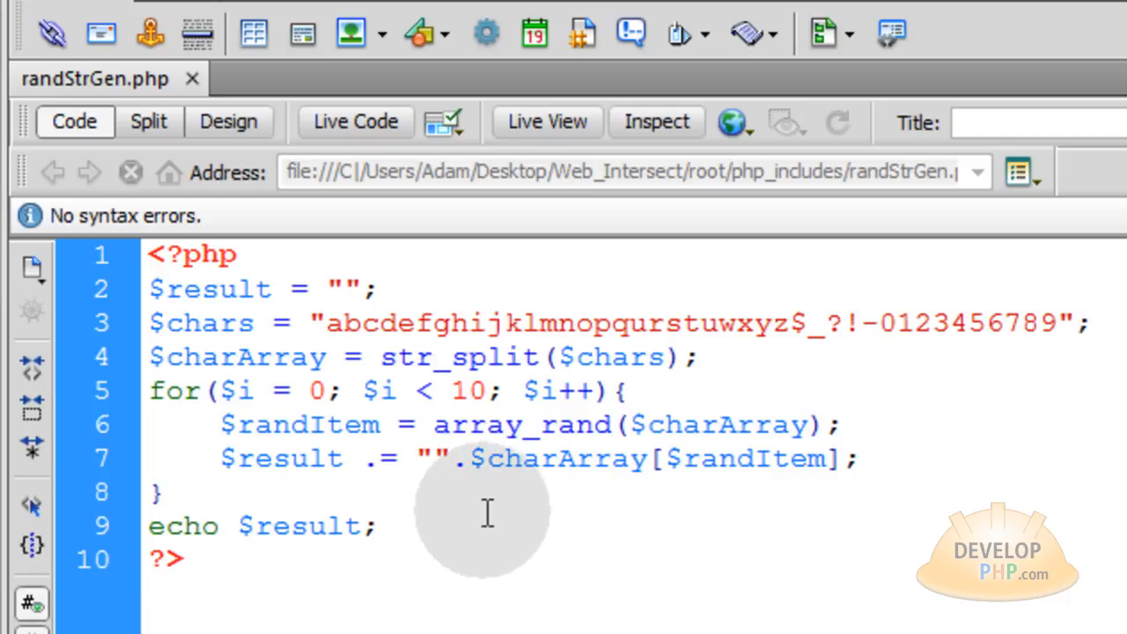
- Declare an empty function randStrGen() with its opening brace above the existing code
{"action": "key", "text": "enter"}
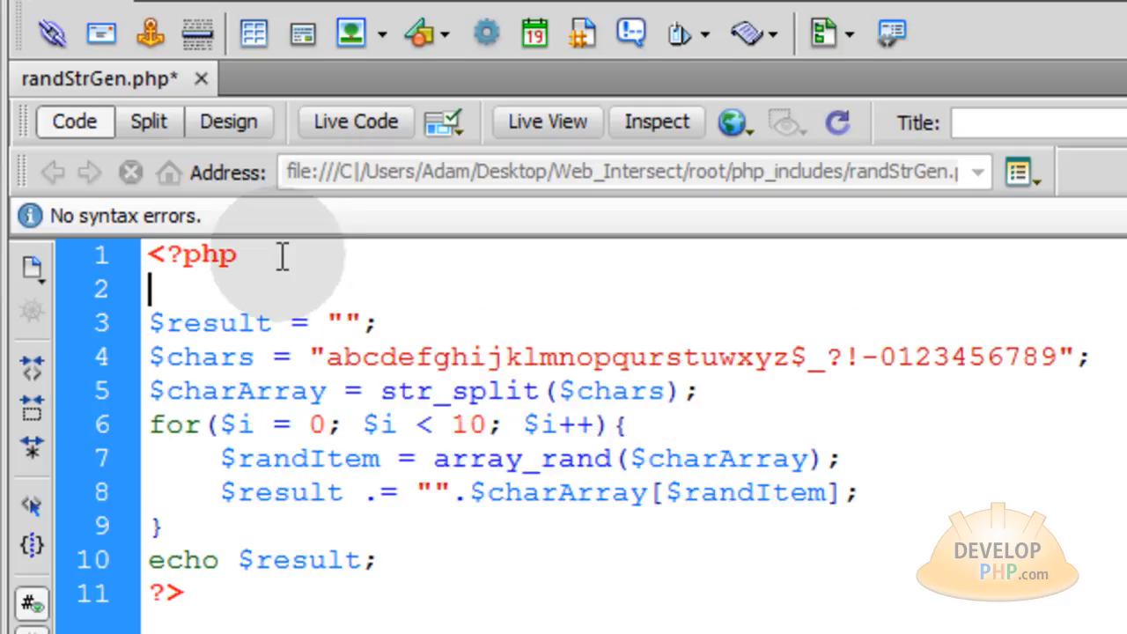
{"action": "type", "text": "function randStrGen"}
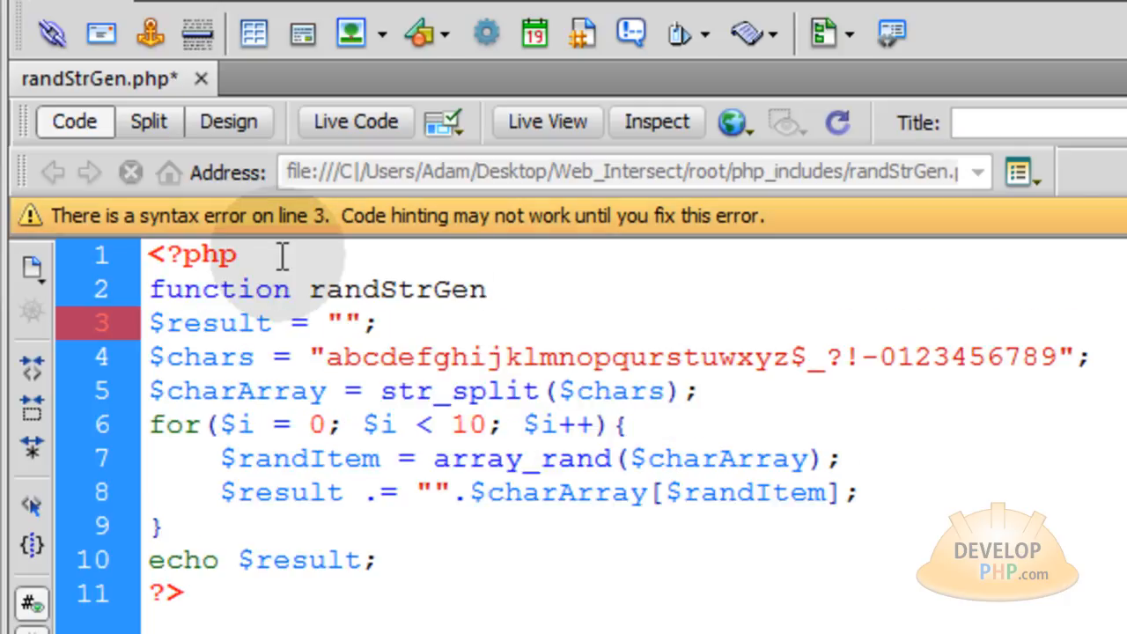
{"action": "type", "text": "()"}
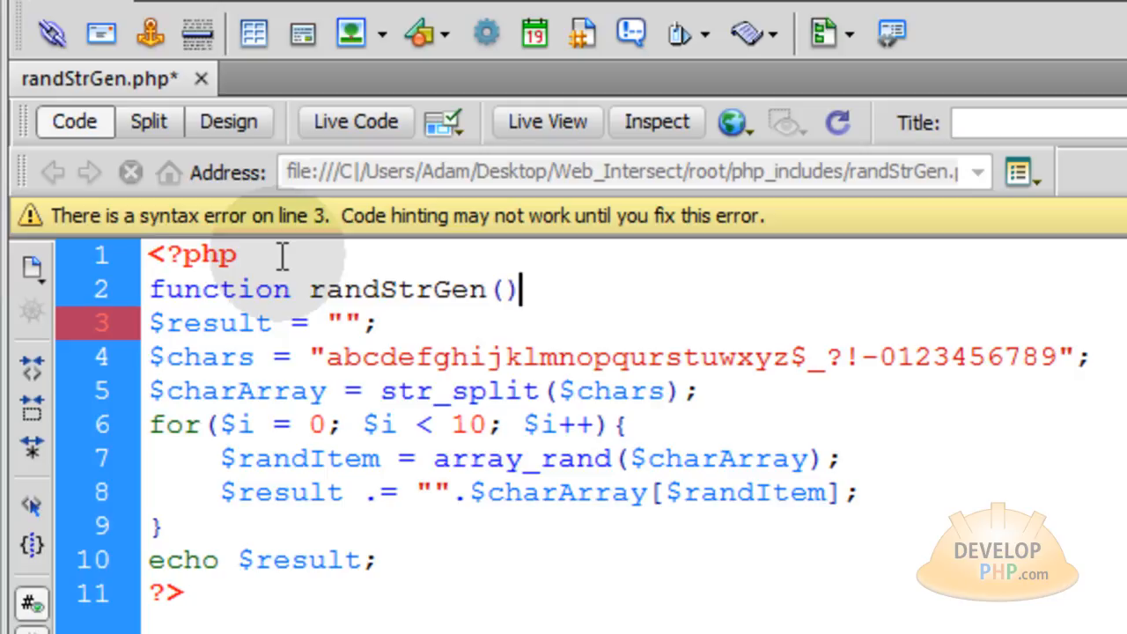
{"action": "type", "text": "{"}
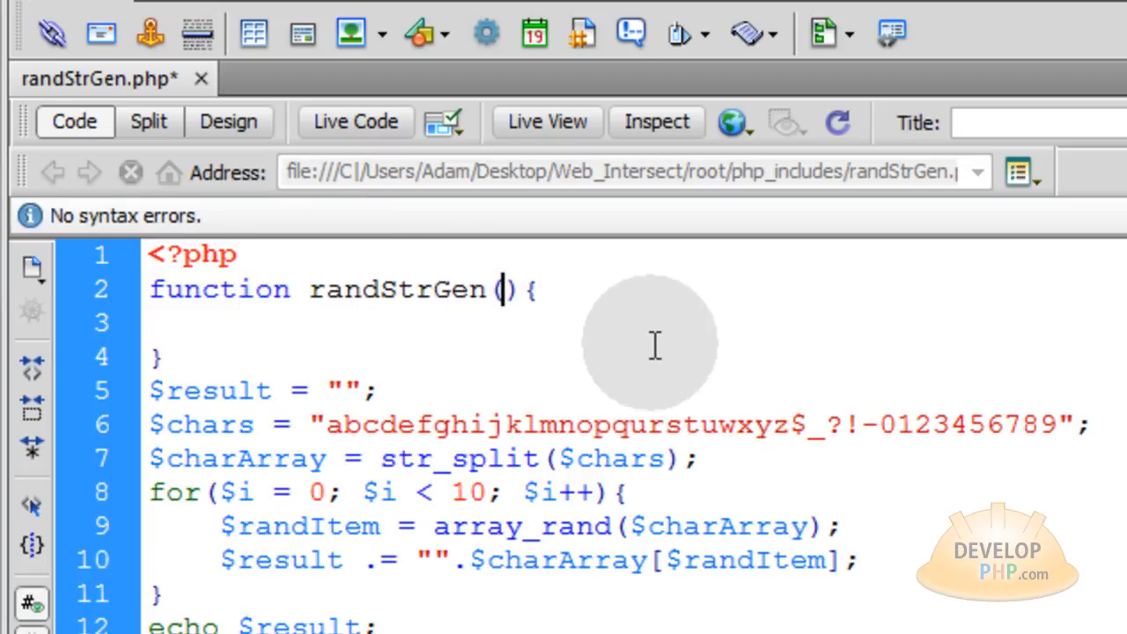
- Replace the loop limit 10 with $len and give randStrGen the parameter $len
{"action": "double_click", "coordinate": [476, 492]}
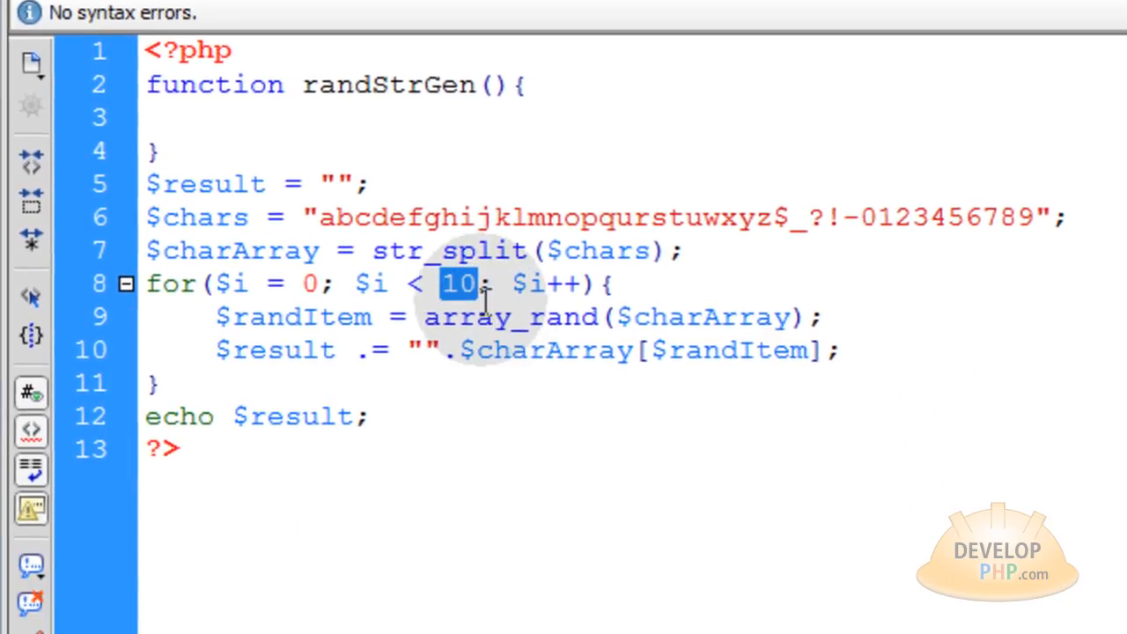
{"action": "type", "text": "$len"}
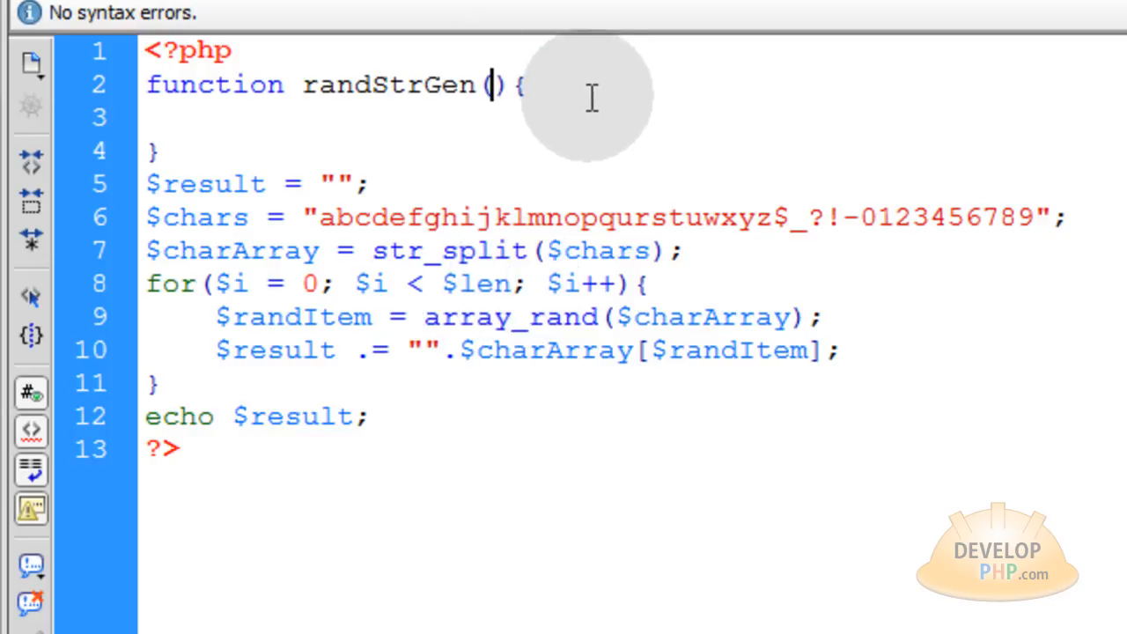
{"action": "type", "text": "$len"}
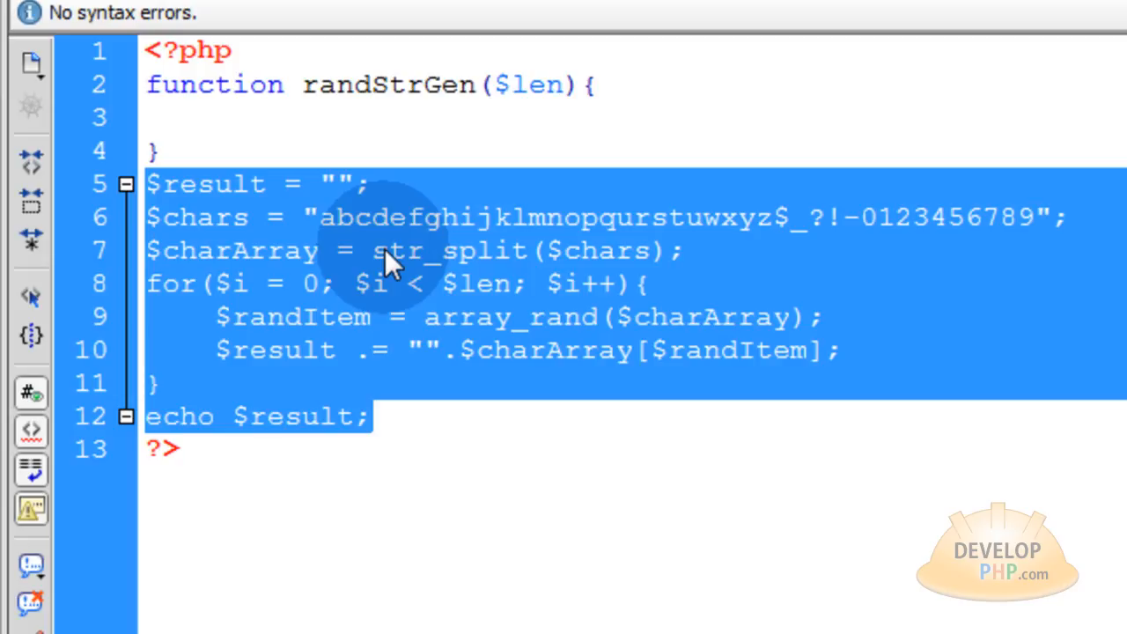
- Move the string-building code into the function body and change echo $result to return $result
{"action": "key", "text": "Delete"}
{"action": "type", "text": "retu"}
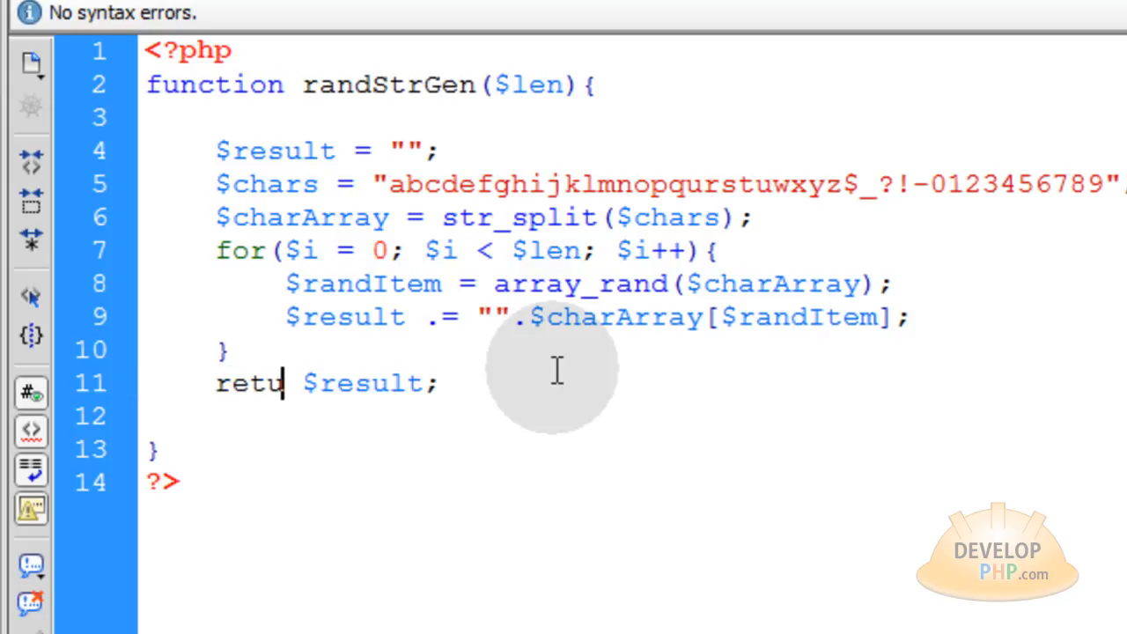
{"action": "type", "text": "rn"}
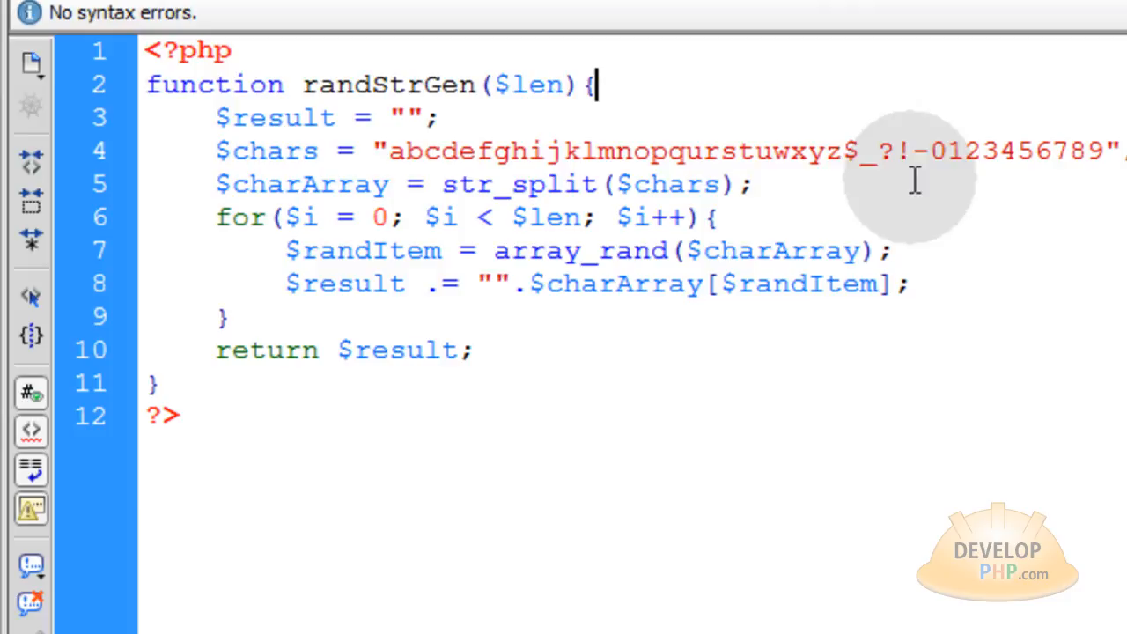
{"action": "mouse_move", "coordinate": [286, 424]}
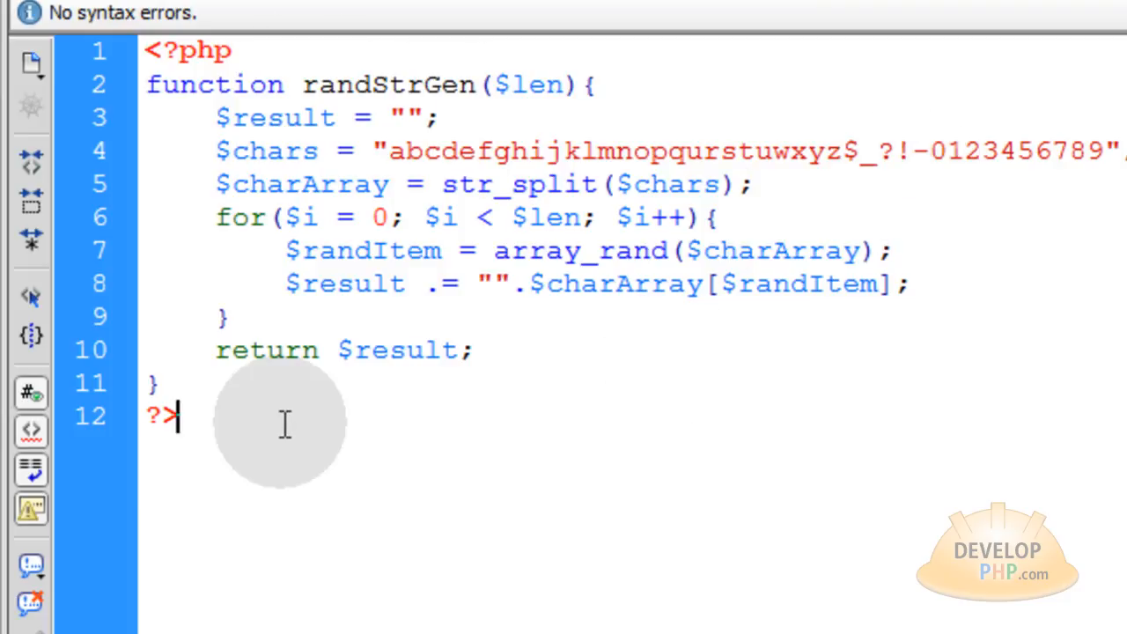
- Add a second PHP block below with $randstr = randStrGen(); inside it
{"action": "key", "text": "Enter"}
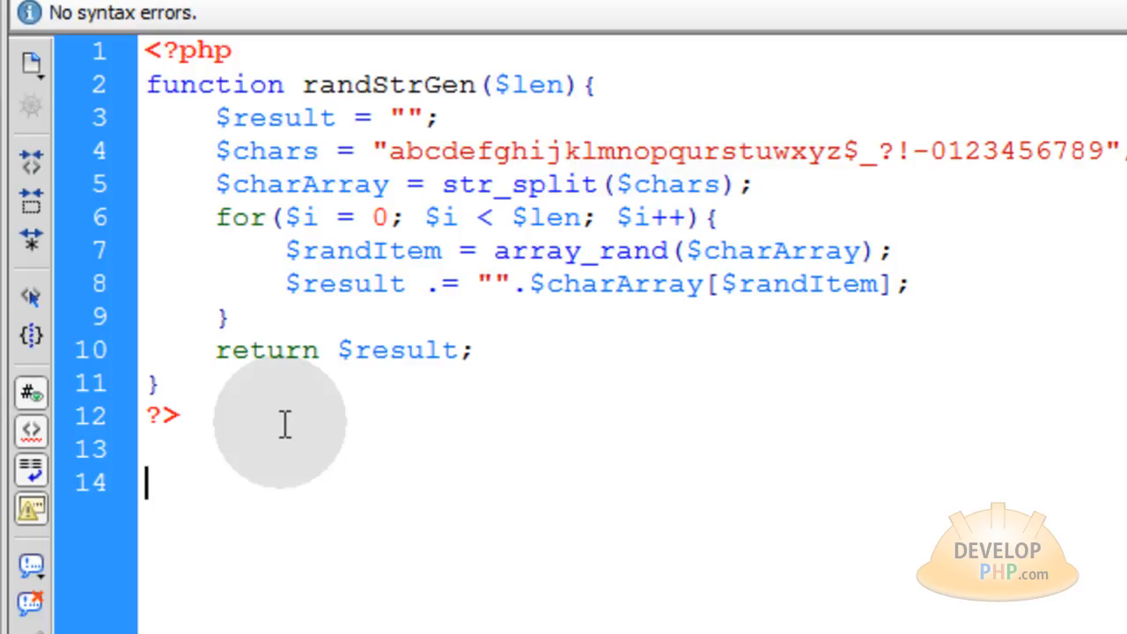
{"action": "type", "text": "<?php ?>"}
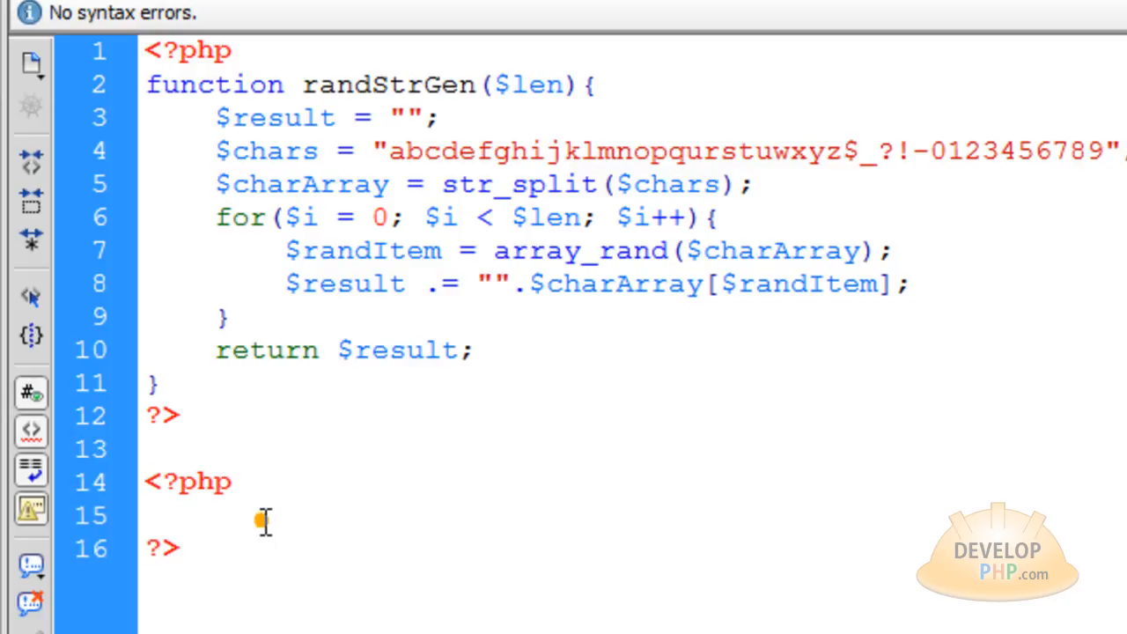
{"action": "type", "text": "$"}
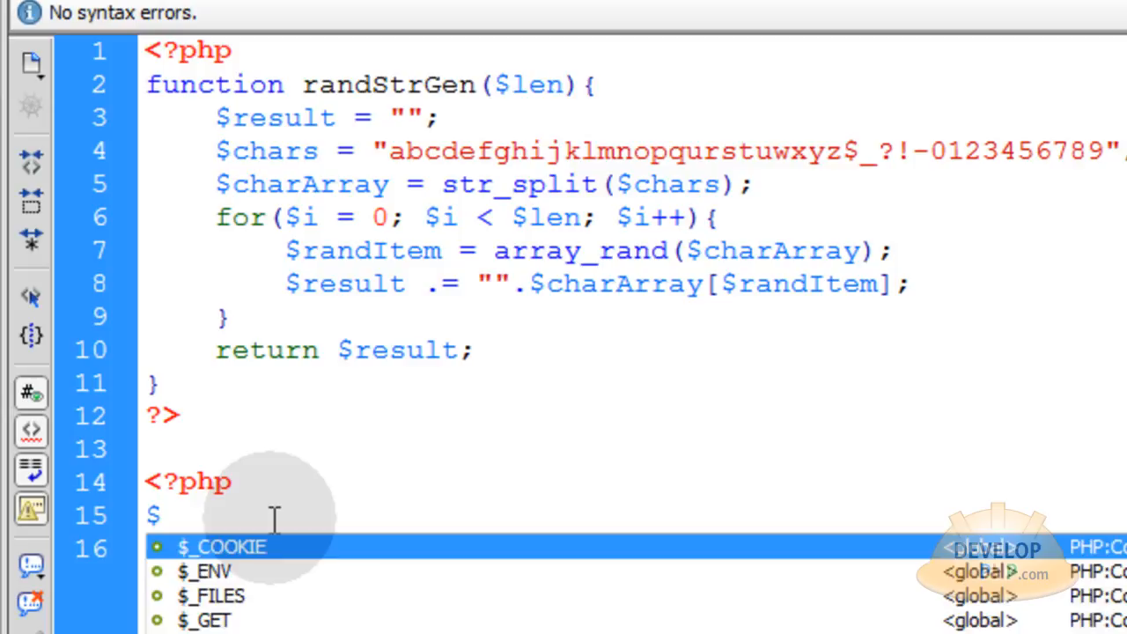
{"action": "type", "text": "rands"}
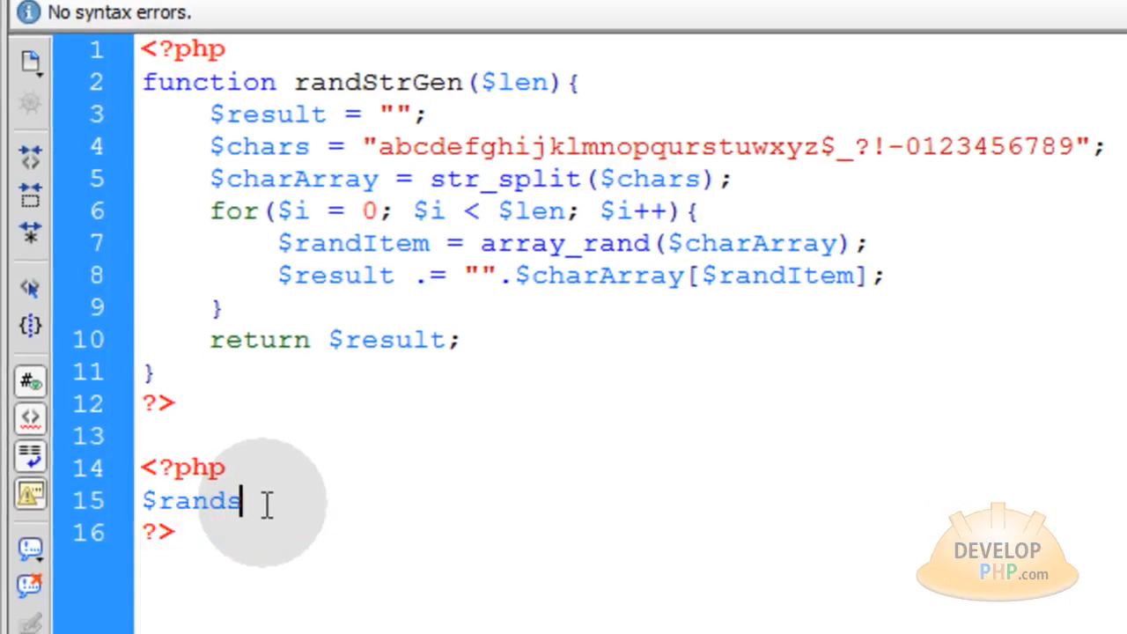
{"action": "type", "text": "tr ="}
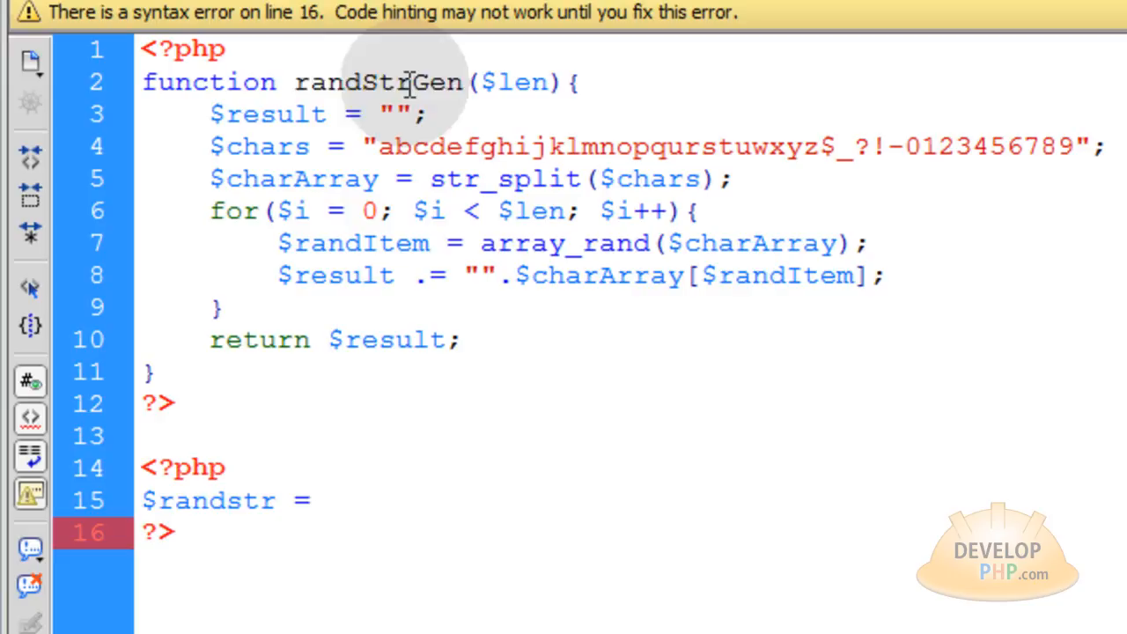
{"action": "type", "text": "randStrGen"}
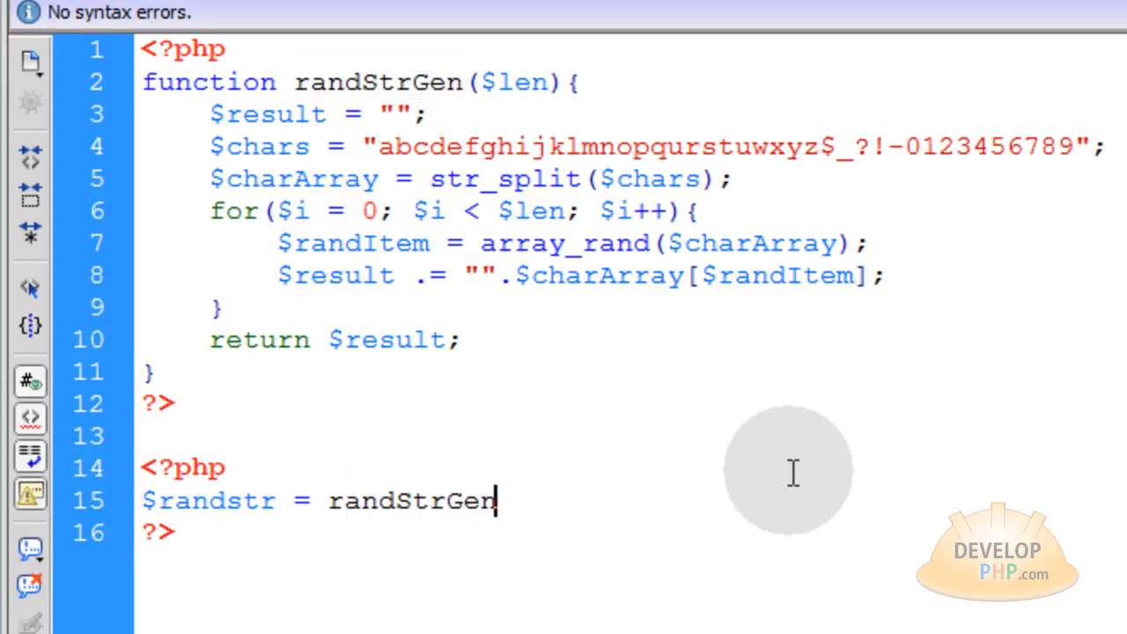
{"action": "type", "text": "()"}
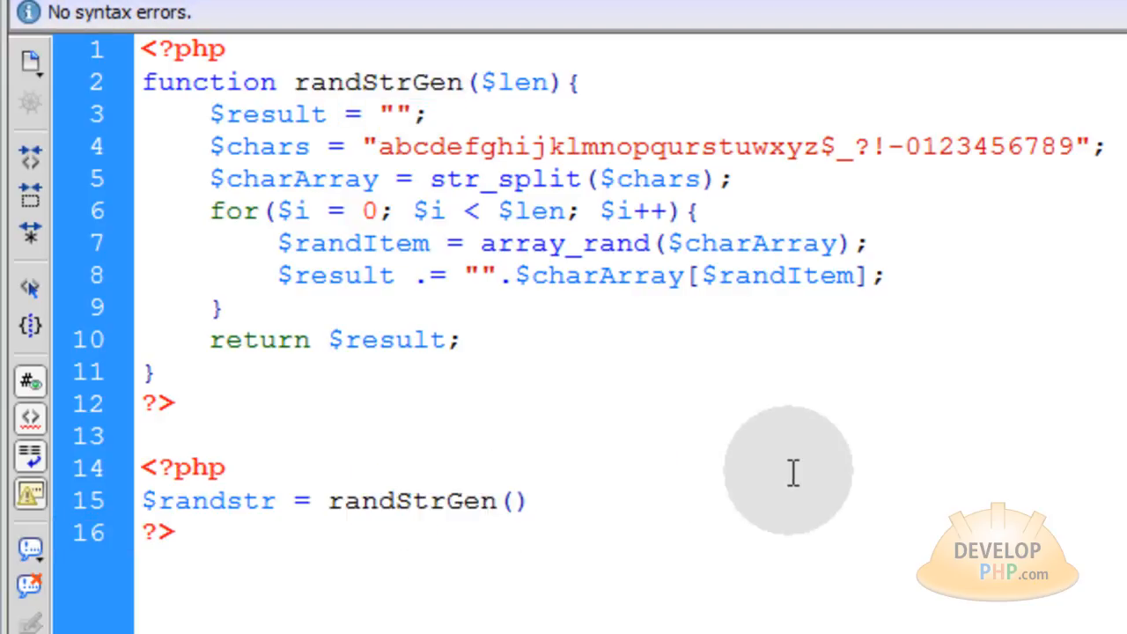
{"action": "type", "text": ";"}
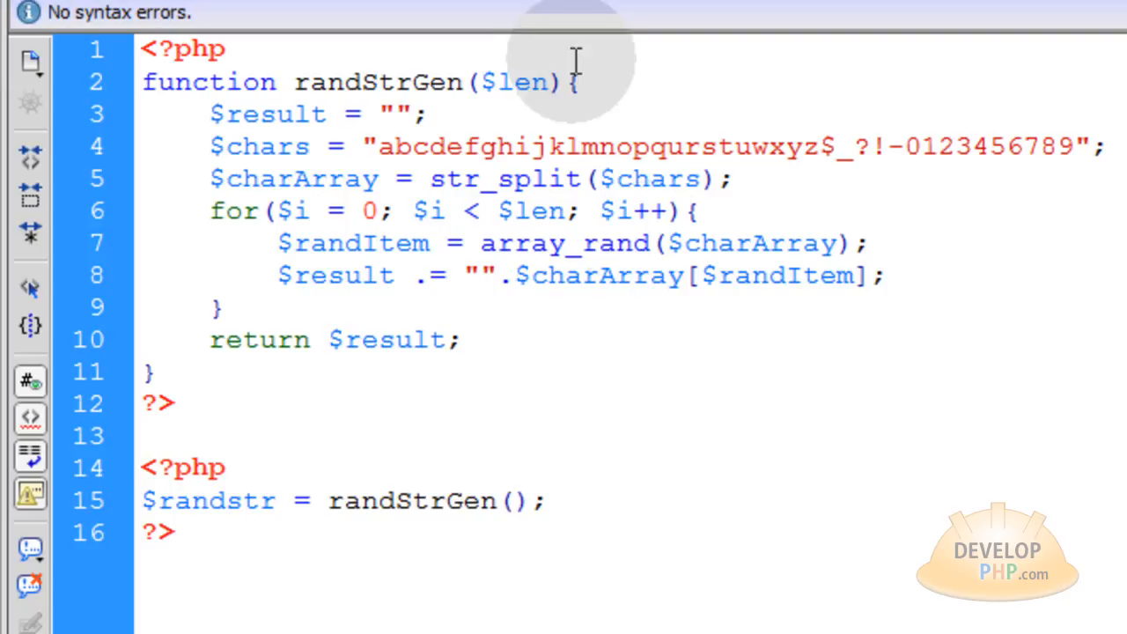
- Pass 50 to randStrGen and echo $randstr after the assignment
{"action": "left_click", "coordinate": [520, 500]}
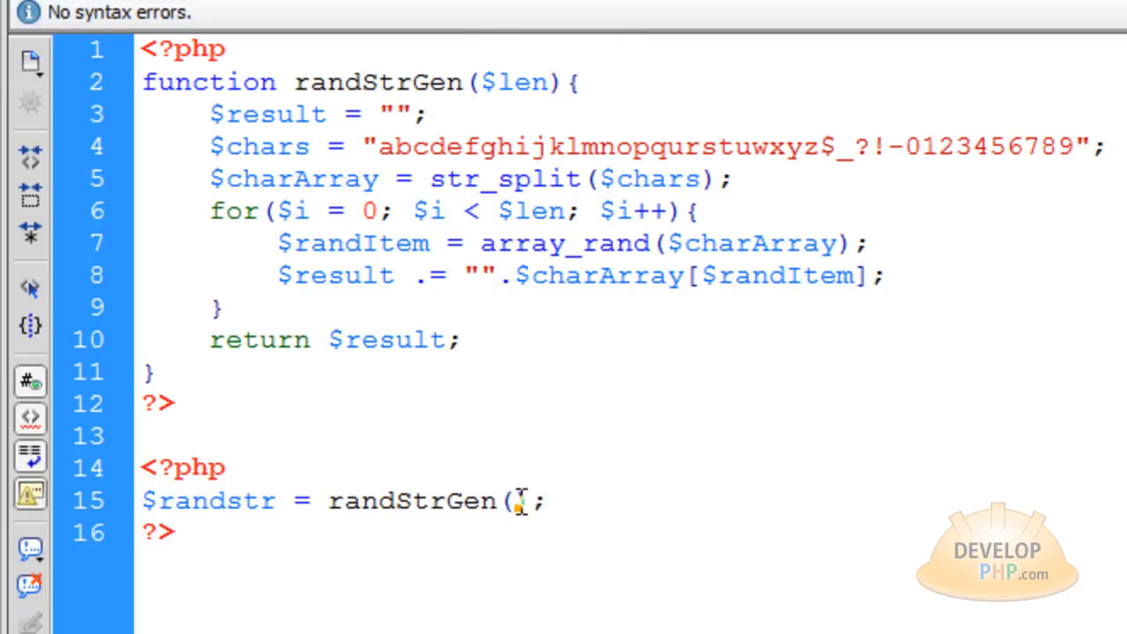
{"action": "type", "text": "50"}
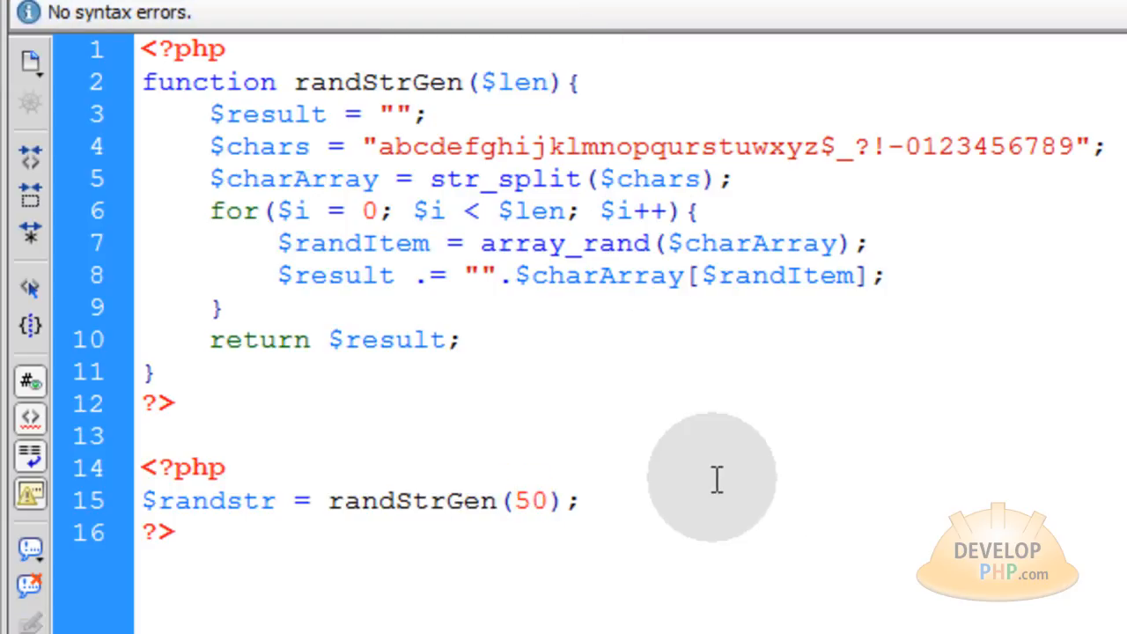
{"action": "type", "text": "echo"}
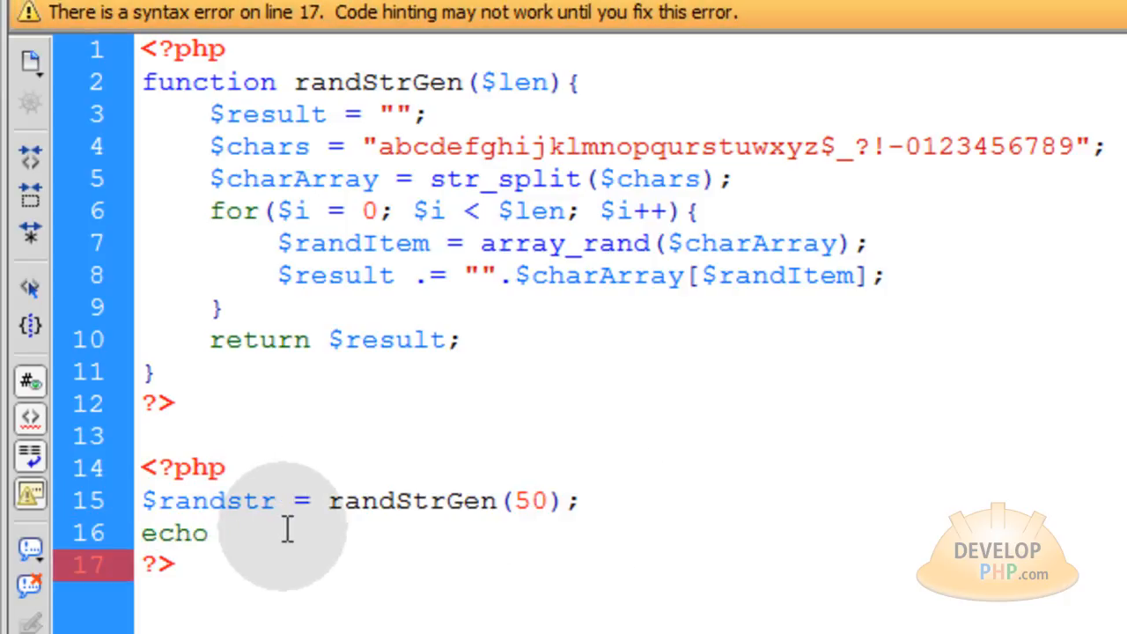
{"action": "type", "text": "$randstr;"}
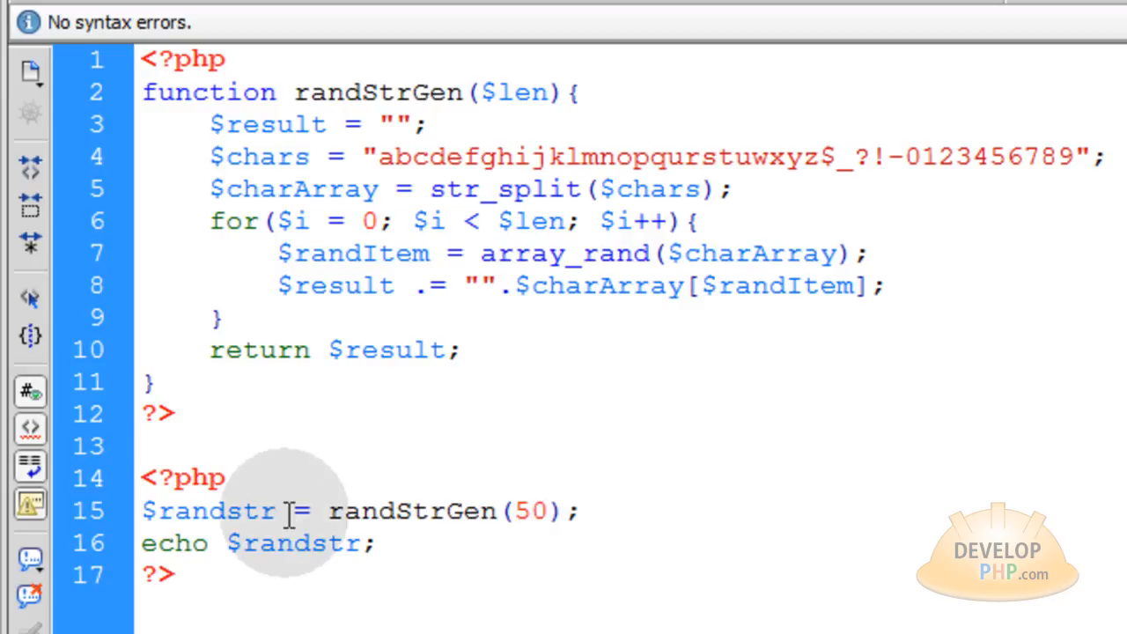
{"action": "mouse_move", "coordinate": [602, 511]}
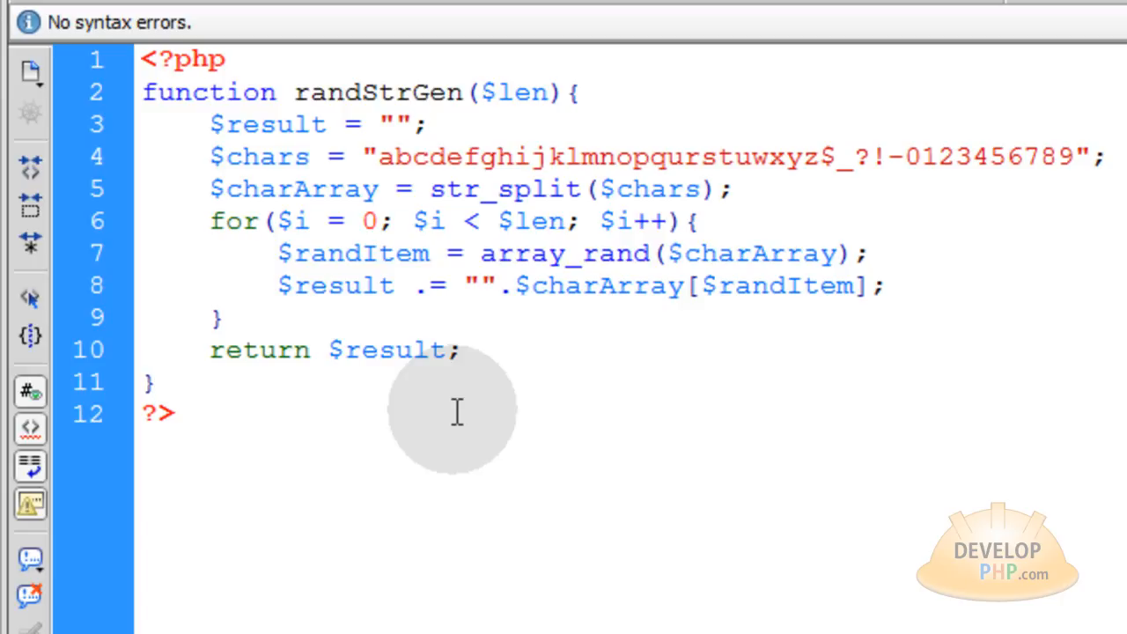
- Delete the test PHP block and select letters k–z in $chars after stripping the symbols
{"action": "left_click", "coordinate": [157, 380]}
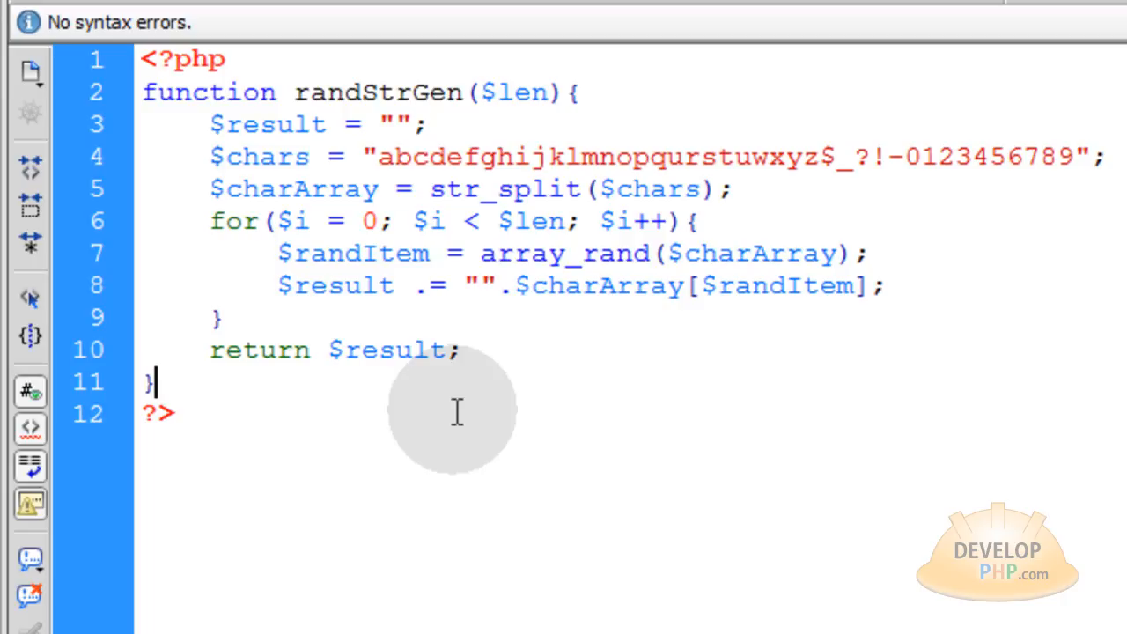
{"action": "mouse_move", "coordinate": [541, 377]}
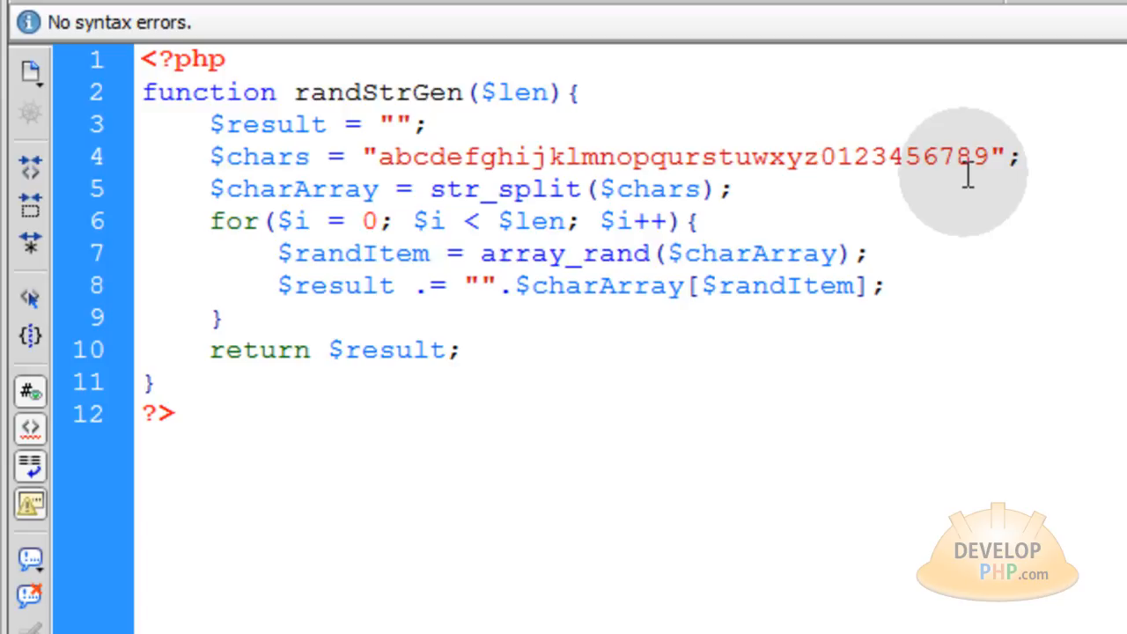
{"action": "left_click_drag", "start_coordinate": [546, 157], "coordinate": [819, 157]}
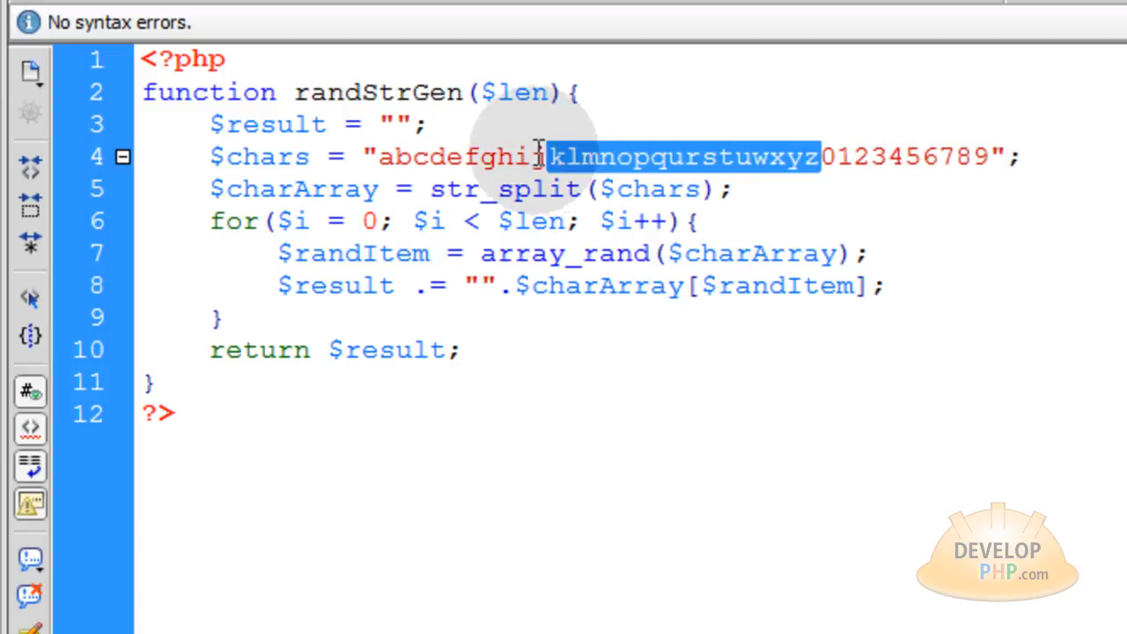